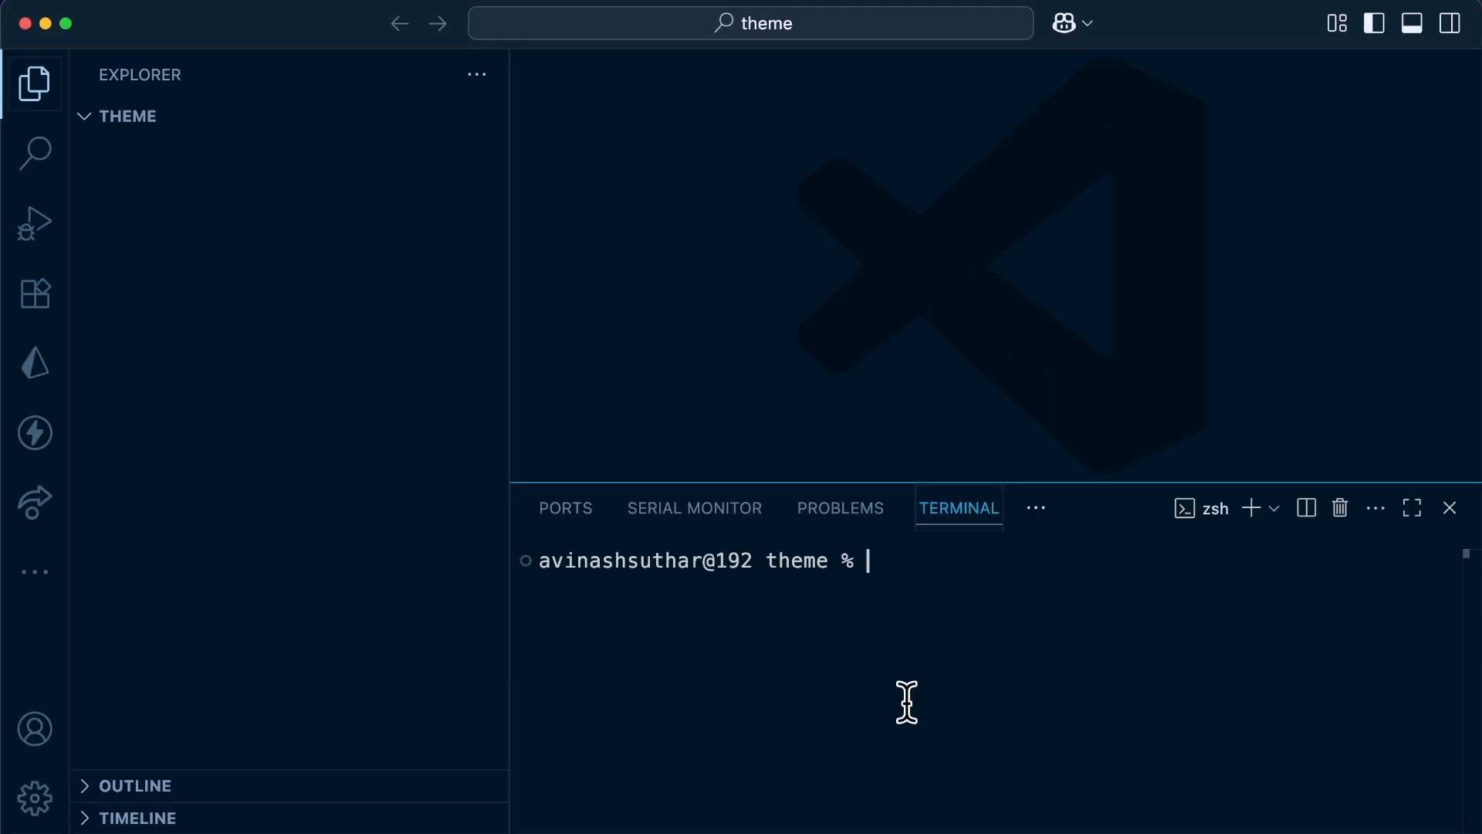
Run npx create-next-app@latest . in the terminal to scaffold the app in the theme folder.
{"action": "type", "text": "np"}
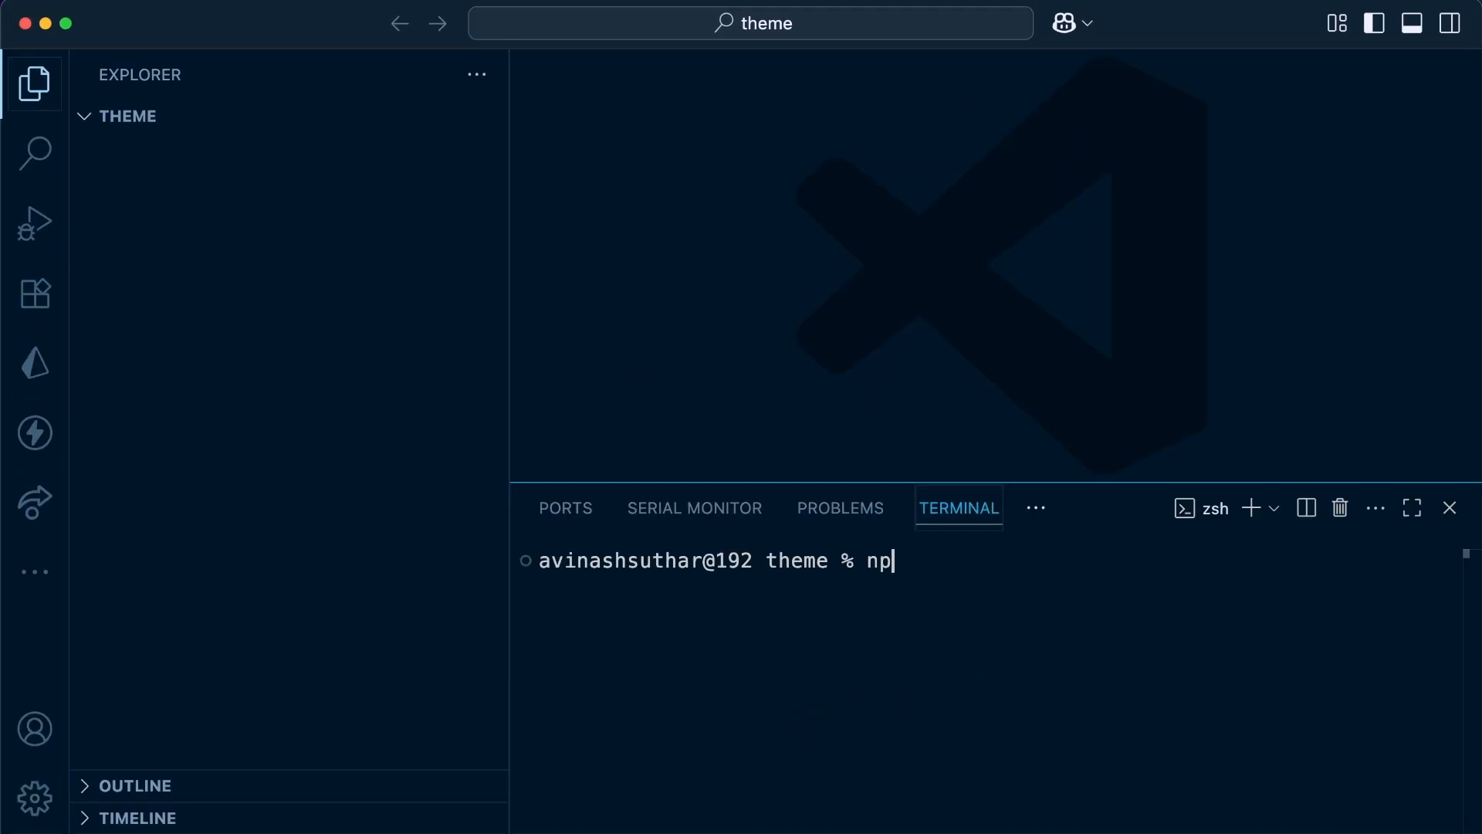
{"action": "type", "text": "x create-"}
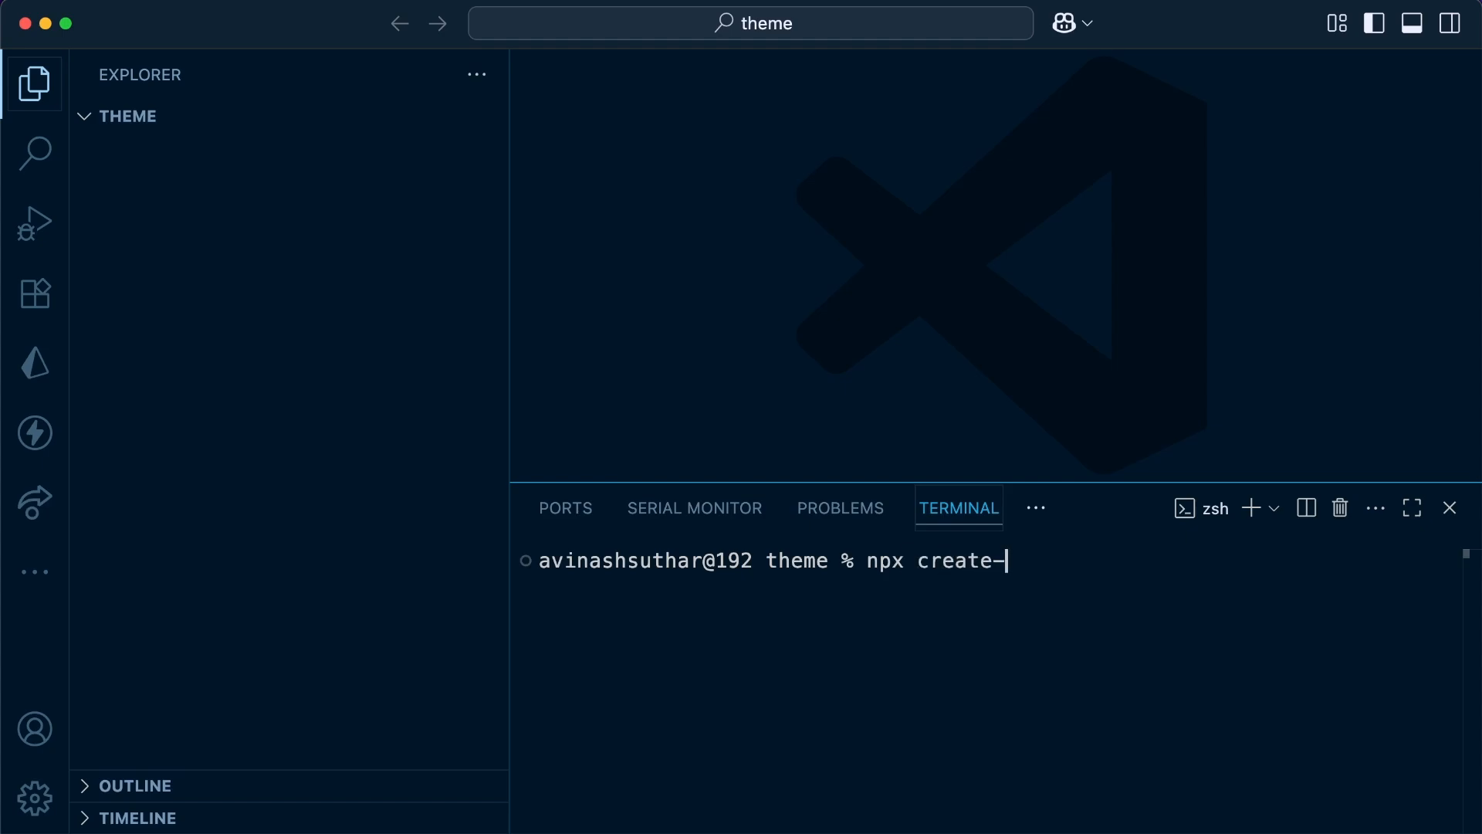
{"action": "type", "text": "next-app"}
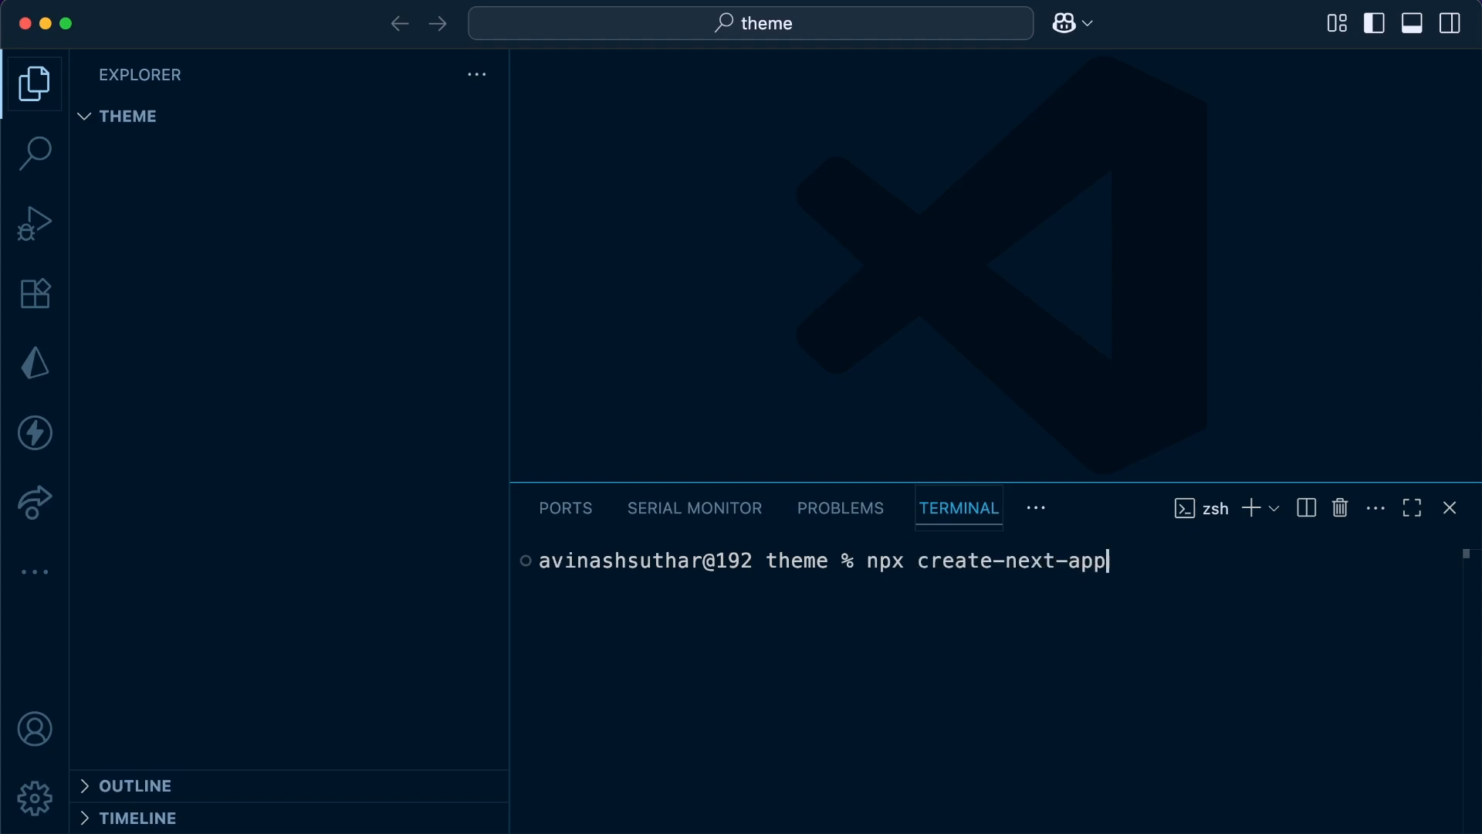
{"action": "type", "text": "@latest ."}
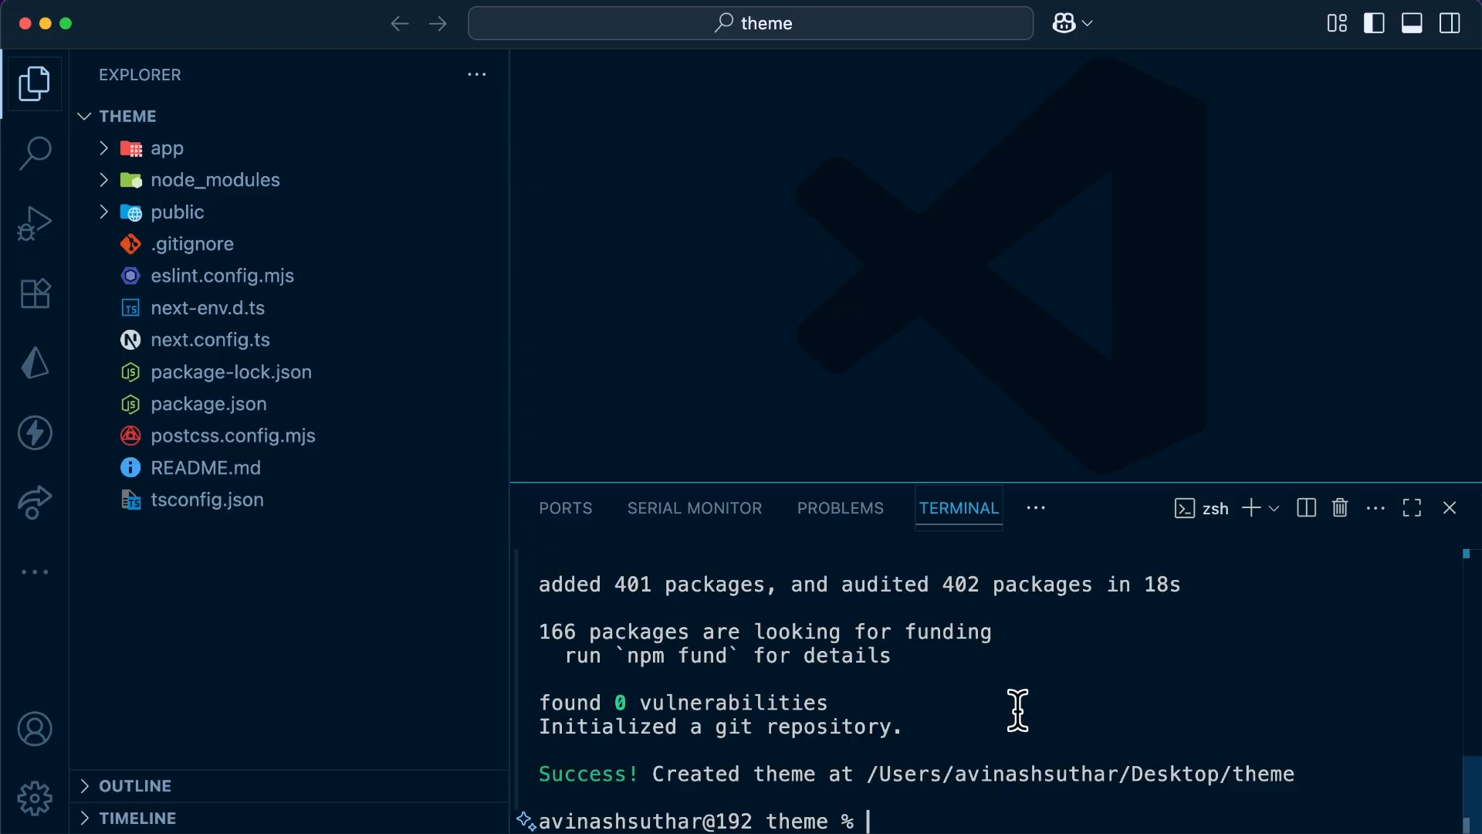
Start the dev server with npm run dev and install the next-themes package.
{"action": "type", "text": "npm ru"}
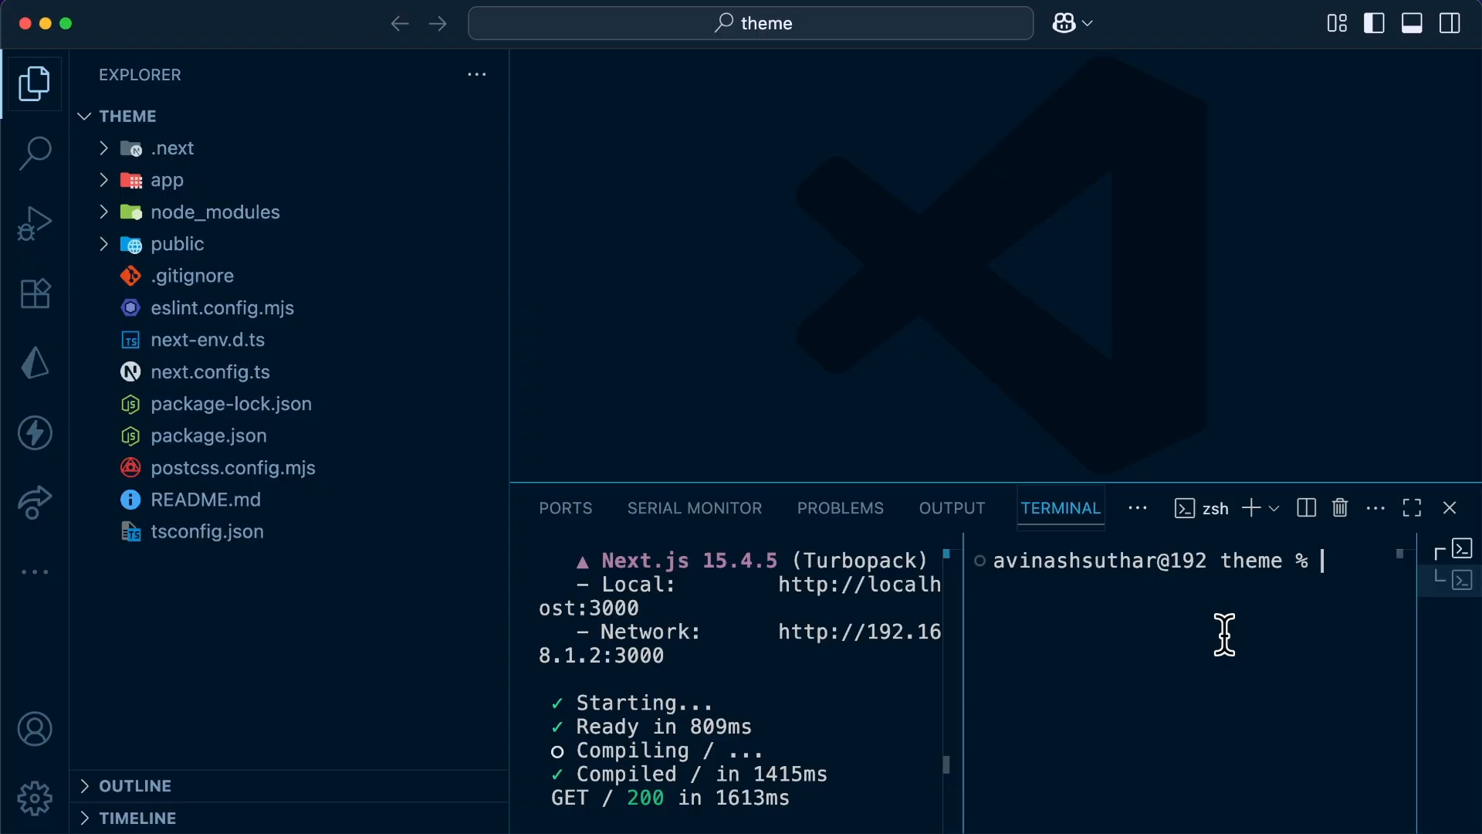
{"action": "type", "text": "npm in"}
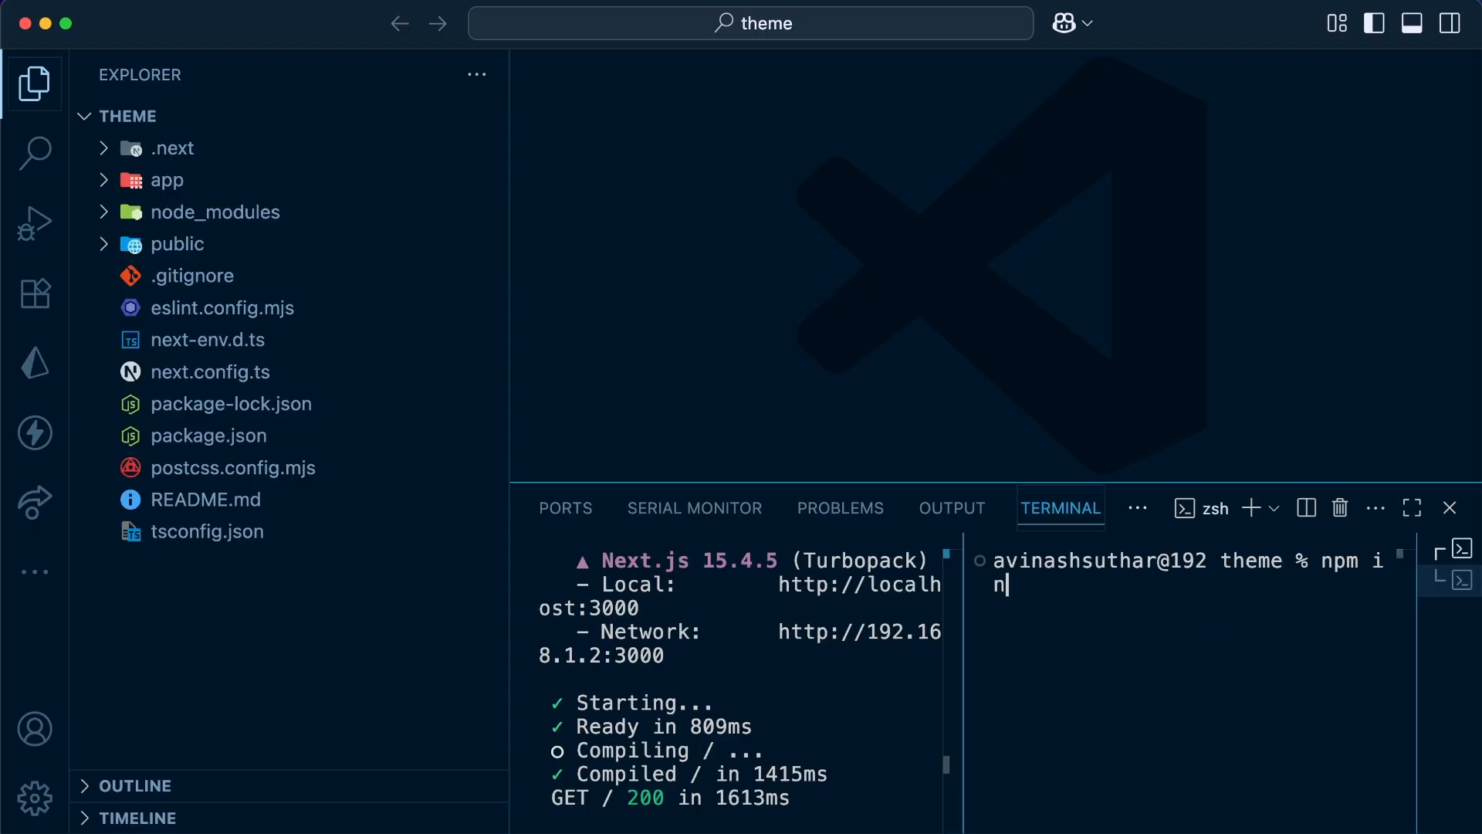
{"action": "type", "text": "ext-teh"}
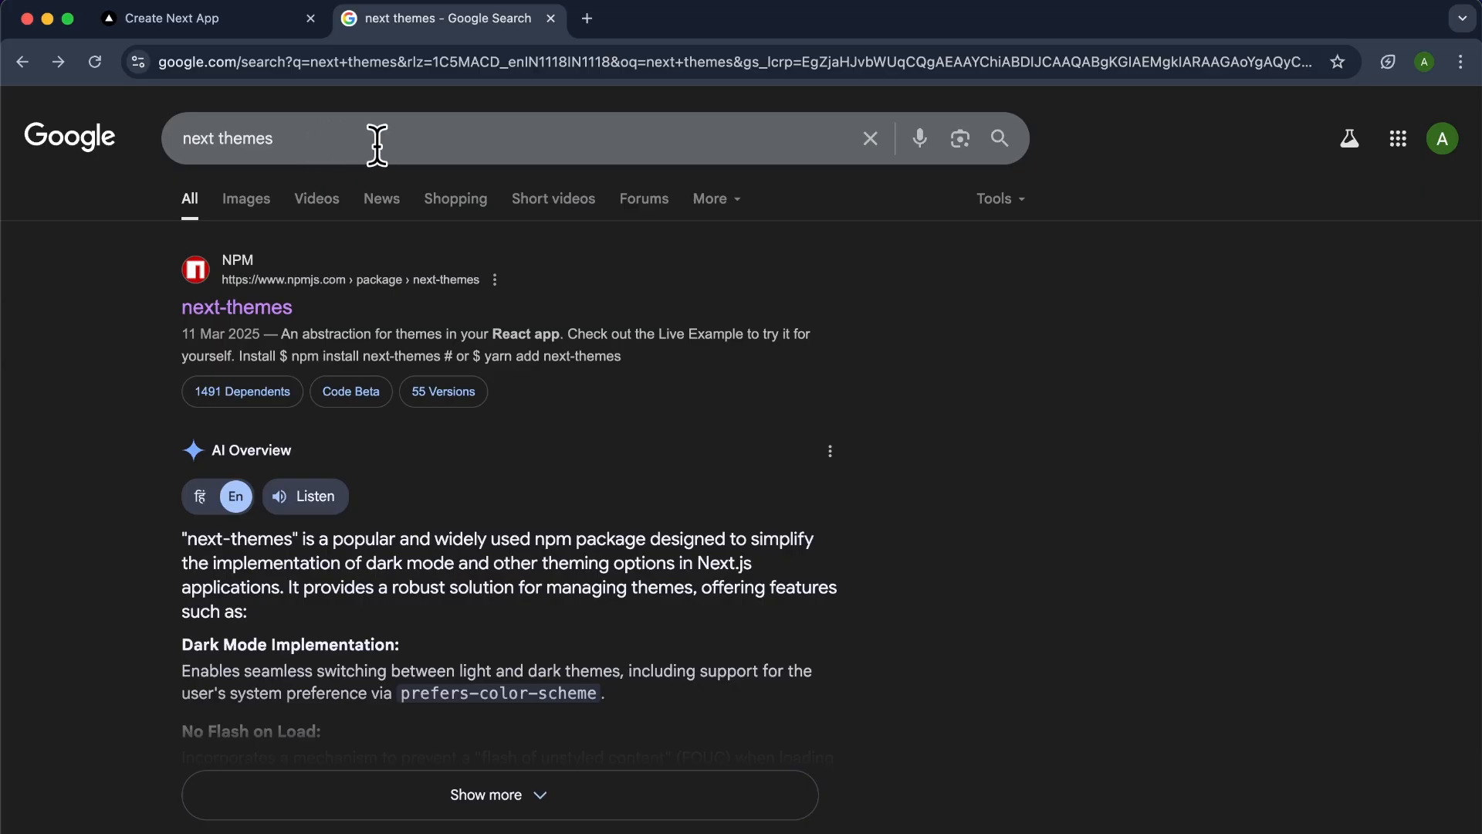
Scroll the next themes search results and open the 'Next.js - shadcn/ui' dark mode guide.
{"action": "scroll", "scroll_direction": "down", "scroll_amount": 3}
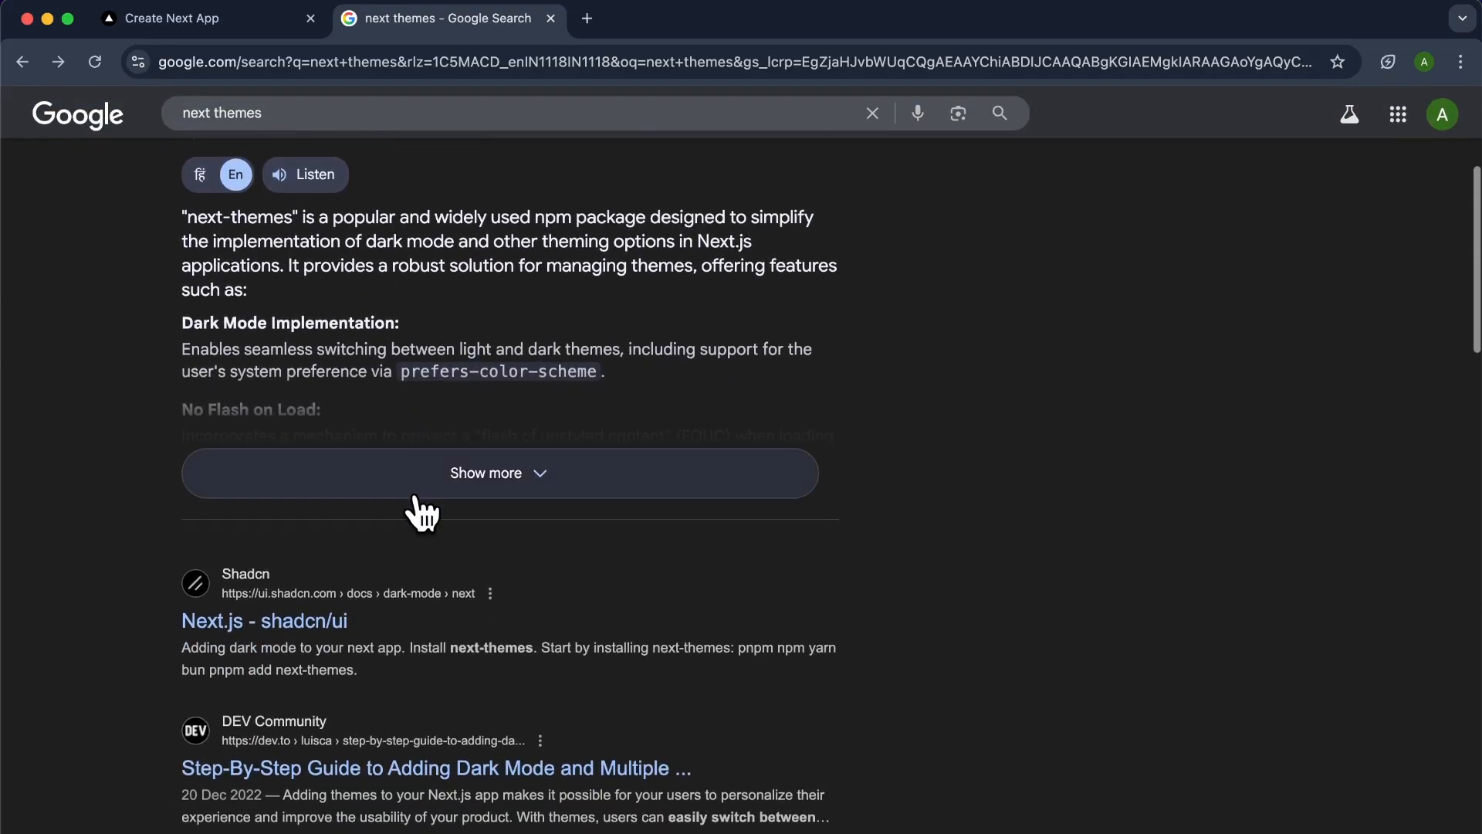
{"action": "scroll", "scroll_direction": "down", "scroll_amount": 3}
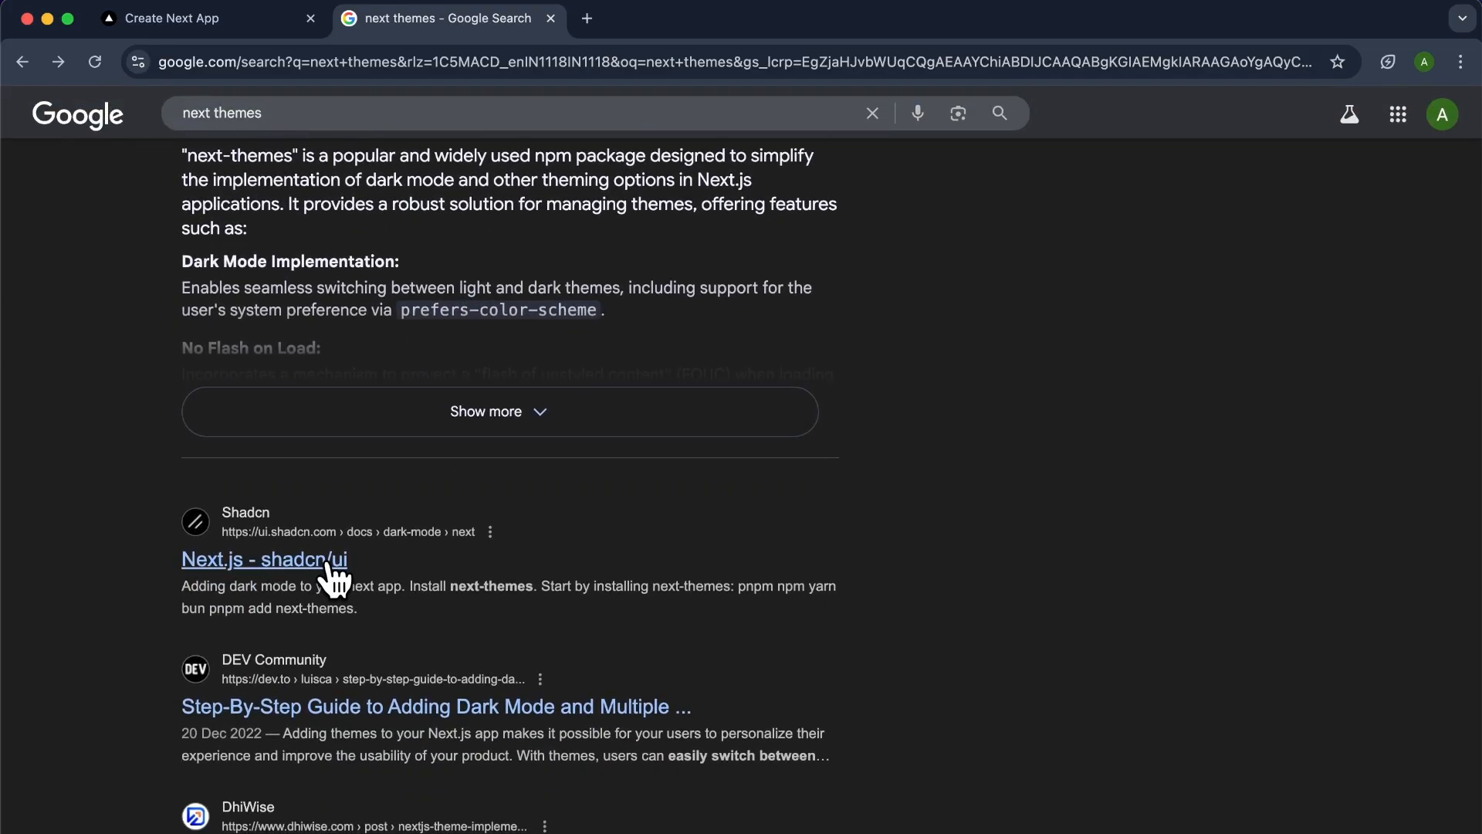
{"action": "left_click", "coordinate": [264, 559]}
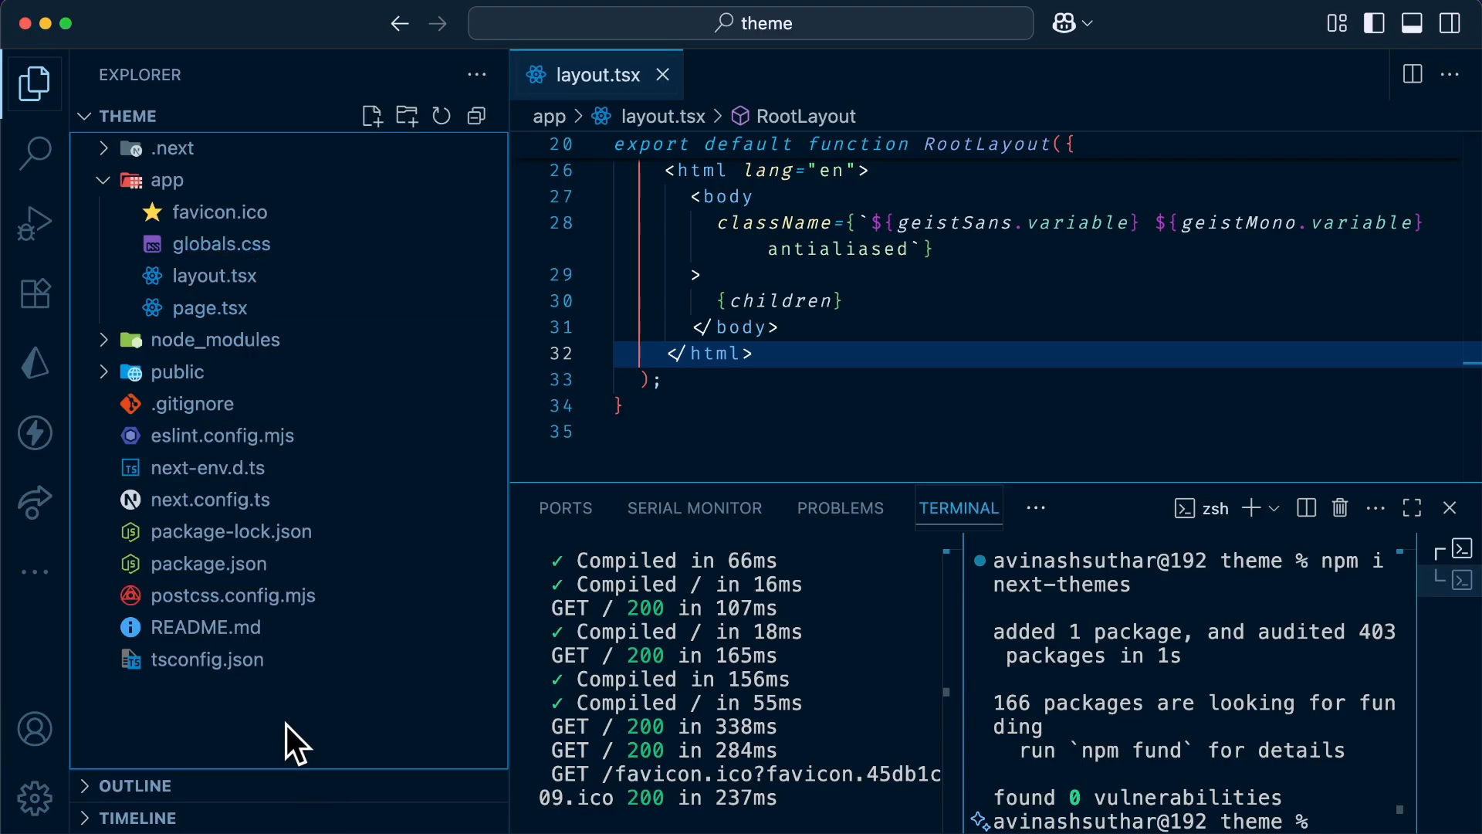
Create components/theme-provider.tsx with the client ThemeProvider wrapping NextThemesProvider.
{"action": "right_click", "coordinate": [294, 742]}
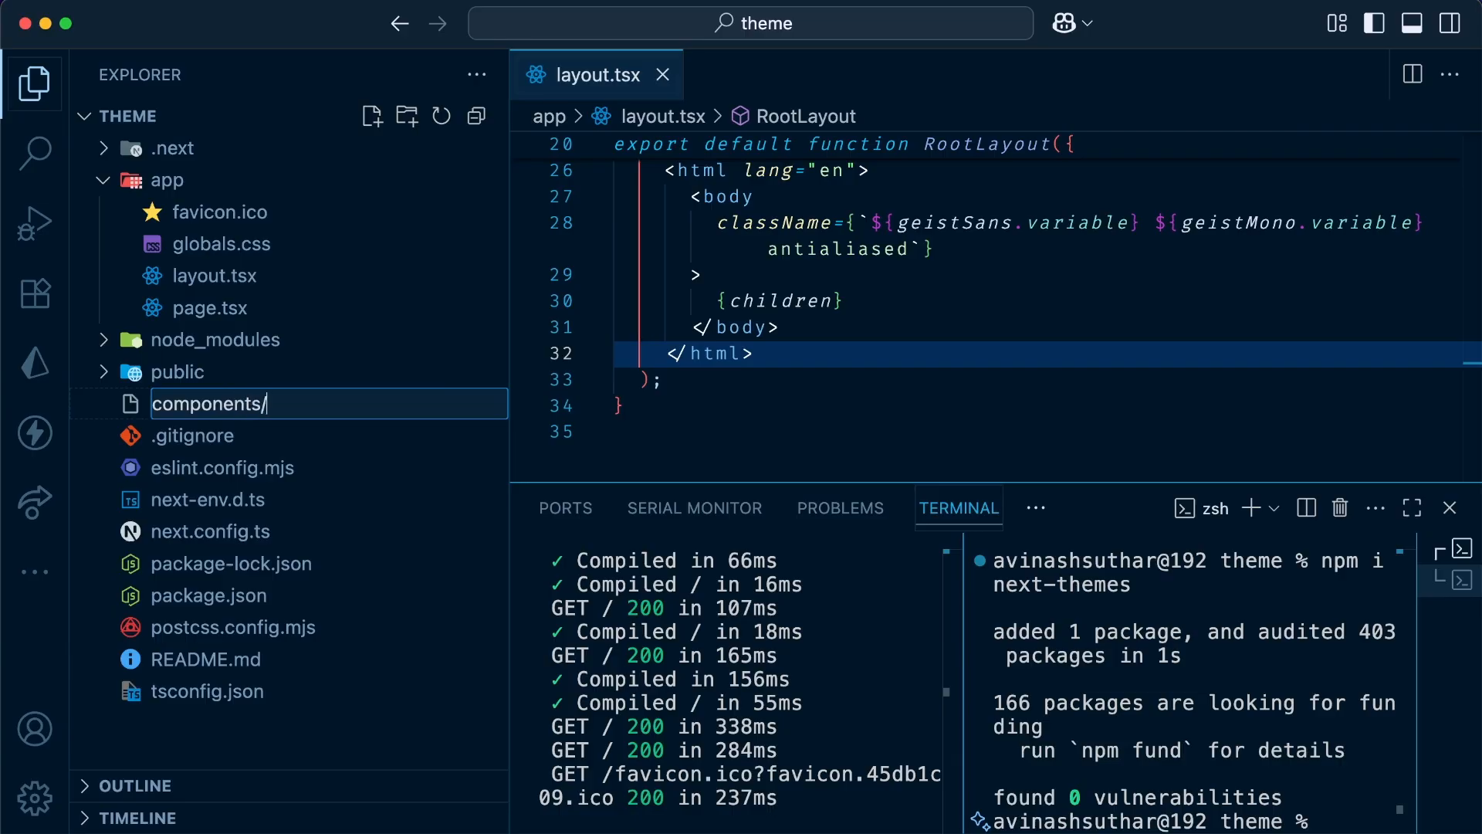
{"action": "type", "text": "theme-pro"}
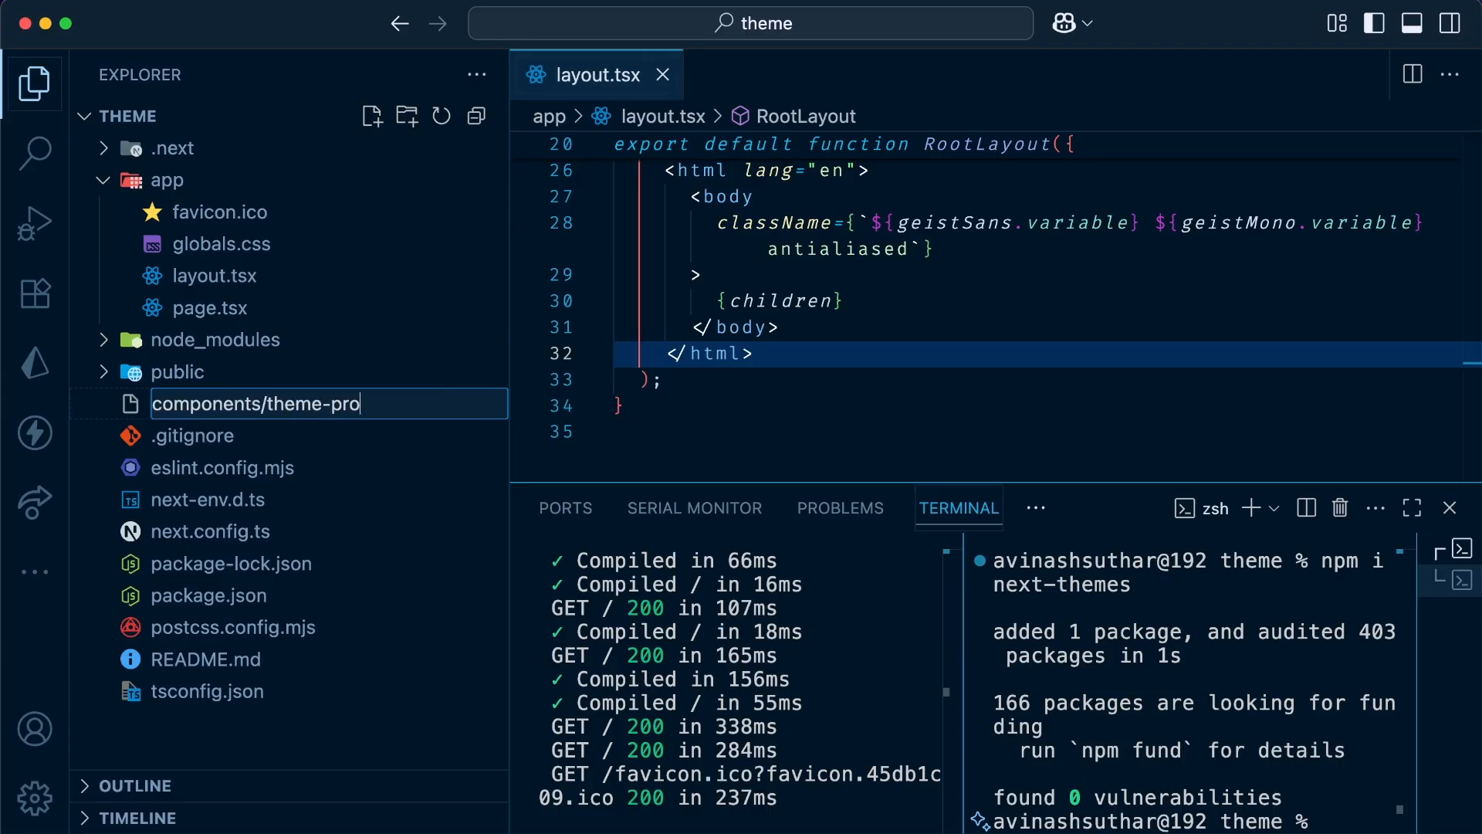
{"action": "type", "text": "vider.twsx"}
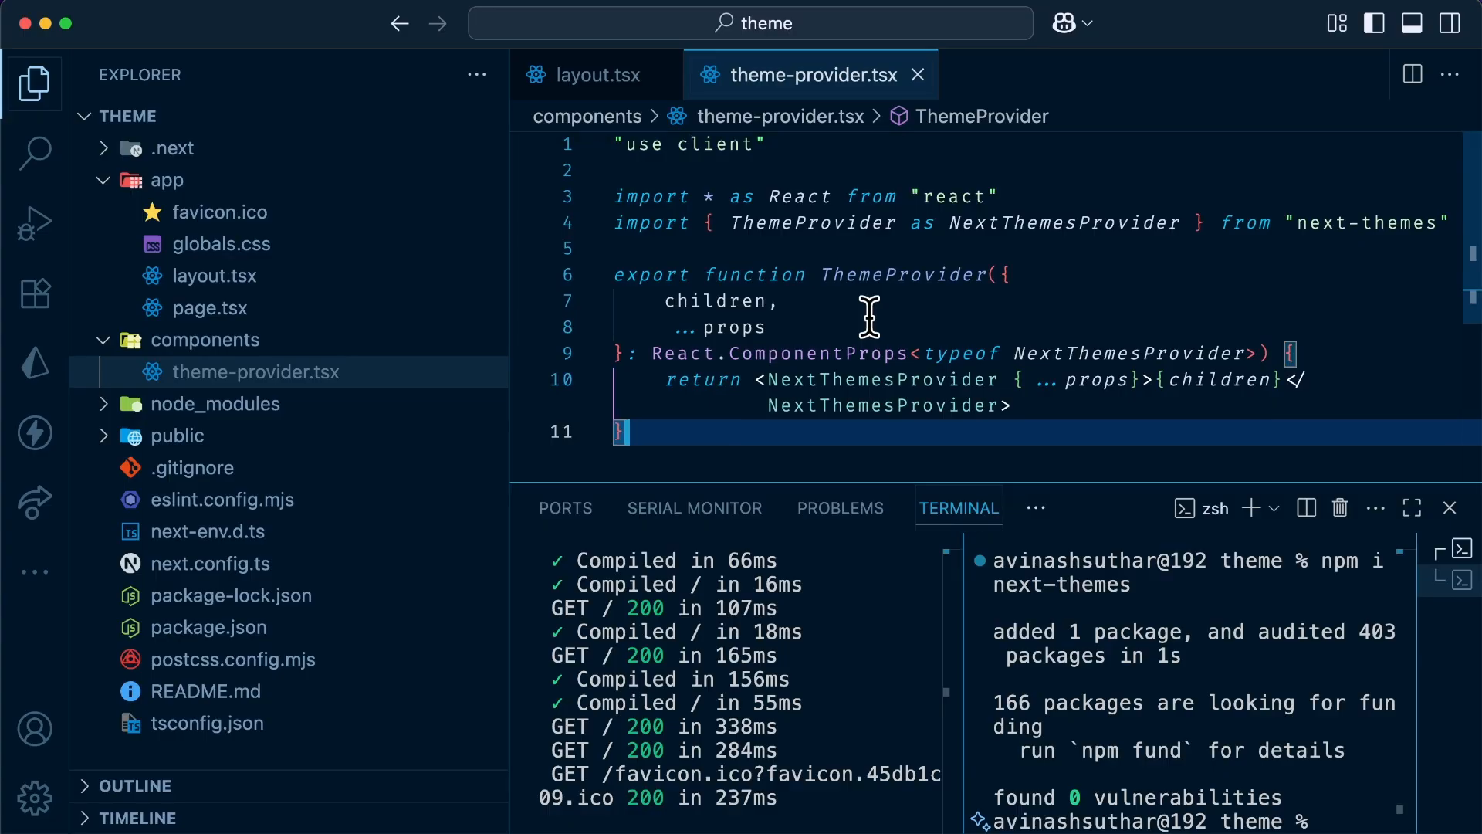
{"action": "scroll", "scroll_direction": "down", "scroll_amount": 3}
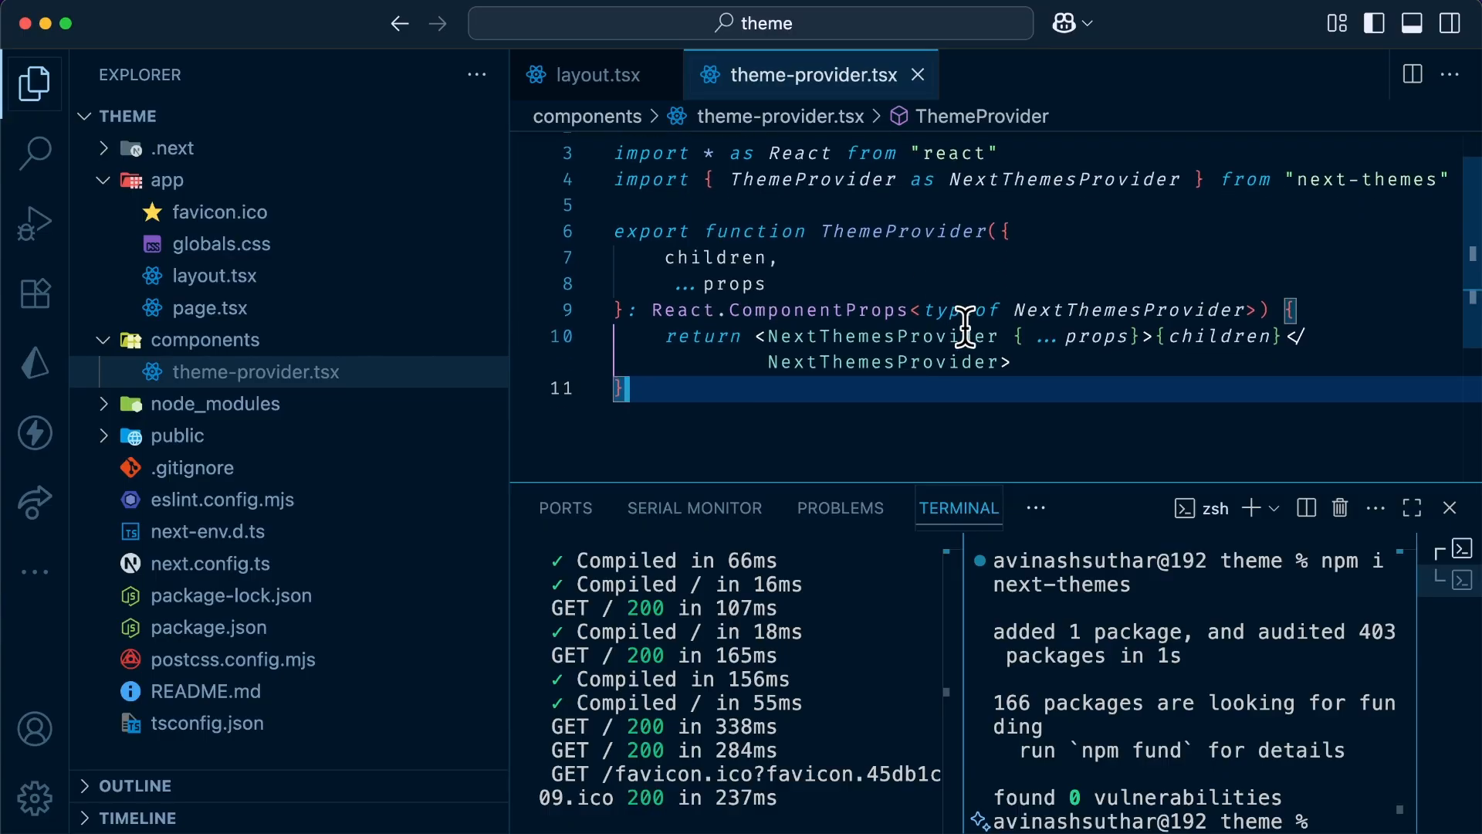
{"action": "mouse_move", "coordinate": [704, 265]}
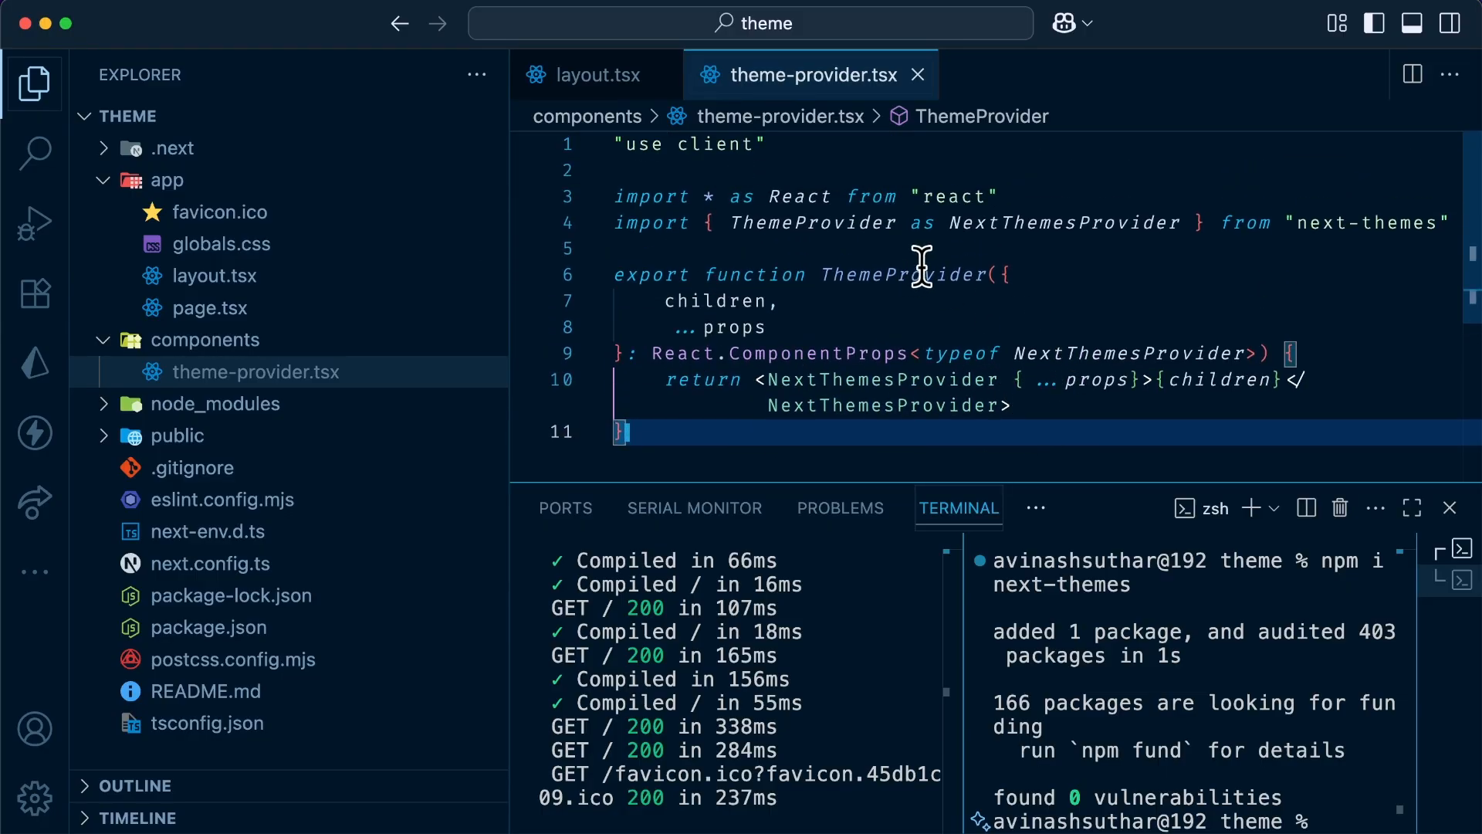
{"action": "scroll", "scroll_direction": "down", "scroll_amount": 3}
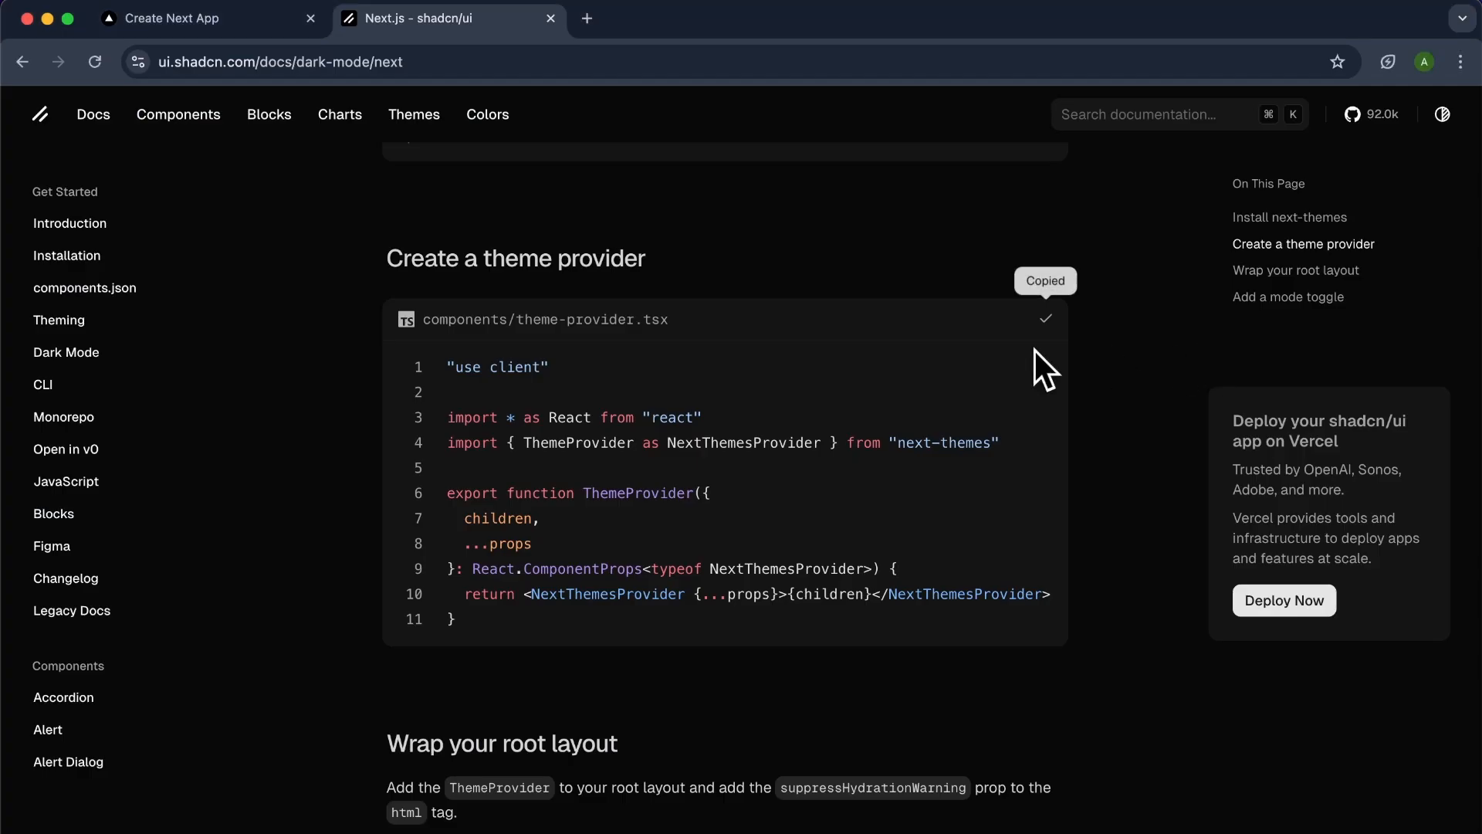
Scroll the shadcn docs down to the 'Wrap your root layout' example.
{"action": "scroll", "scroll_direction": "down", "scroll_amount": 3}
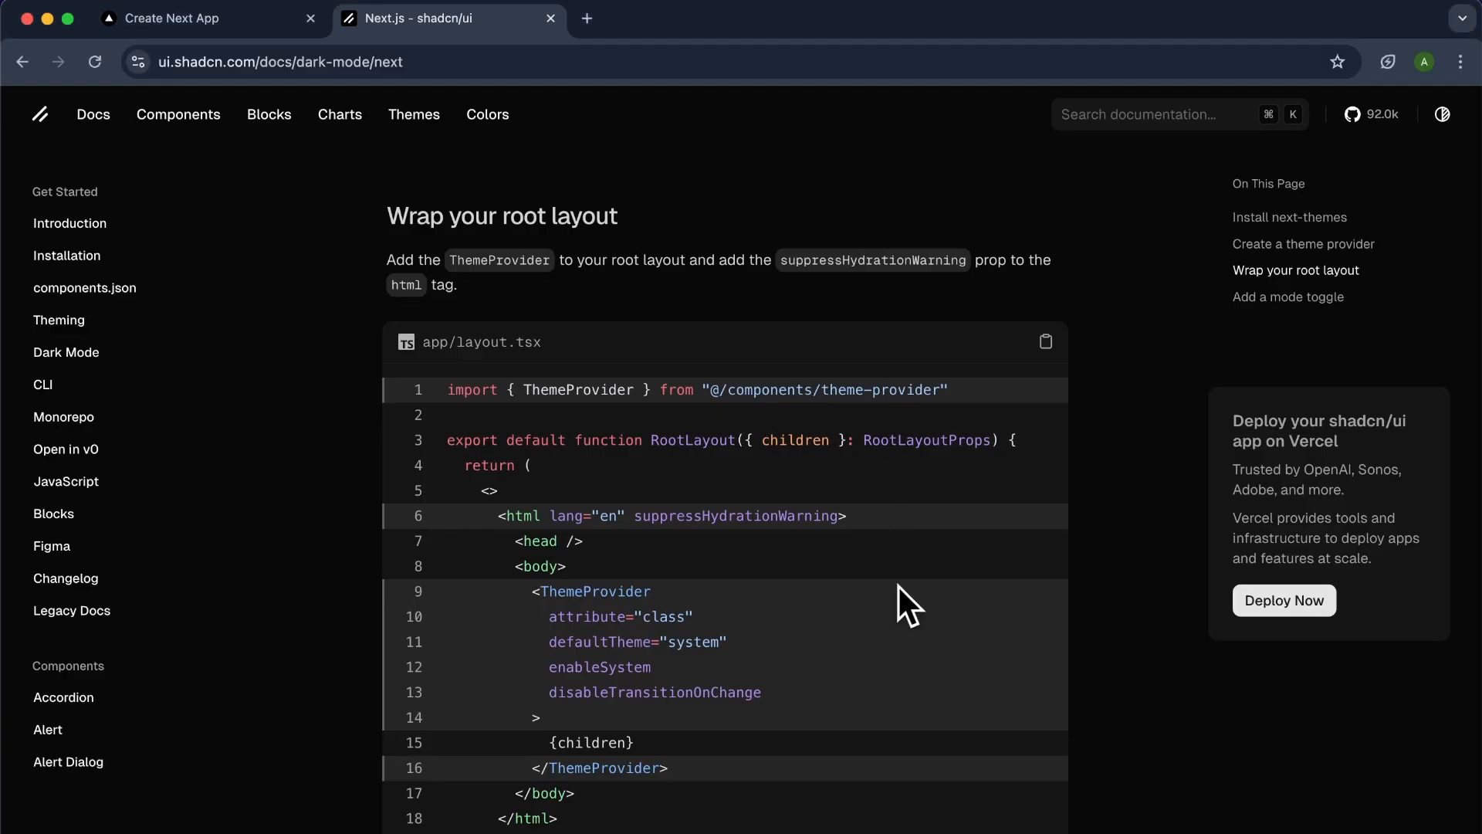
{"action": "scroll", "scroll_direction": "down", "scroll_amount": 3}
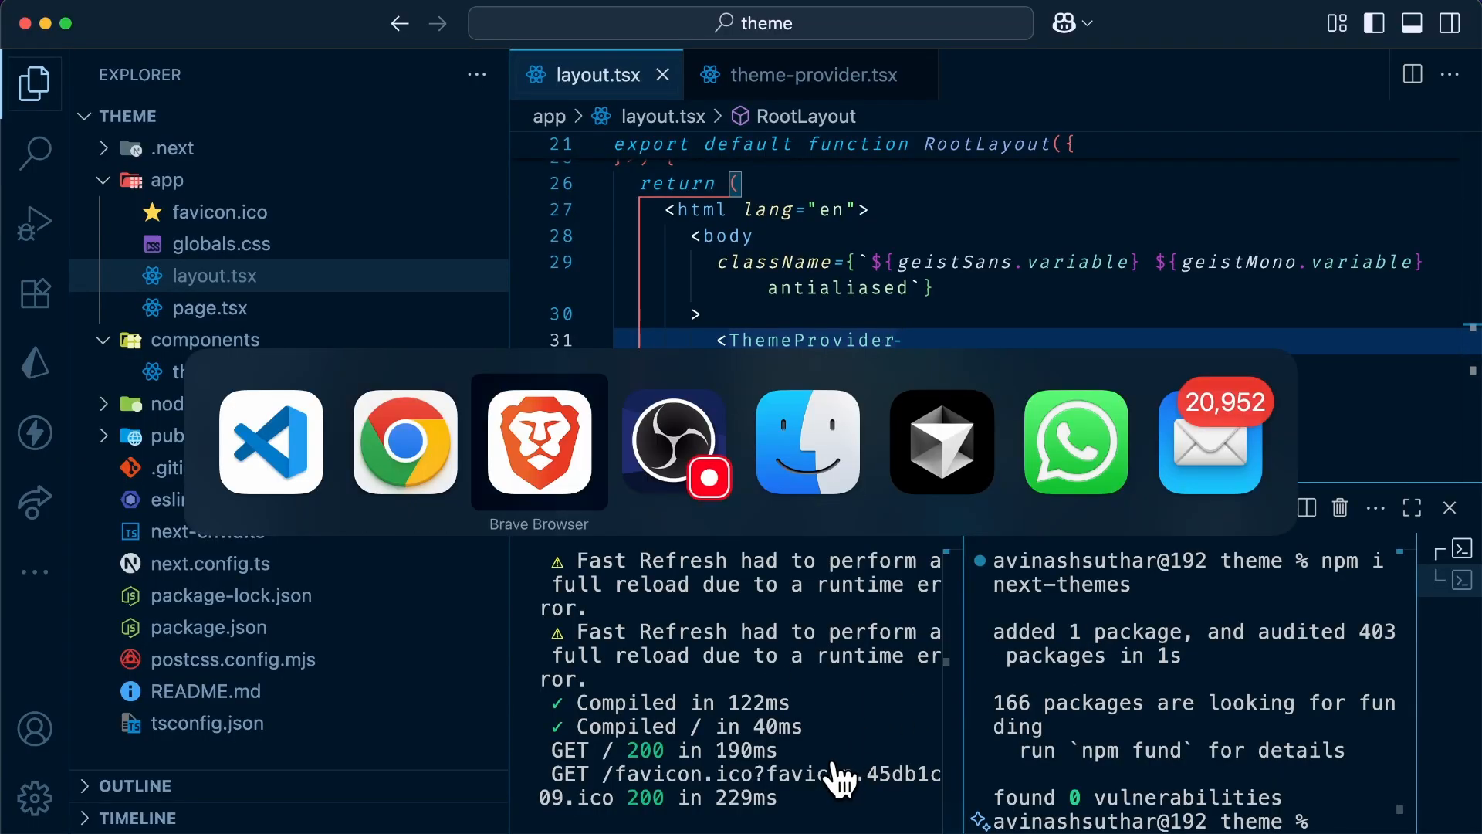
Switch to the Create Next App tab and open the '1 Issue' hydration error overlay.
{"action": "left_click", "coordinate": [403, 442]}
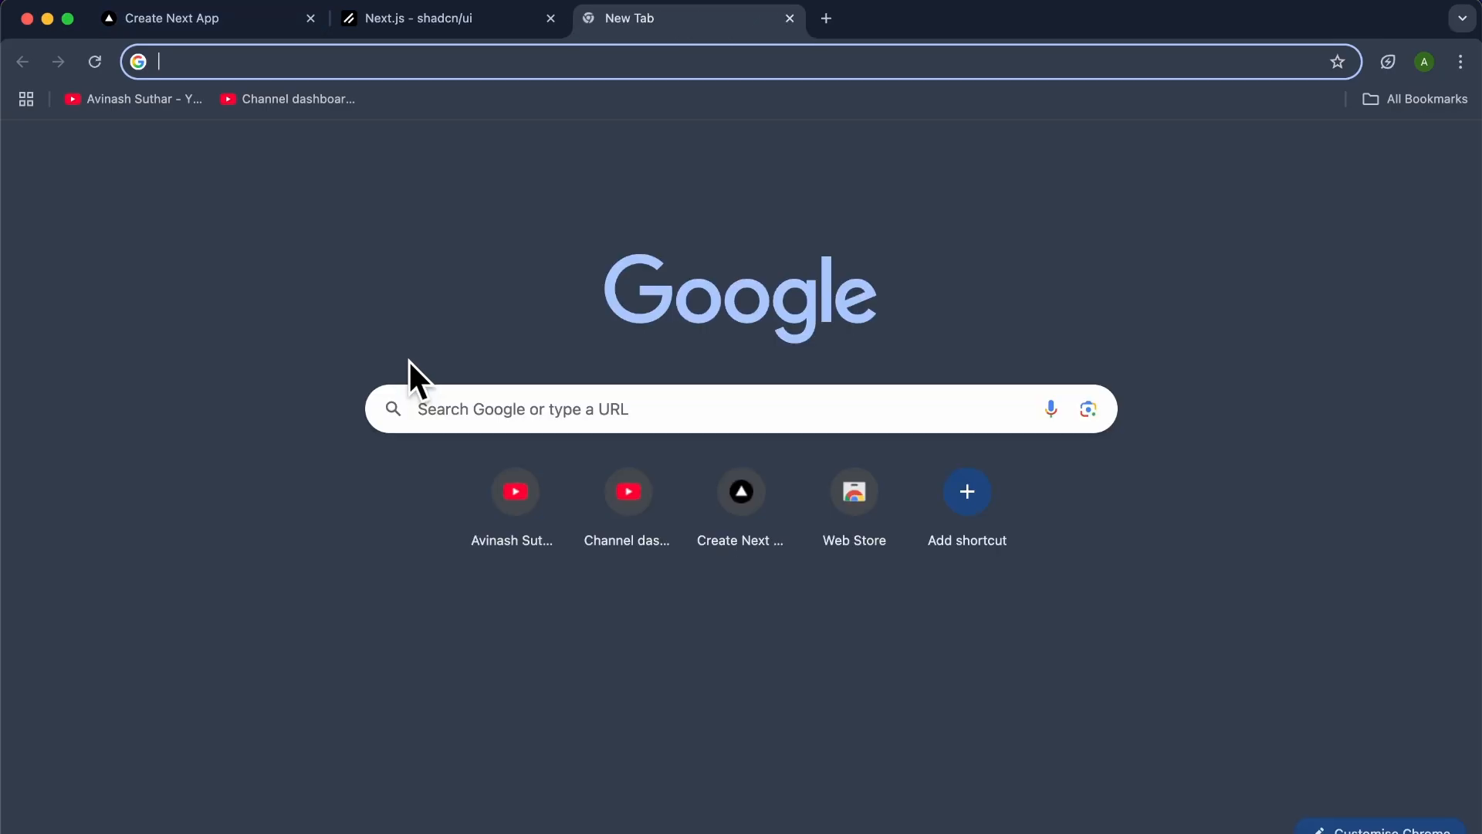
{"action": "left_click", "coordinate": [199, 18]}
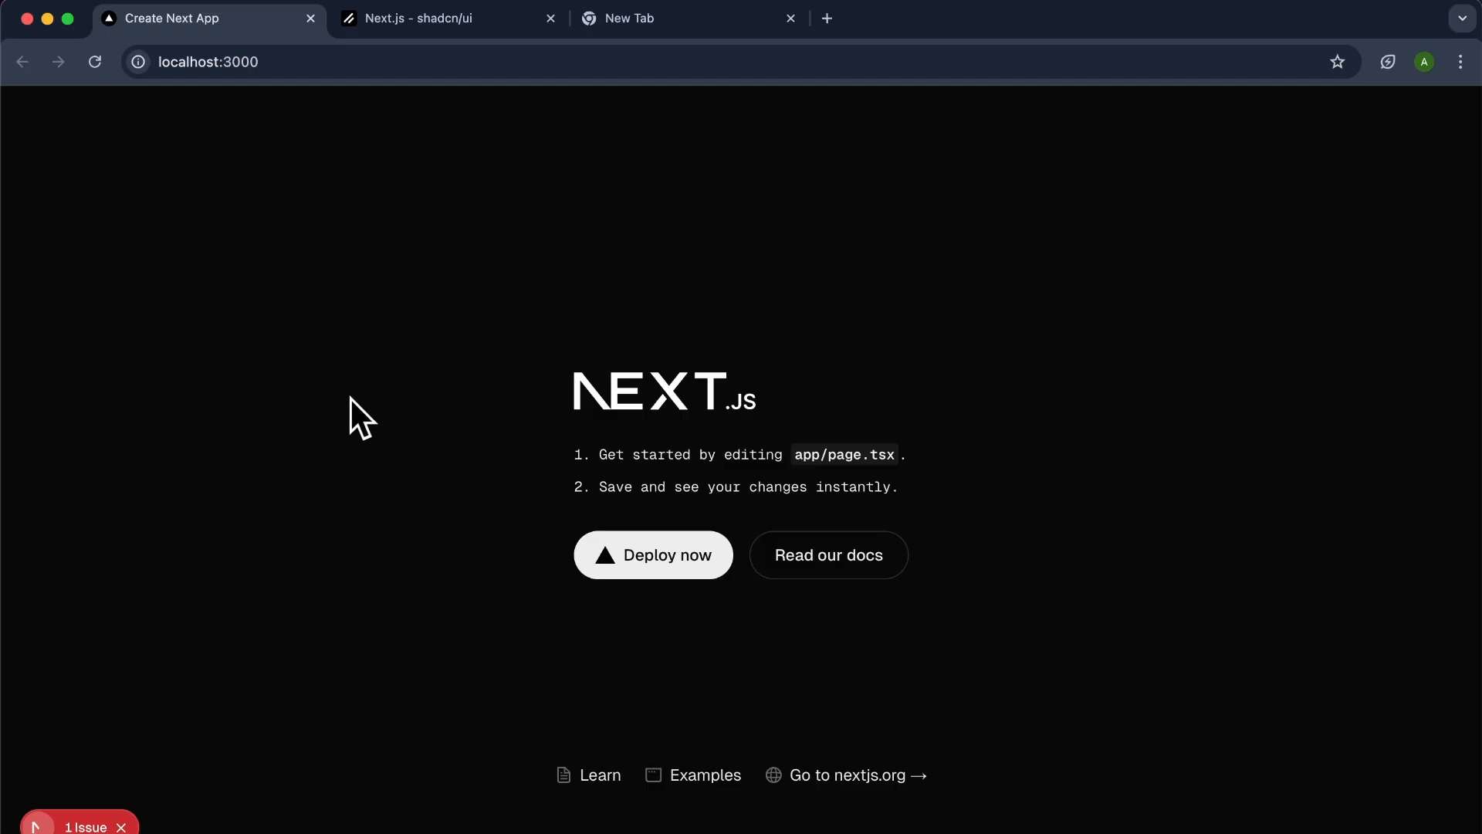
{"action": "left_click", "coordinate": [79, 826]}
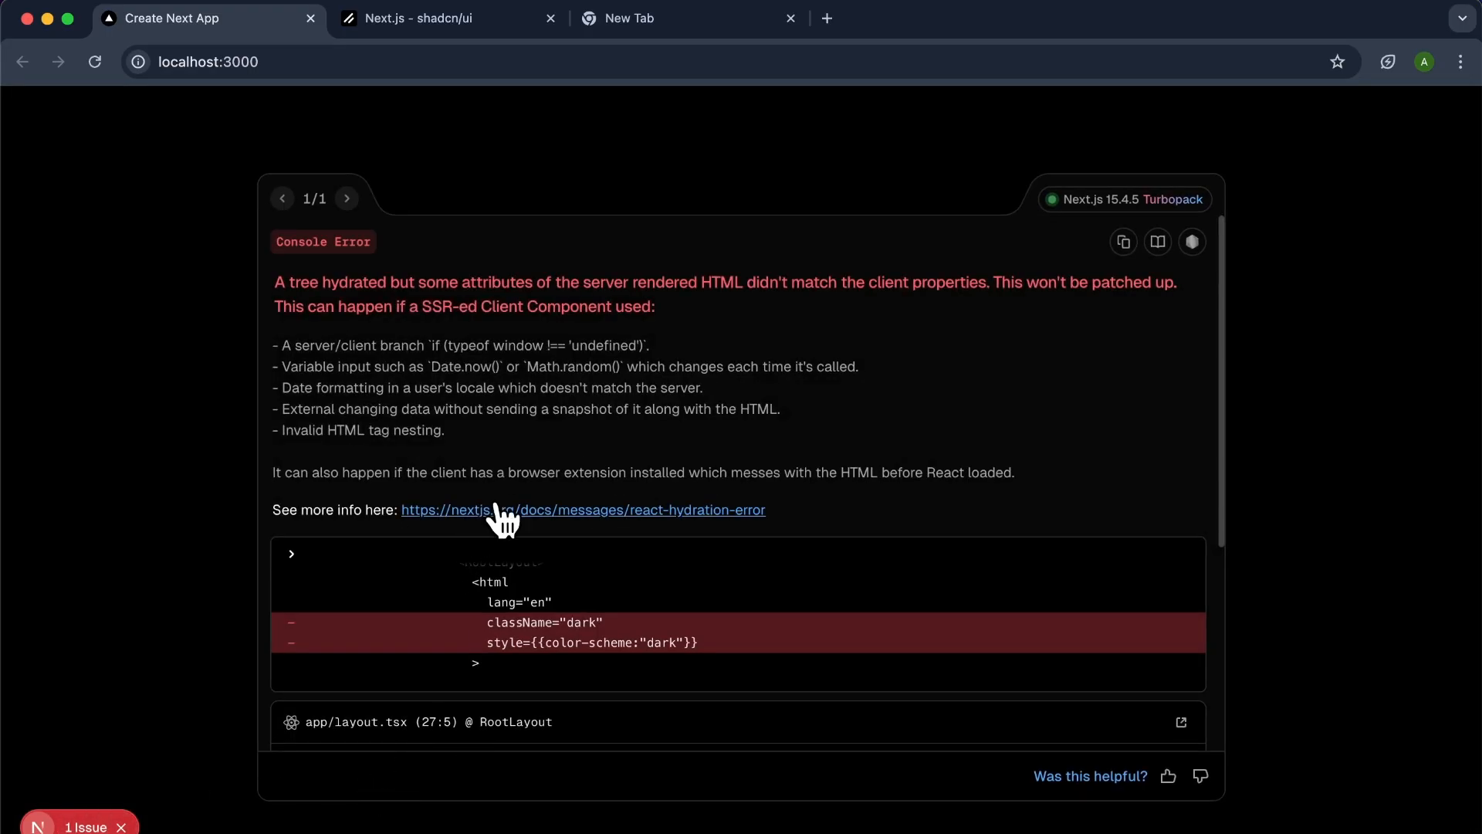
{"action": "mouse_move", "coordinate": [662, 341]}
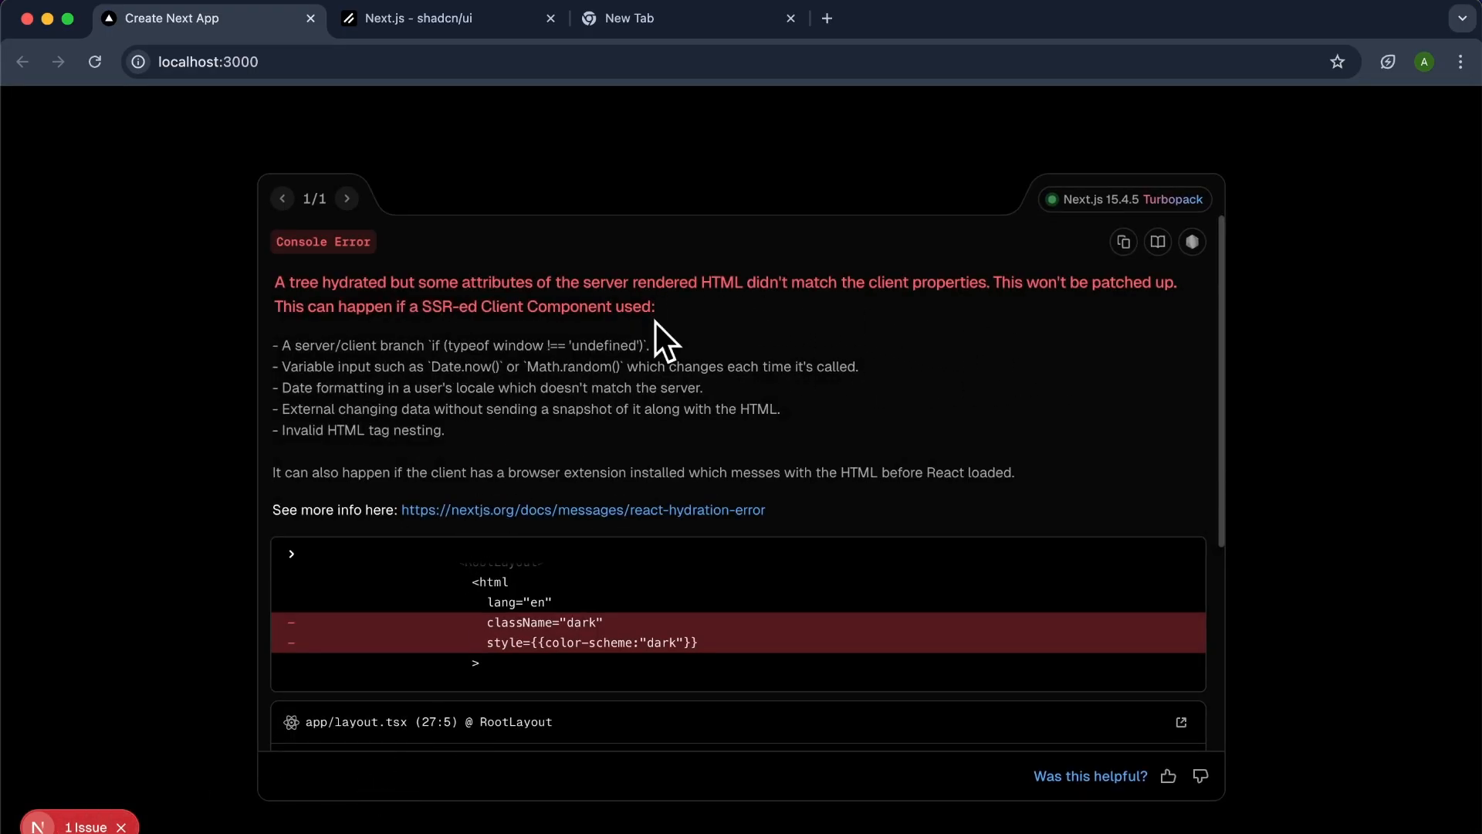
{"action": "mouse_move", "coordinate": [591, 548]}
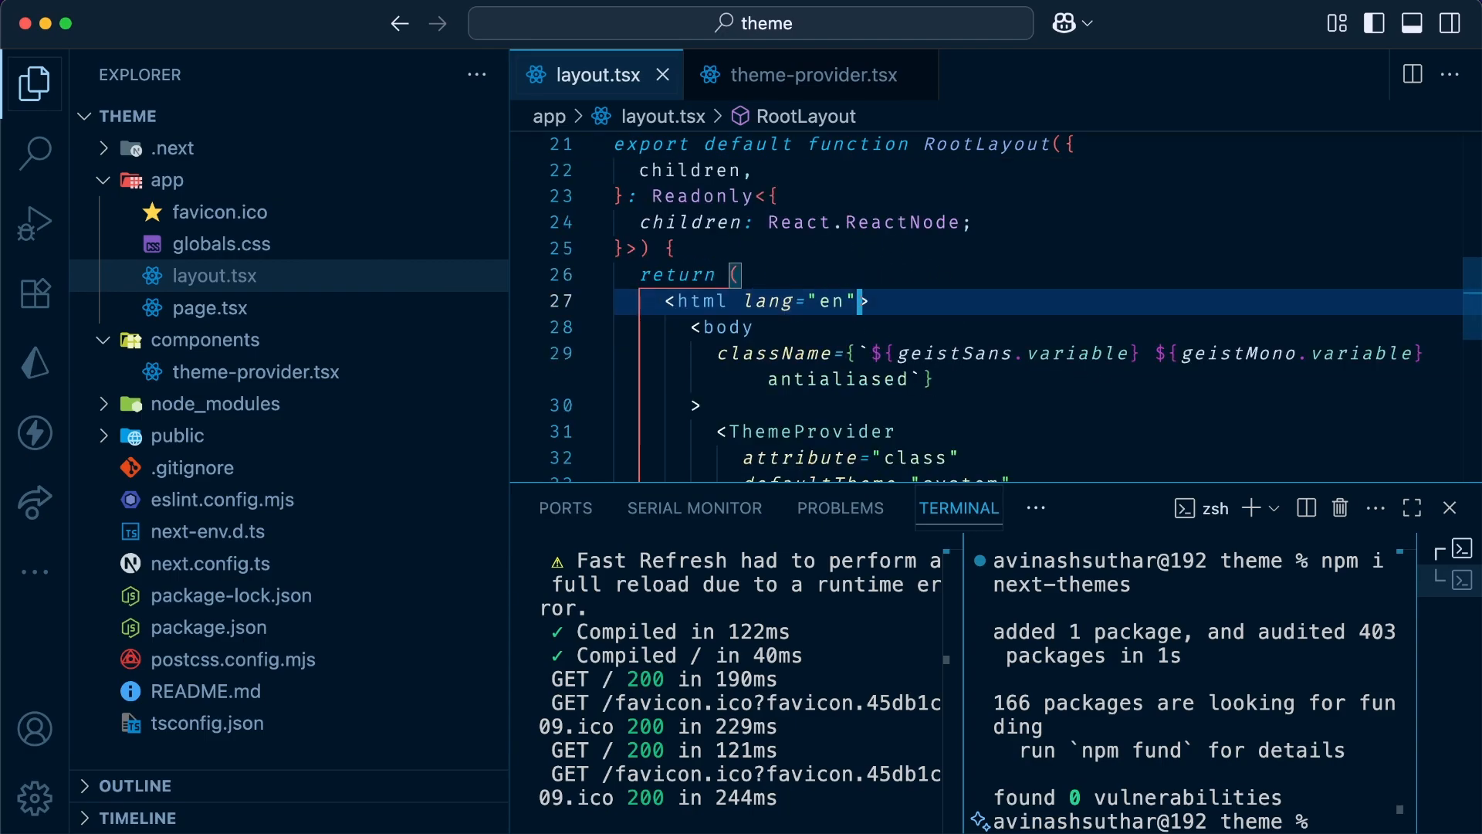
Add suppressHydrationWarning to the html tag in app/layout.tsx.
{"action": "type", "text": "suppressHydrationWarning"}
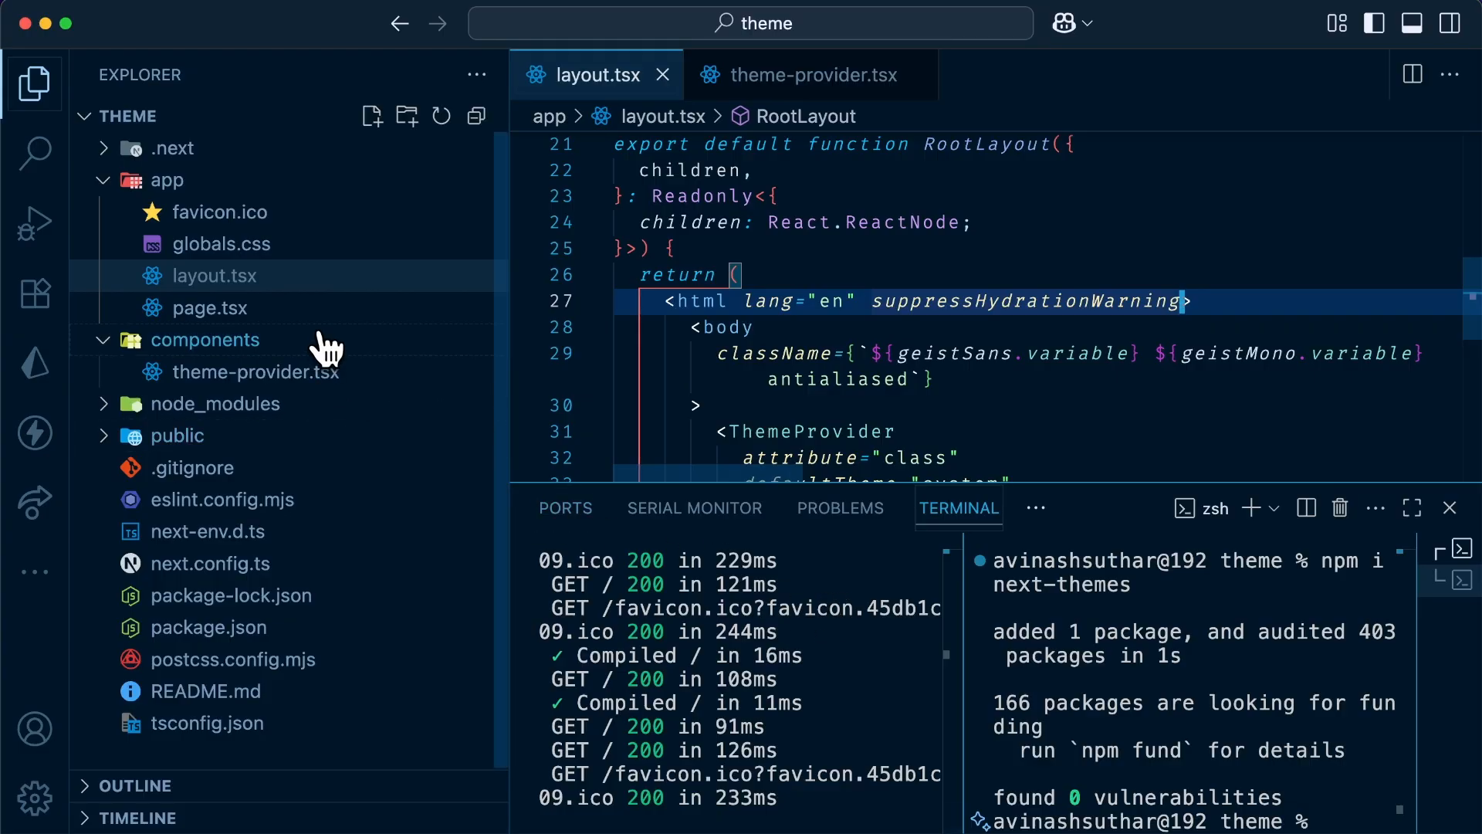
In app/page.tsx, add a bg-gray-600 div with a 'toggle theme' button below the logo.
{"action": "left_click", "coordinate": [212, 307]}
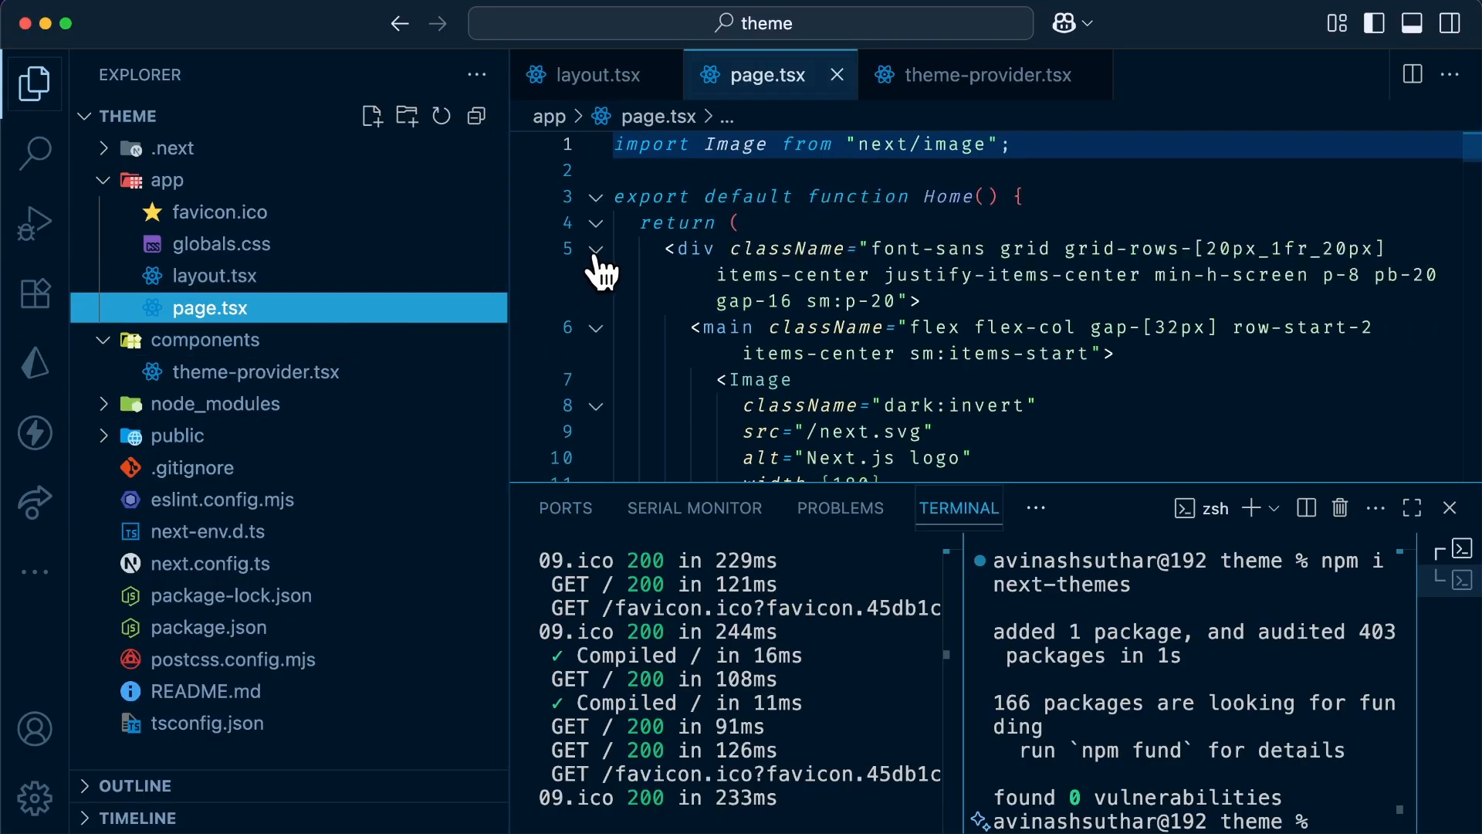
{"action": "mouse_move", "coordinate": [602, 262]}
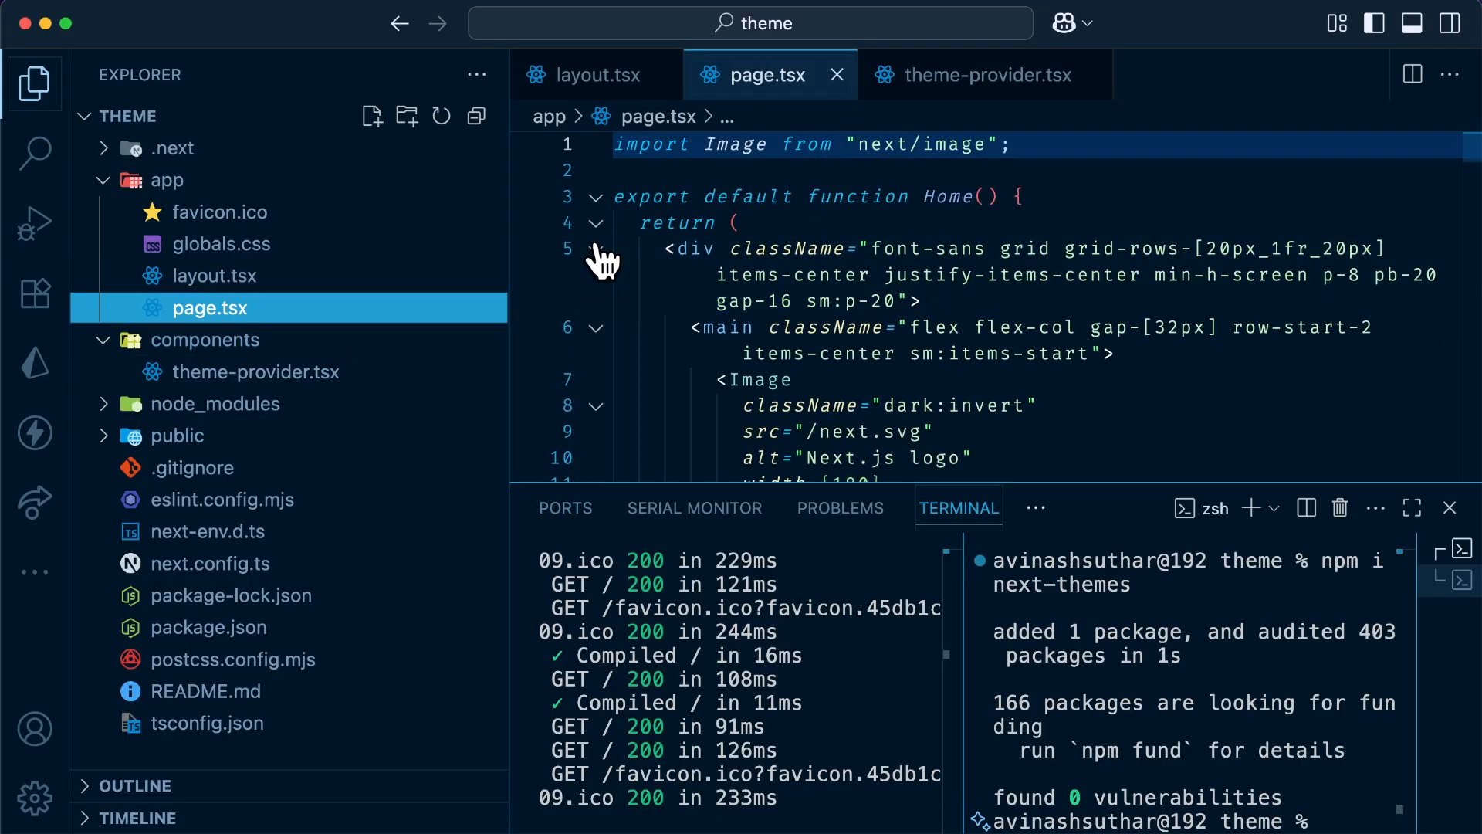
{"action": "scroll", "scroll_direction": "down", "scroll_amount": 3}
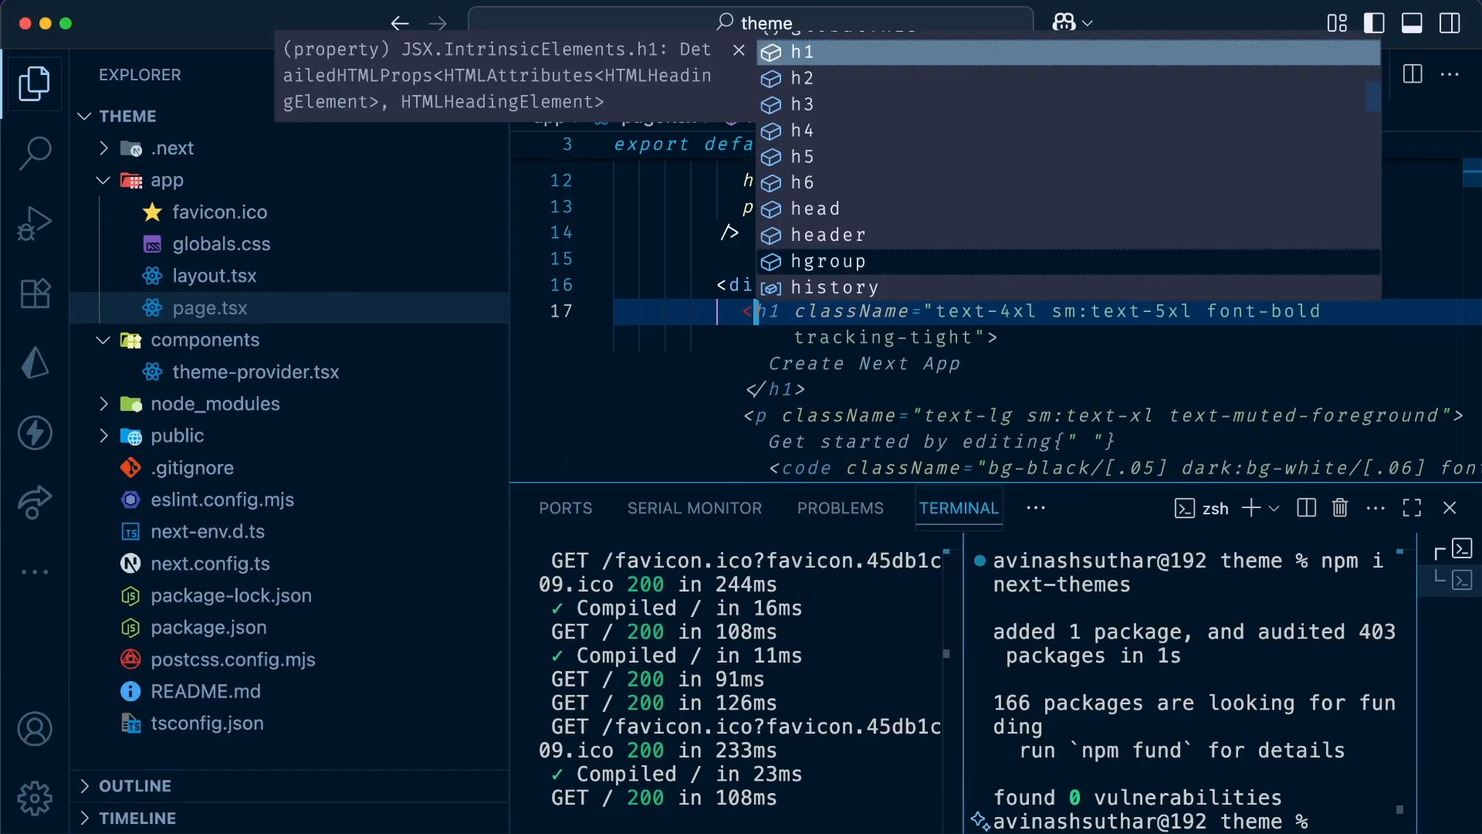
{"action": "type", "text": "button>"}
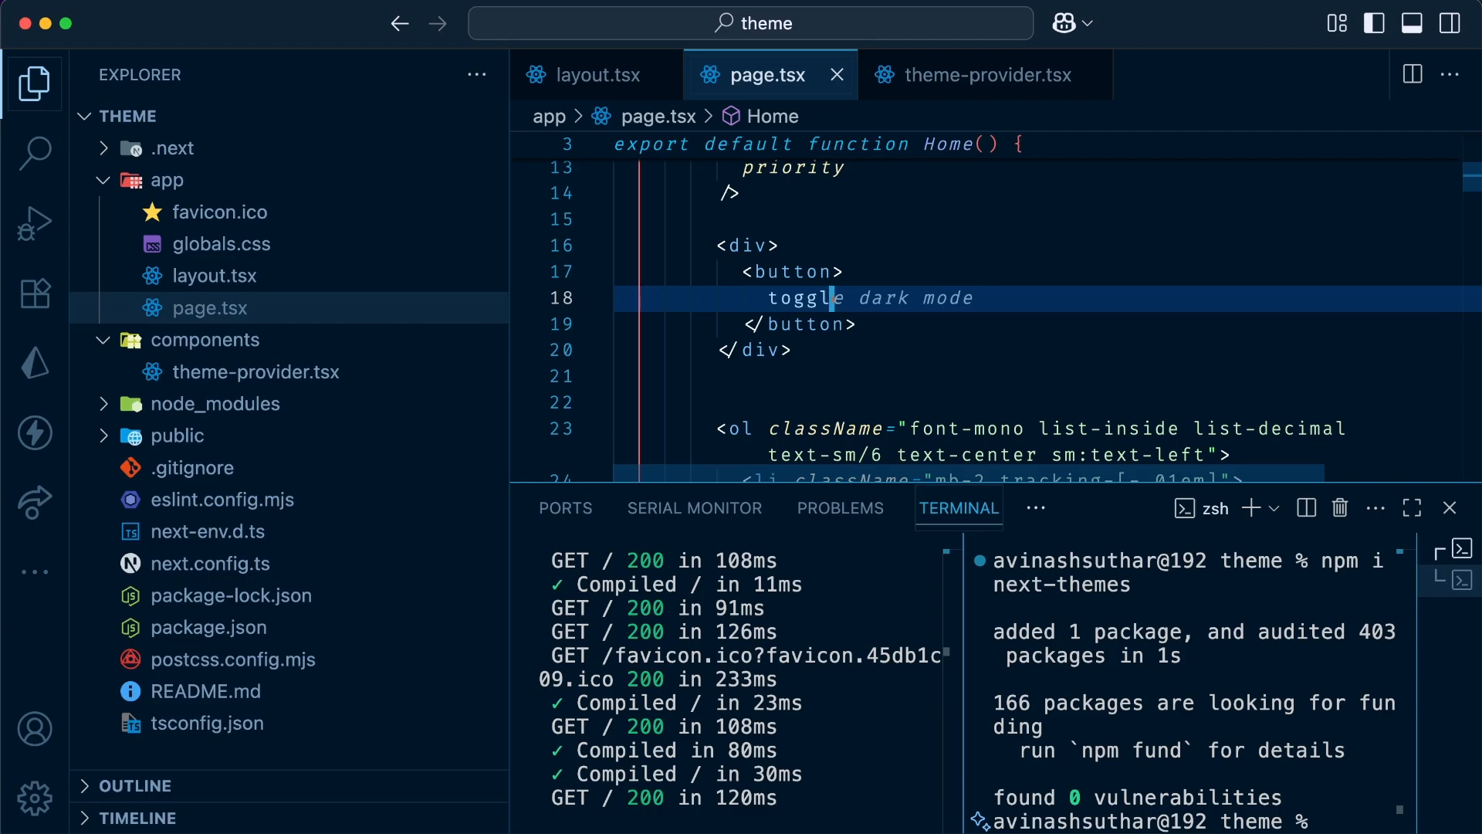
{"action": "type", "text": "theme"}
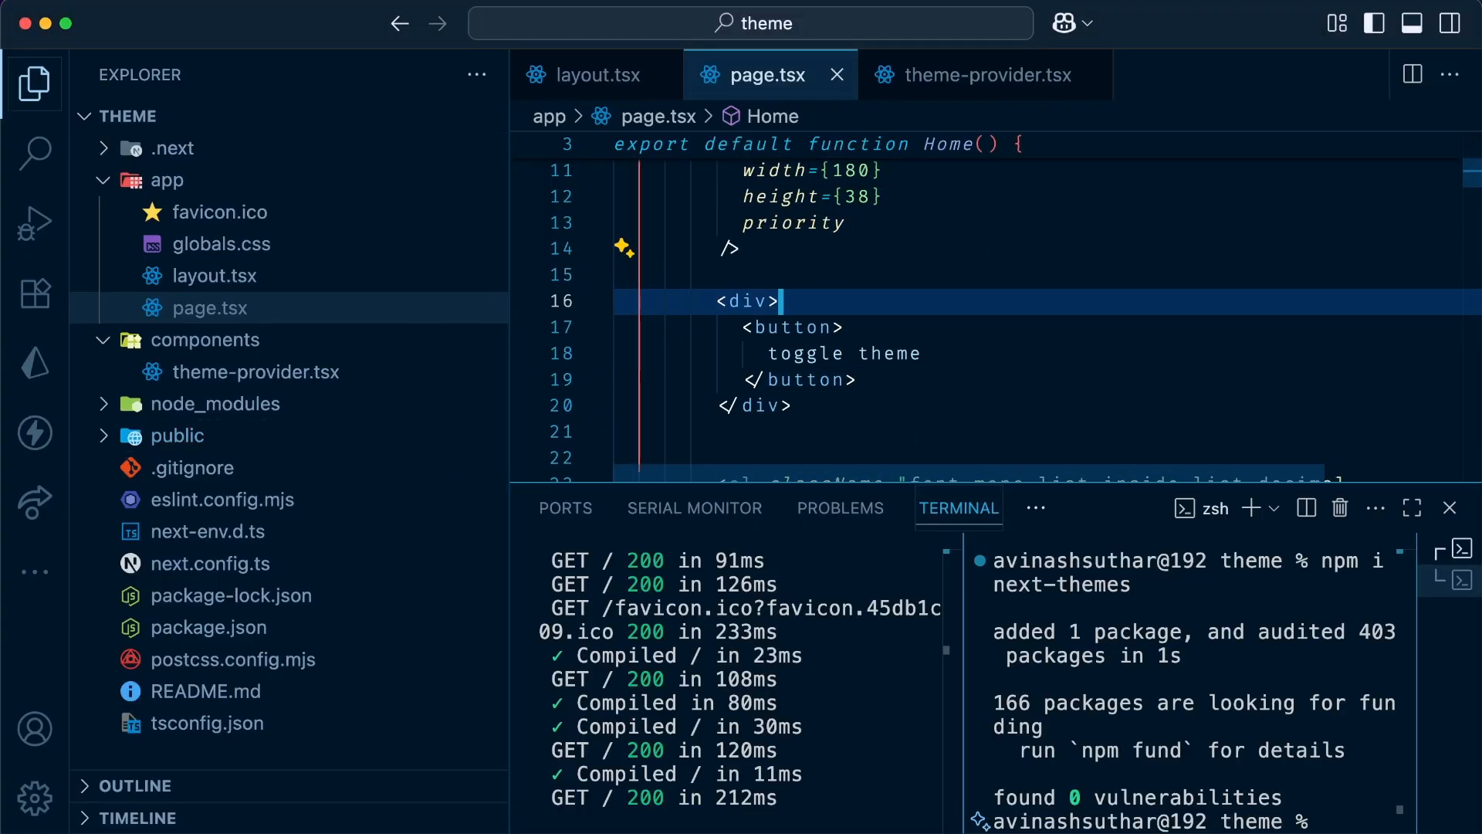
{"action": "type", "text": "className=\"flex flex-col items-center sm:items-start gap-2\""}
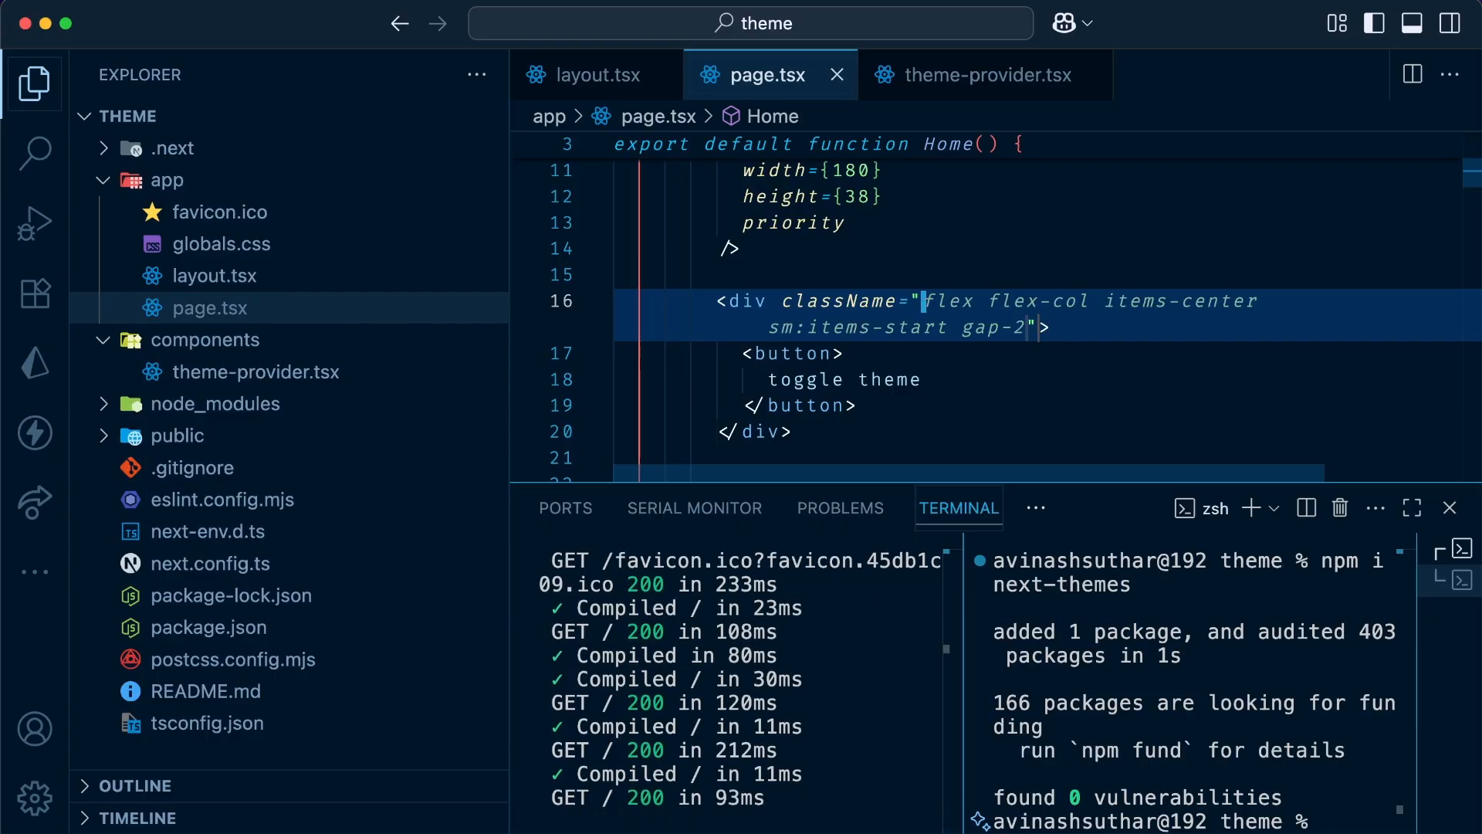
{"action": "type", "text": "bg-gray-600\" >"}
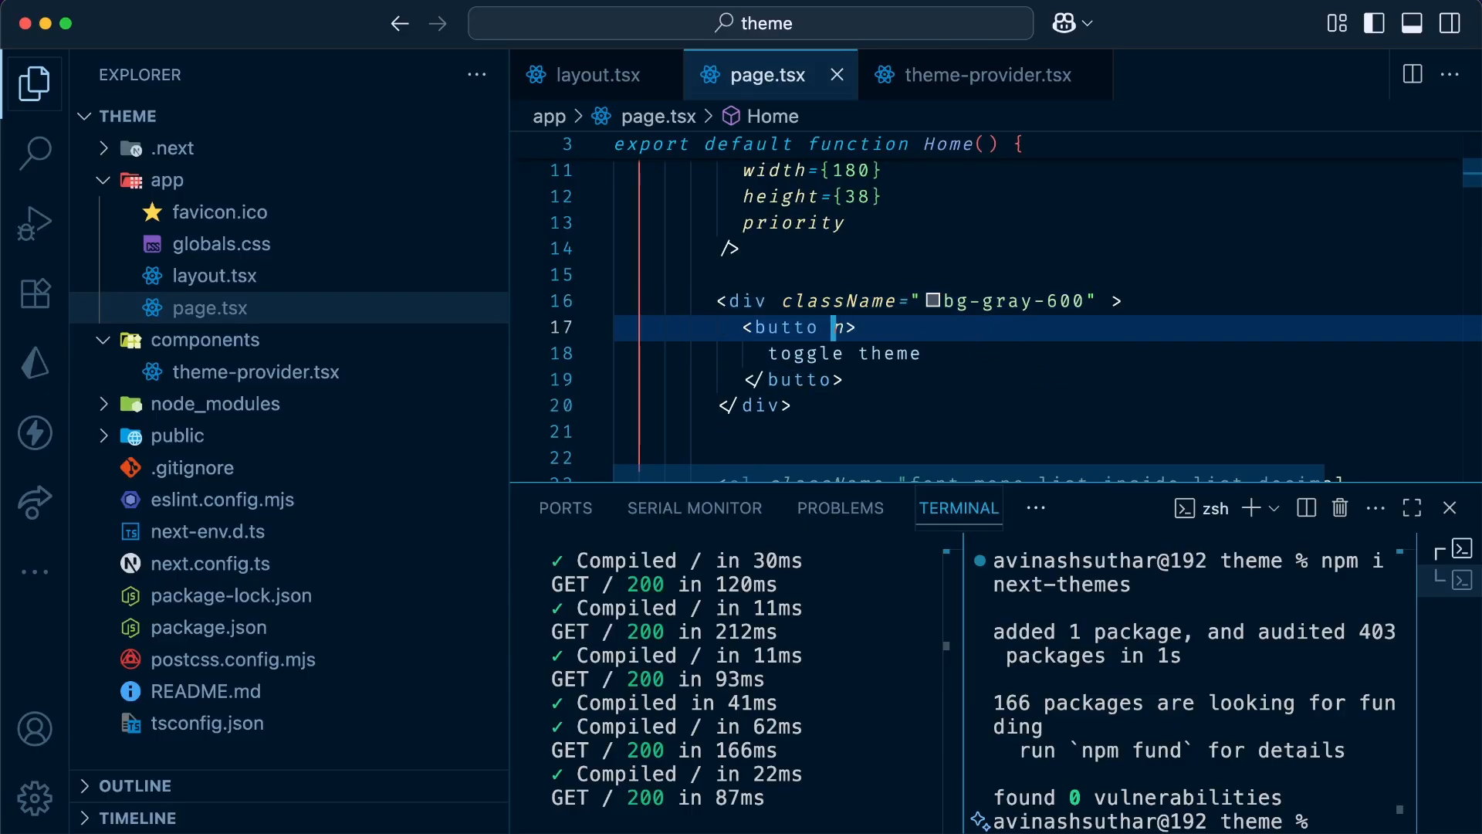
{"action": "type", "text": "cla"}
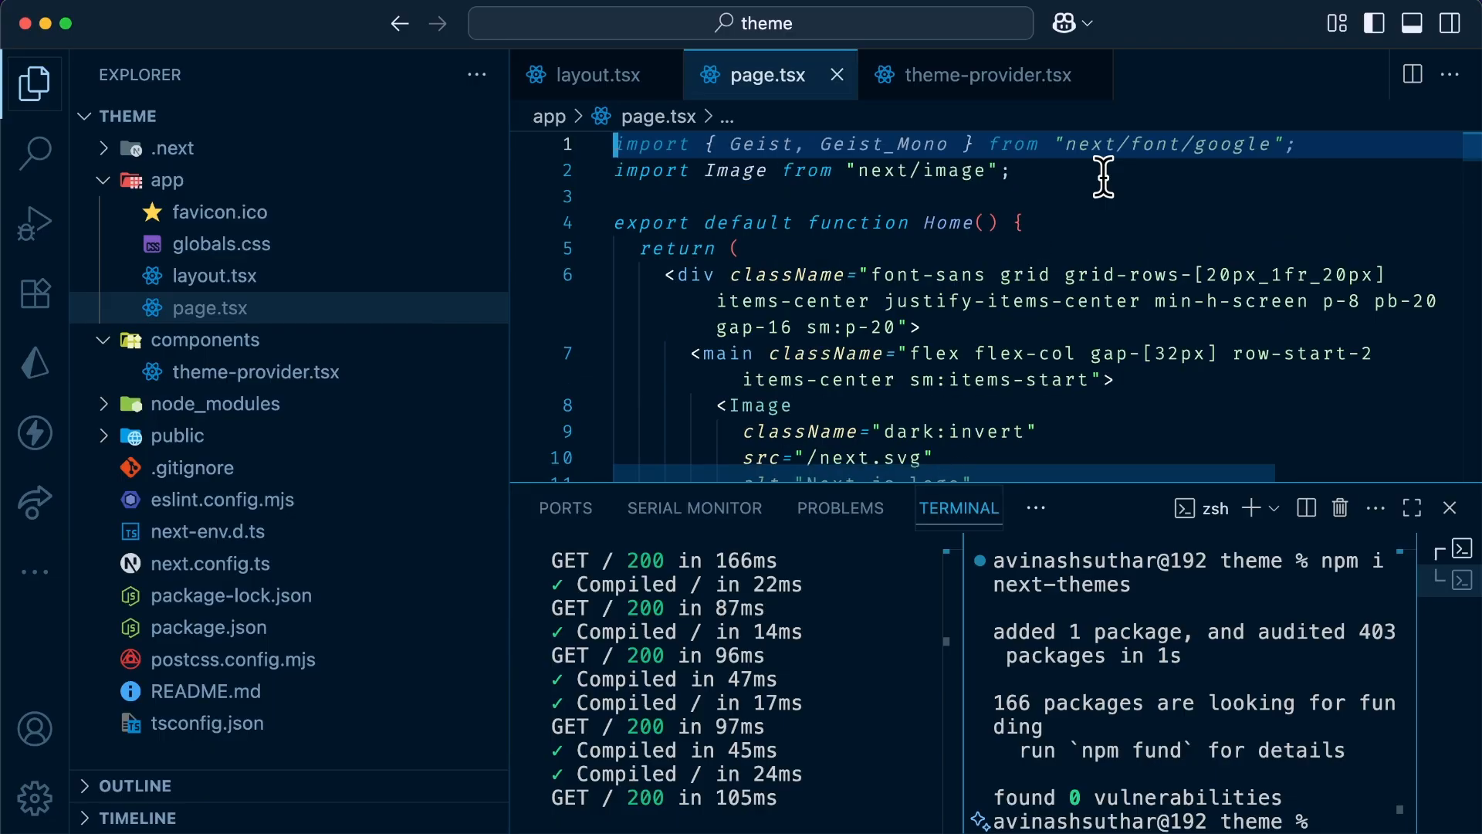
Add 'use client', import useTheme from next-themes, and destructure theme and setTheme in Home.
{"action": "type", "text": "'U"}
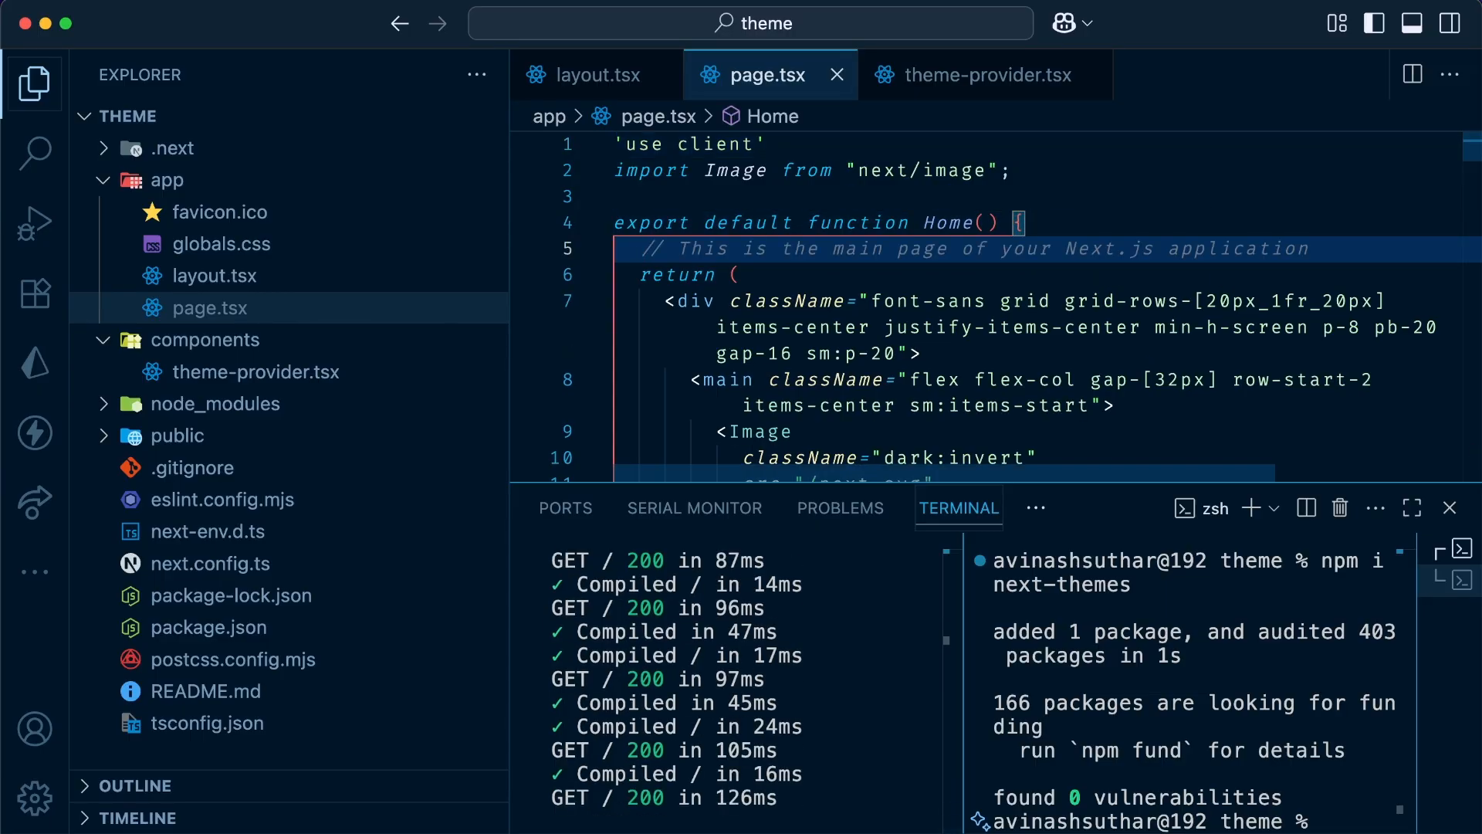
{"action": "type", "text": "c"}
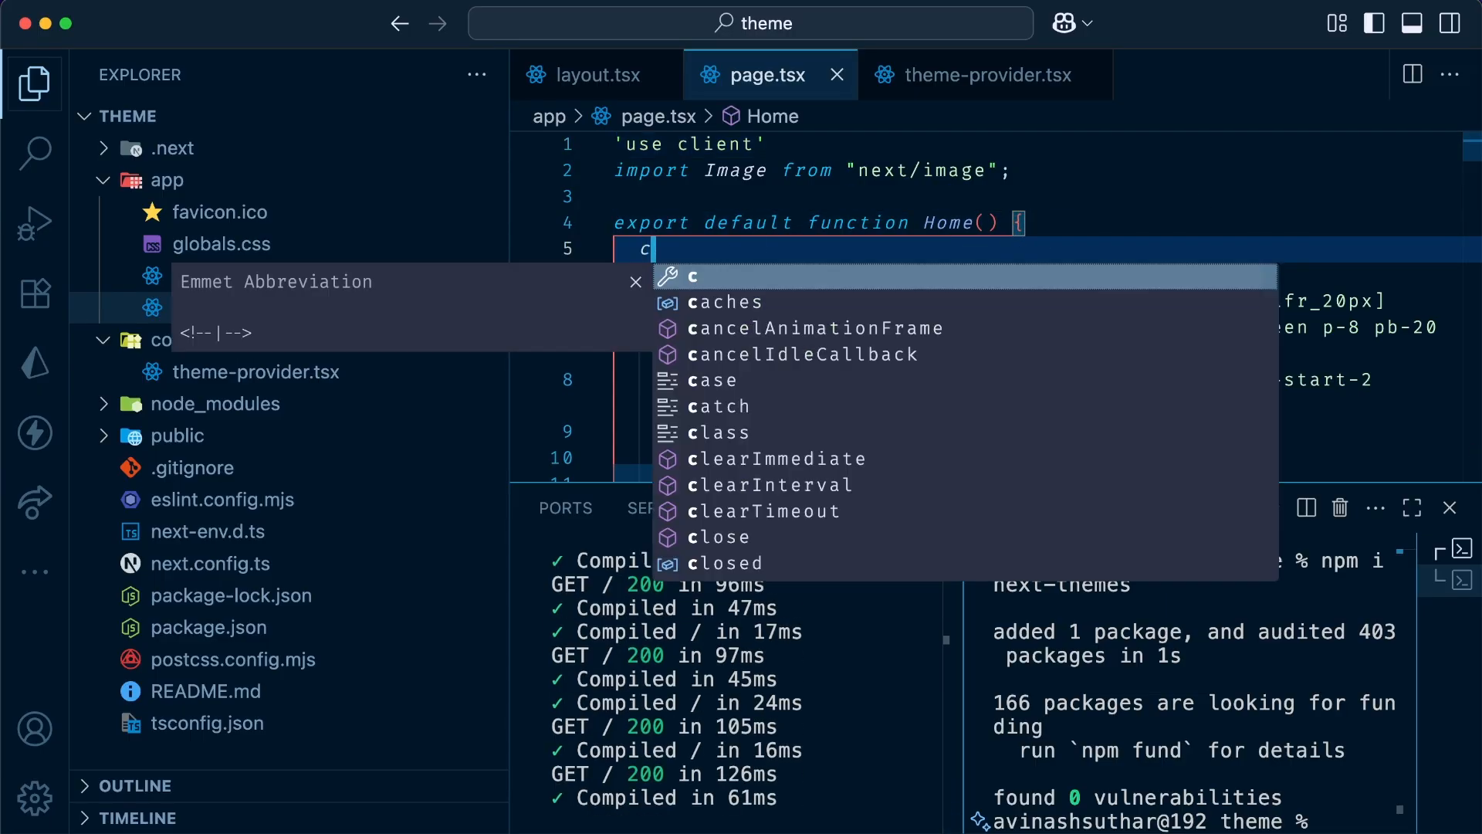
{"action": "type", "text": "const { toggleTheme } = useTheme();"}
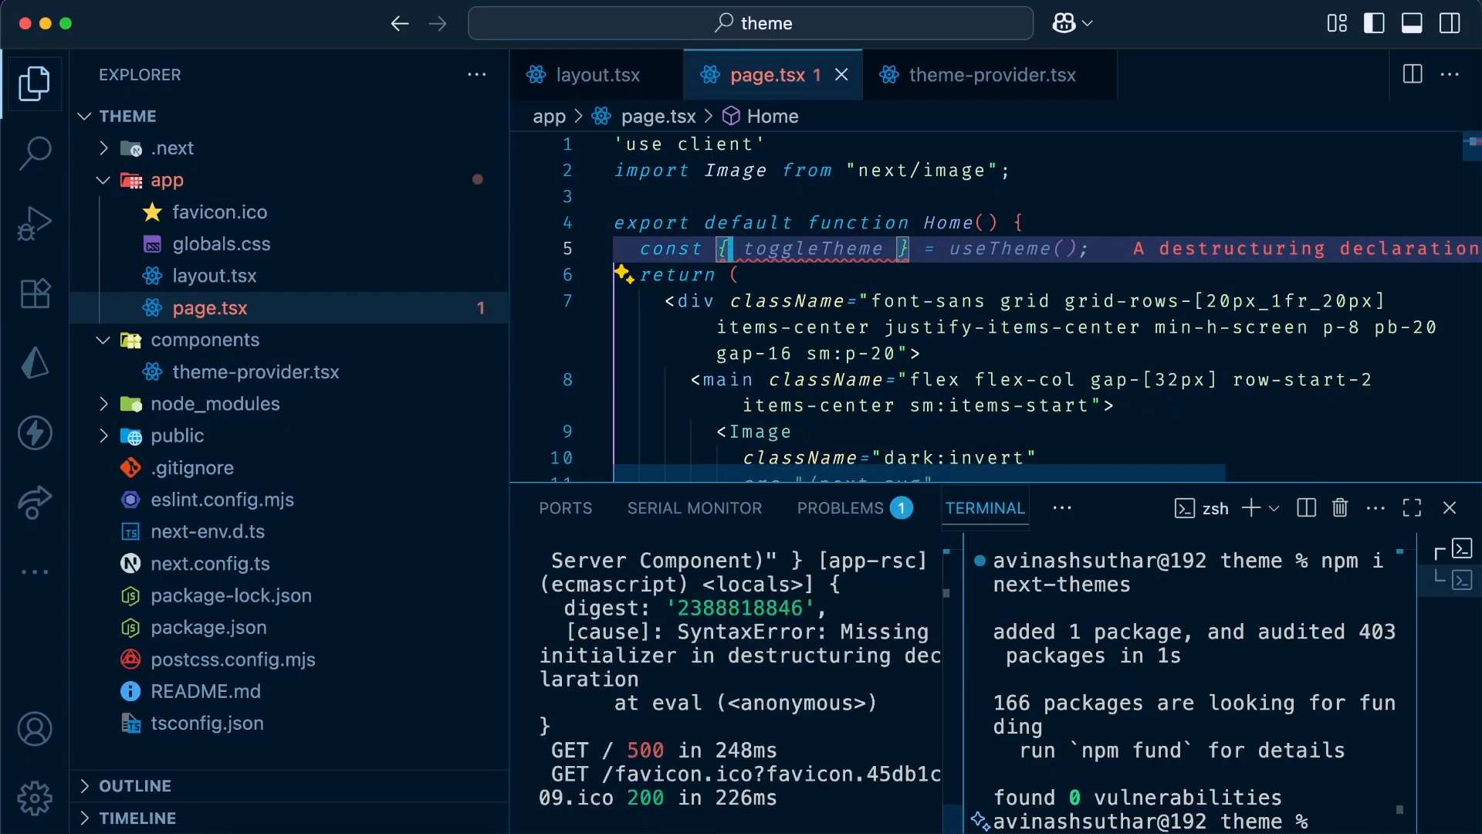
{"action": "type", "text": "theme, setTheme"}
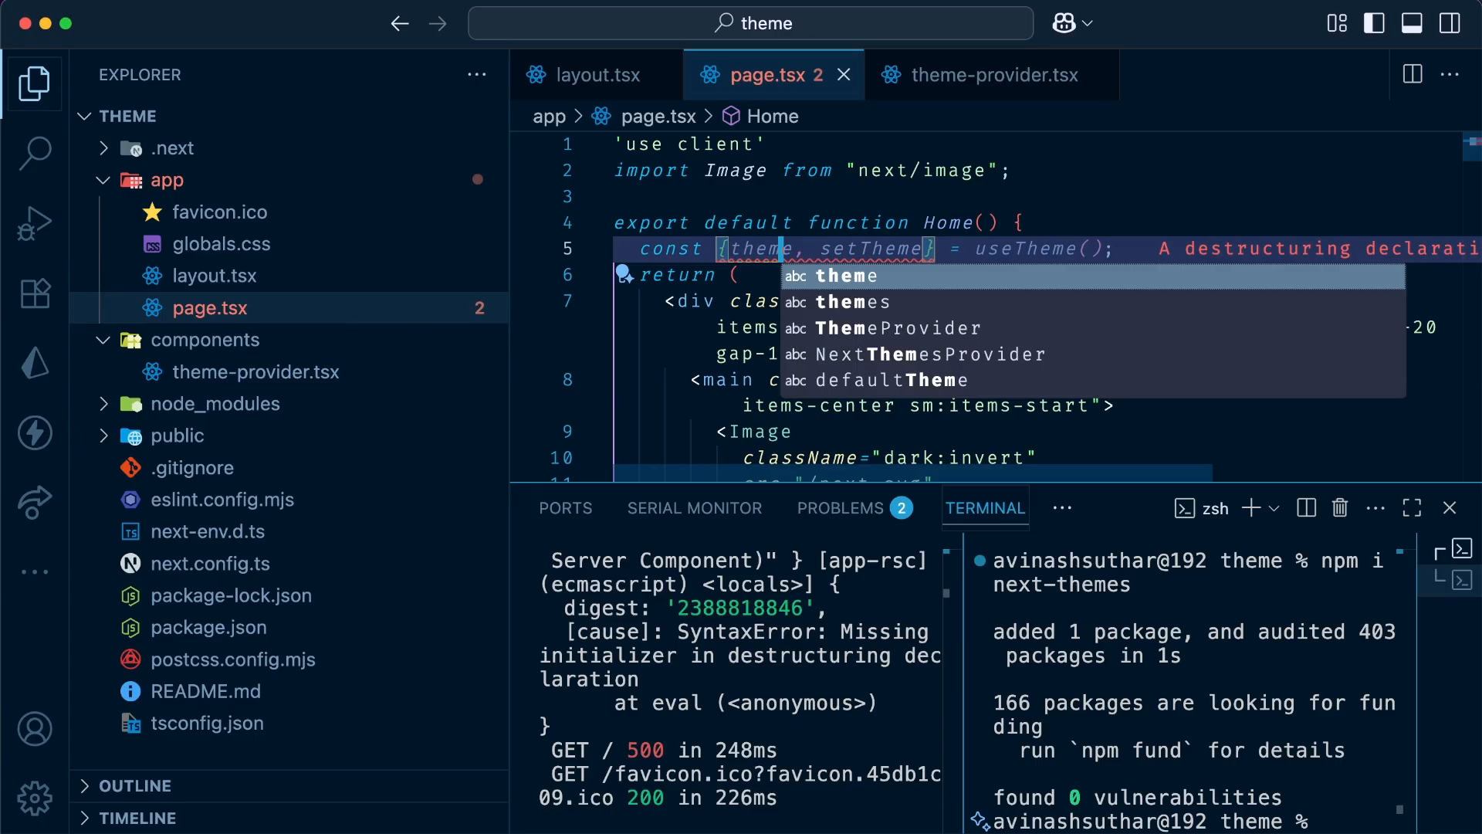
{"action": "key", "text": "Escape"}
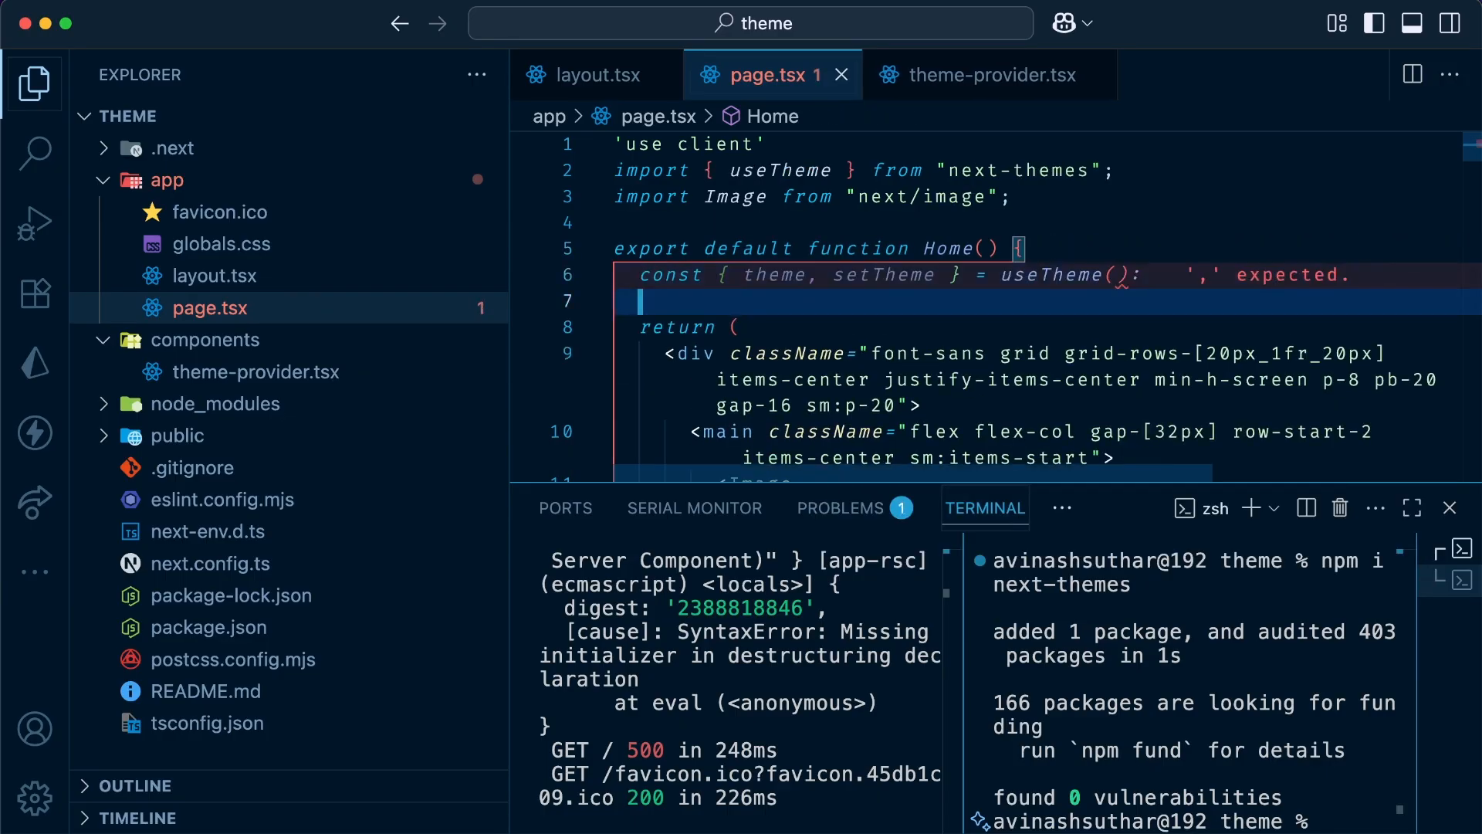
{"action": "type", "text": ";"}
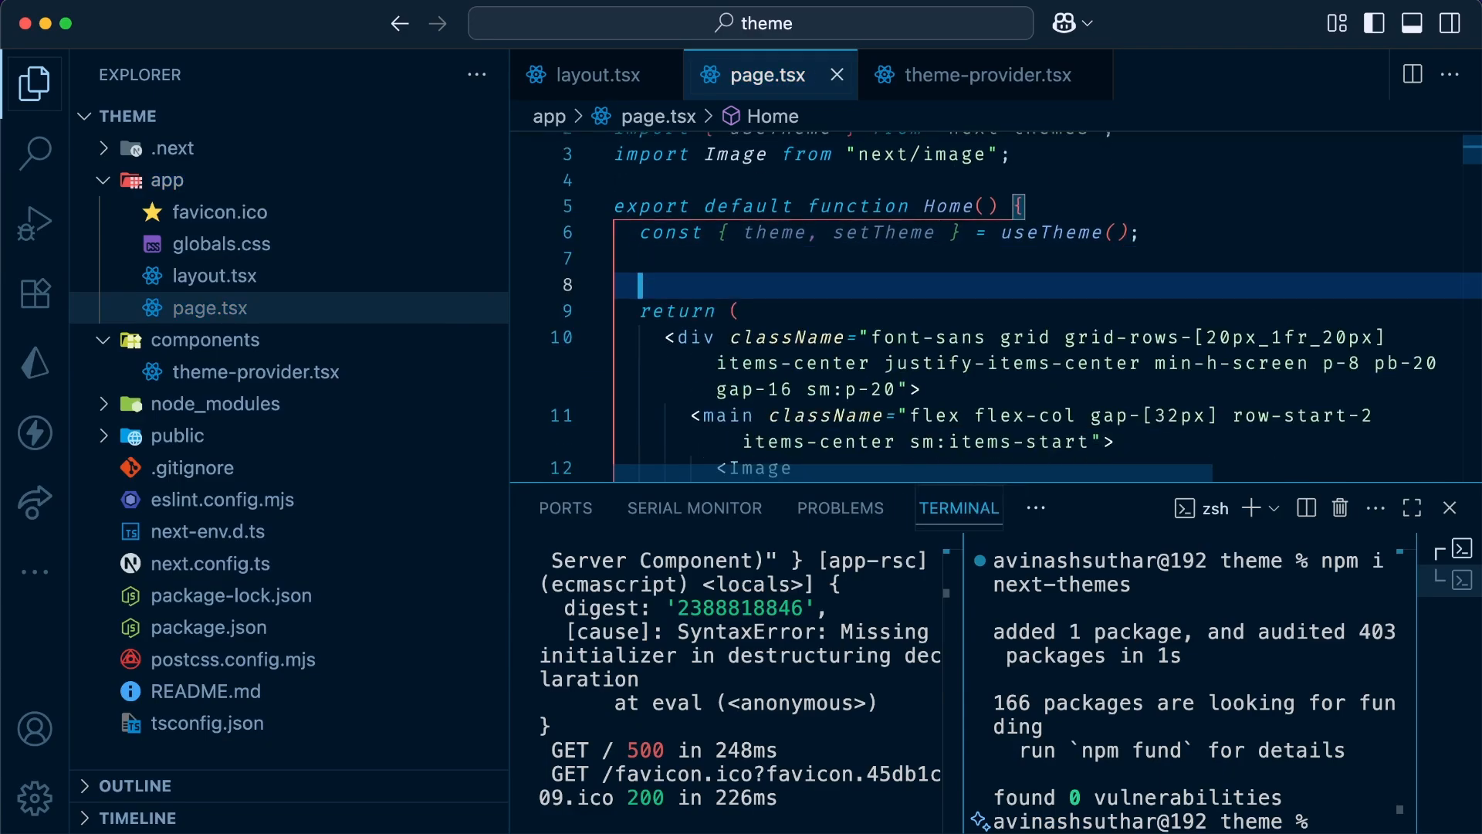
{"action": "type", "text": "const to"}
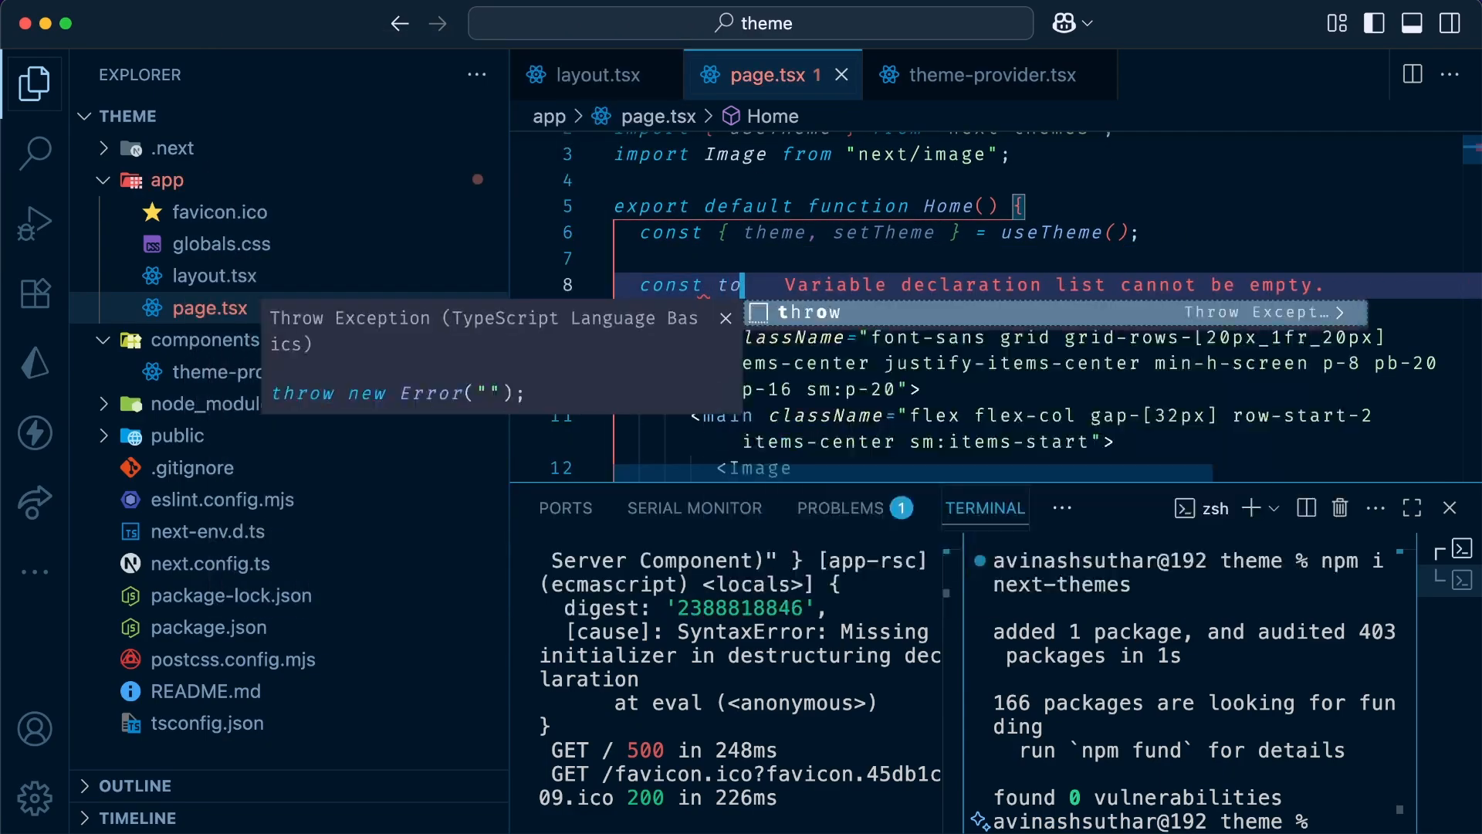
Write a toggleTheme function switching between light and dark, then save page.tsx.
{"action": "type", "text": "ggleTheme = () => {"}
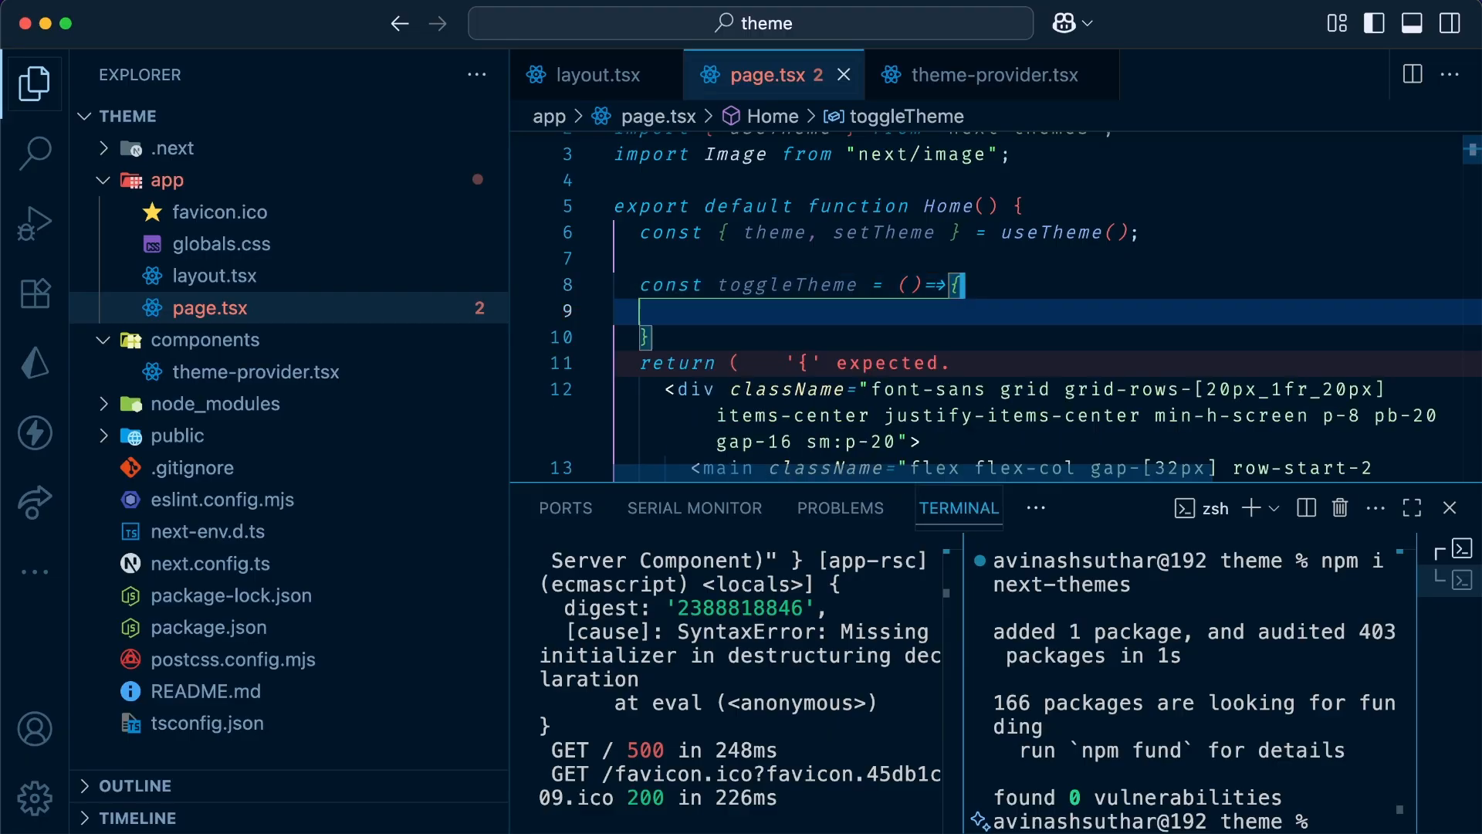
{"action": "type", "text": "setTheme(theme === \"dark\" ? \"light\" : \"dark\");"}
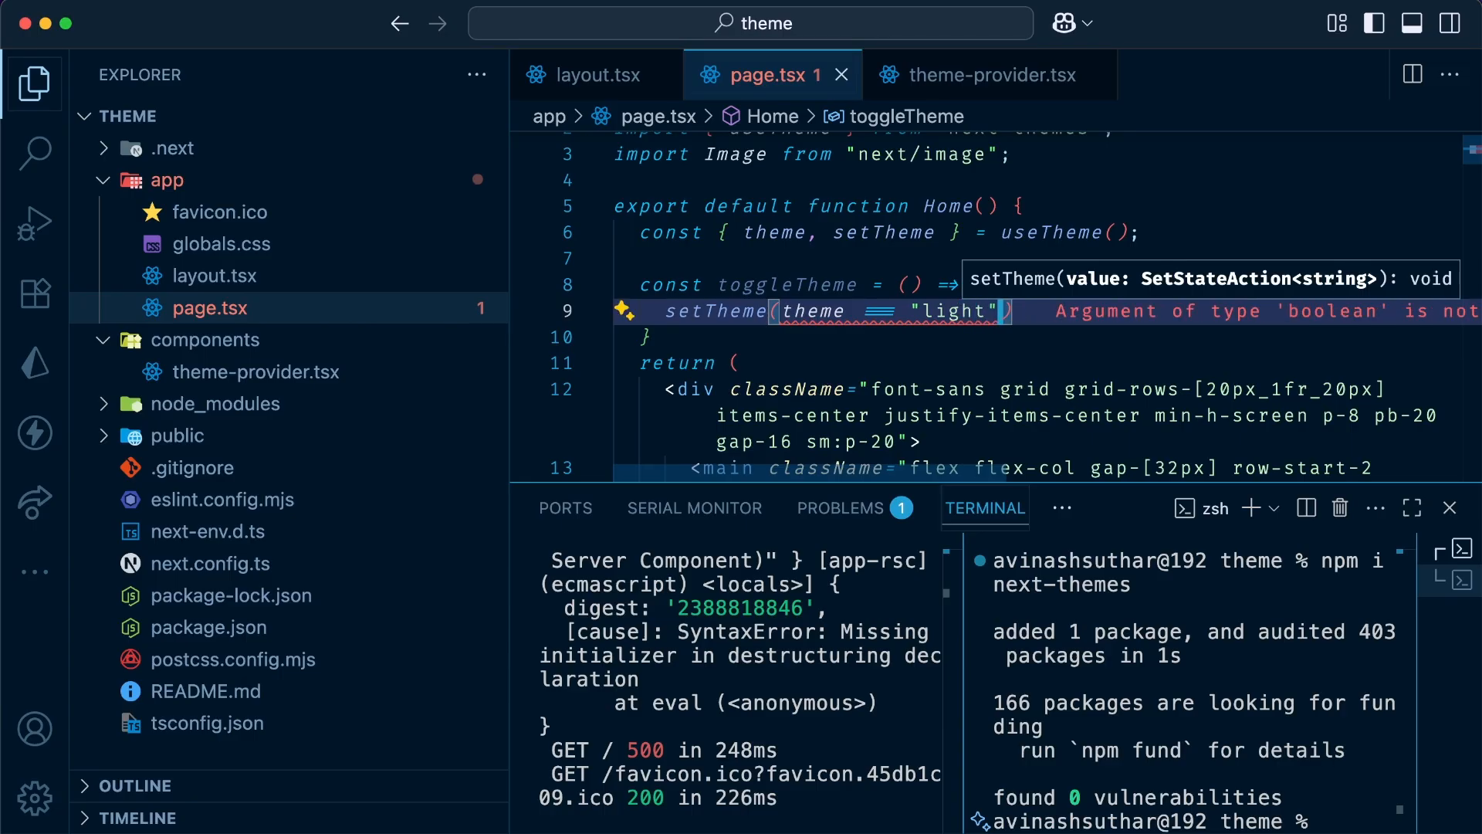
{"action": "type", "text": "? \"dark\" : \"light\""}
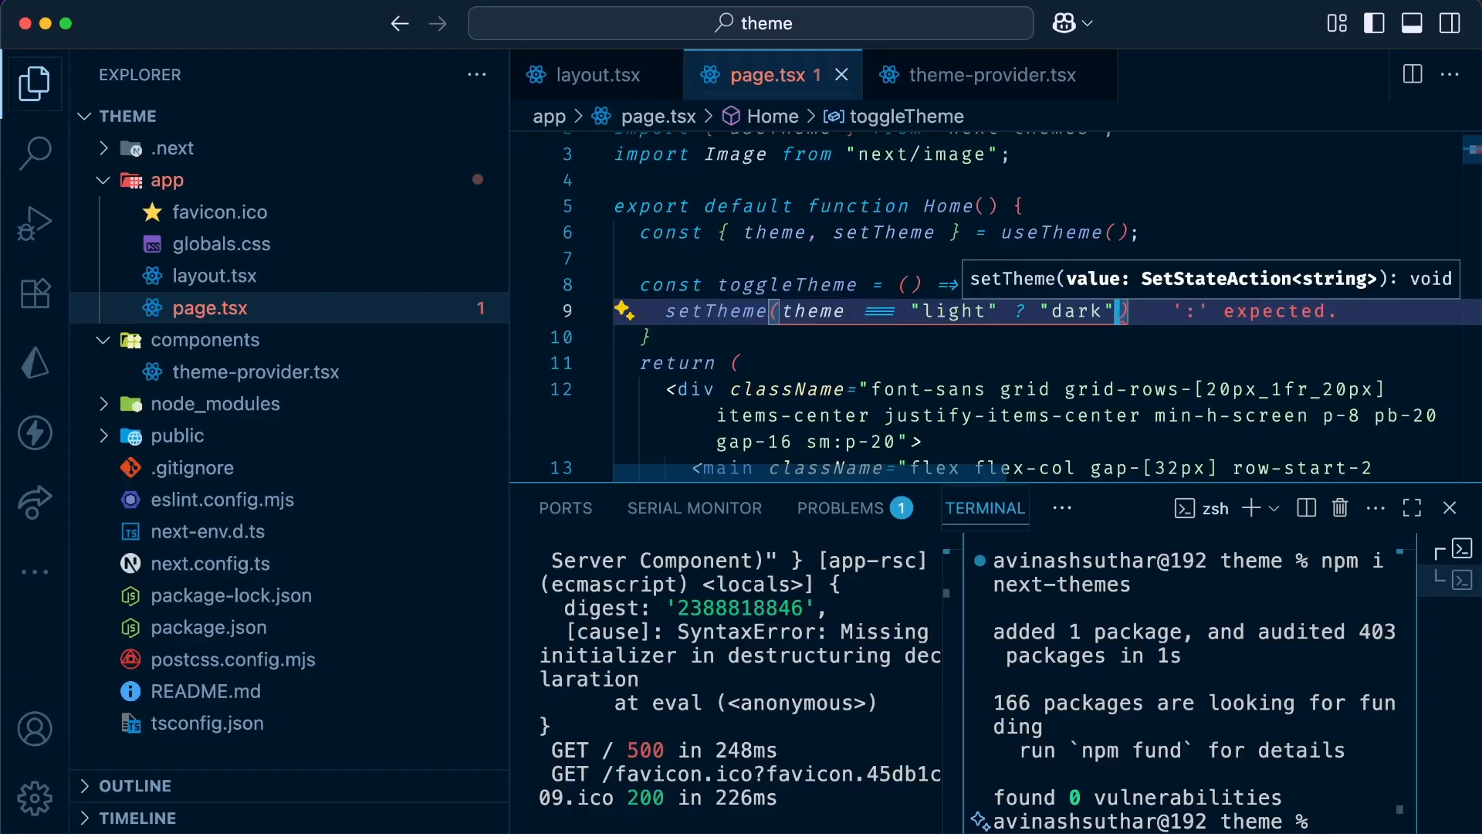
{"action": "type", "text": ": l"}
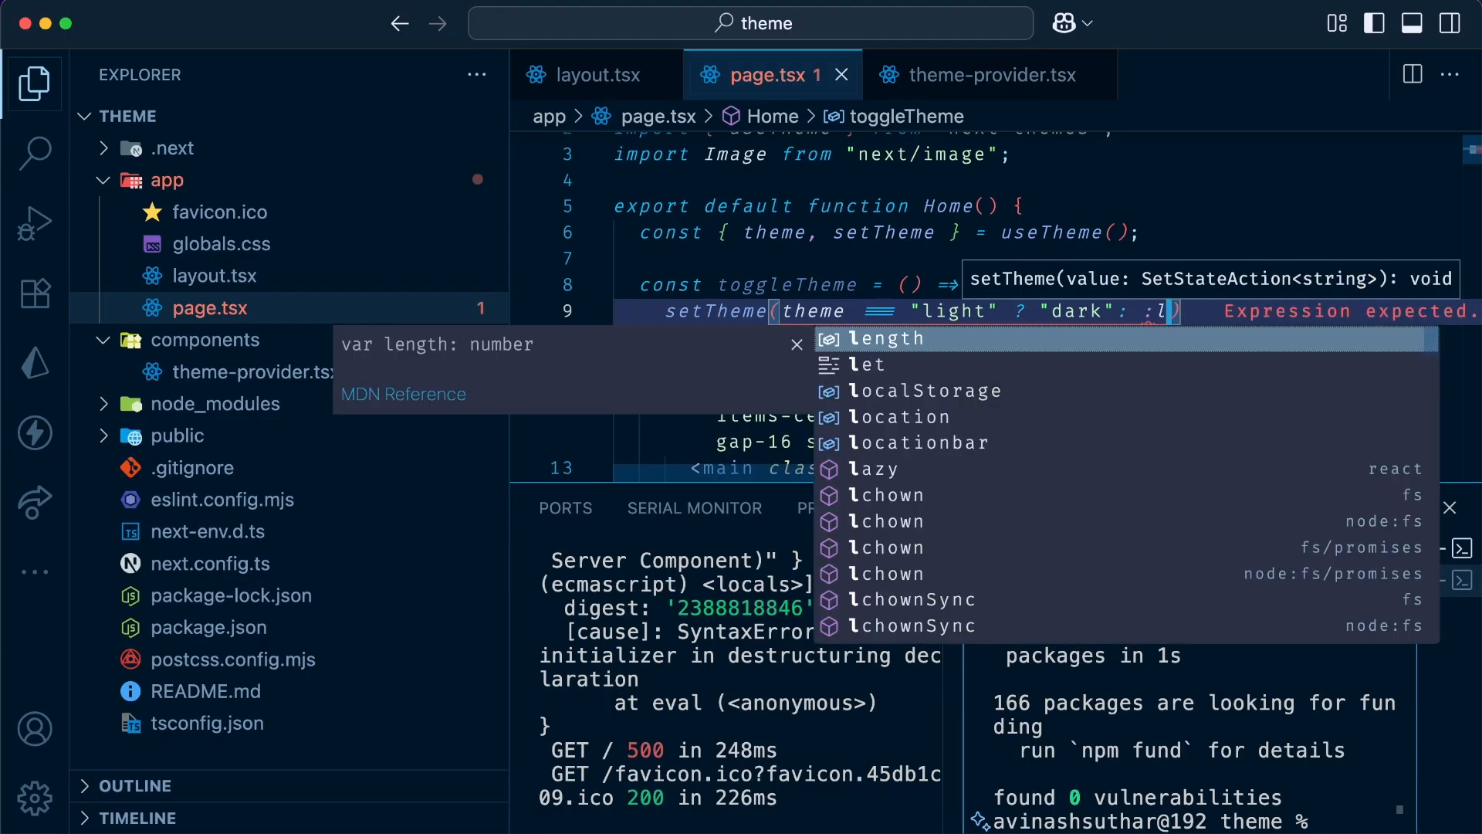
{"action": "type", "text": "\"light\""}
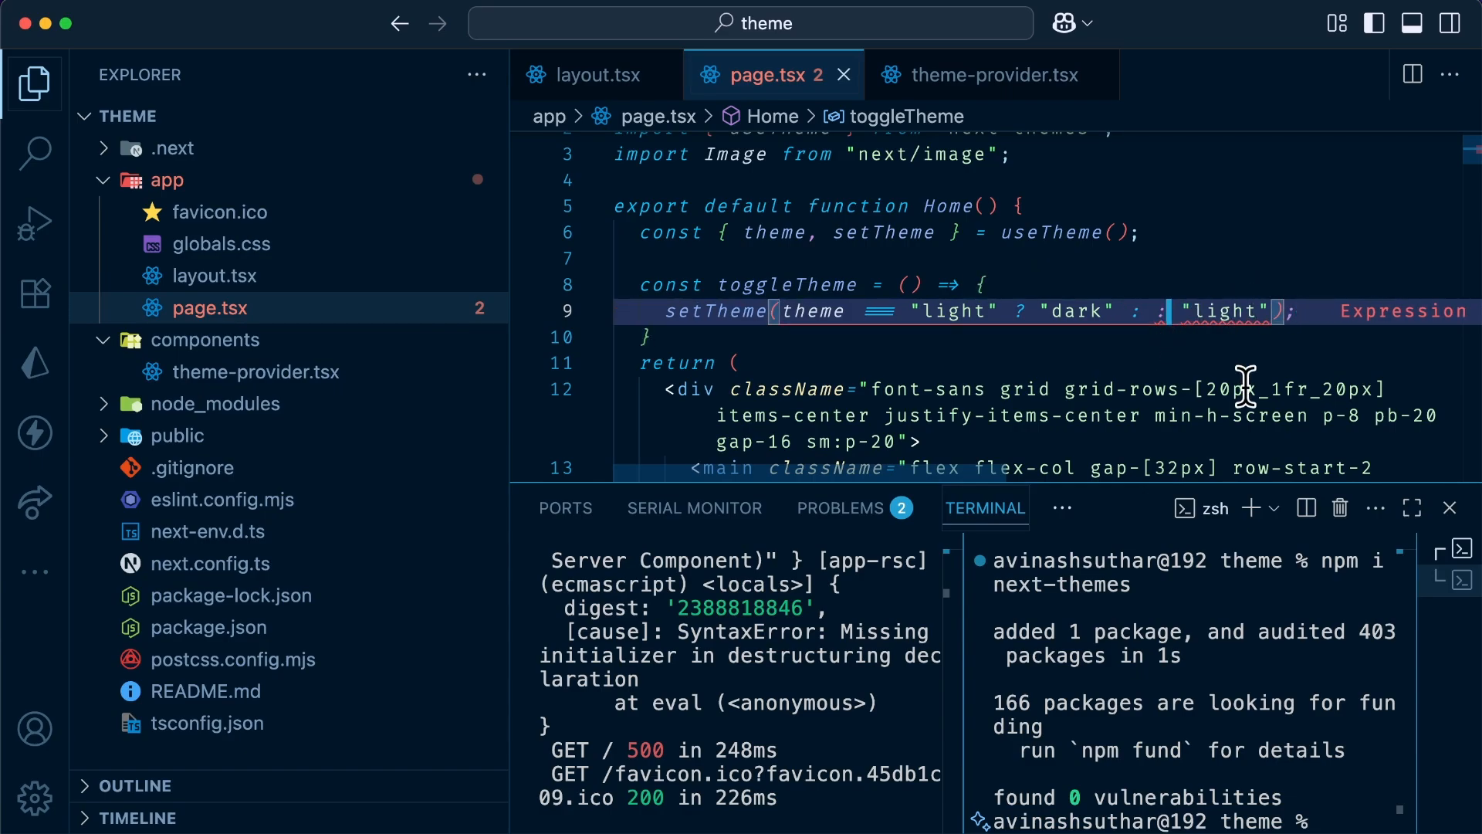
{"action": "key", "text": "cmd+s"}
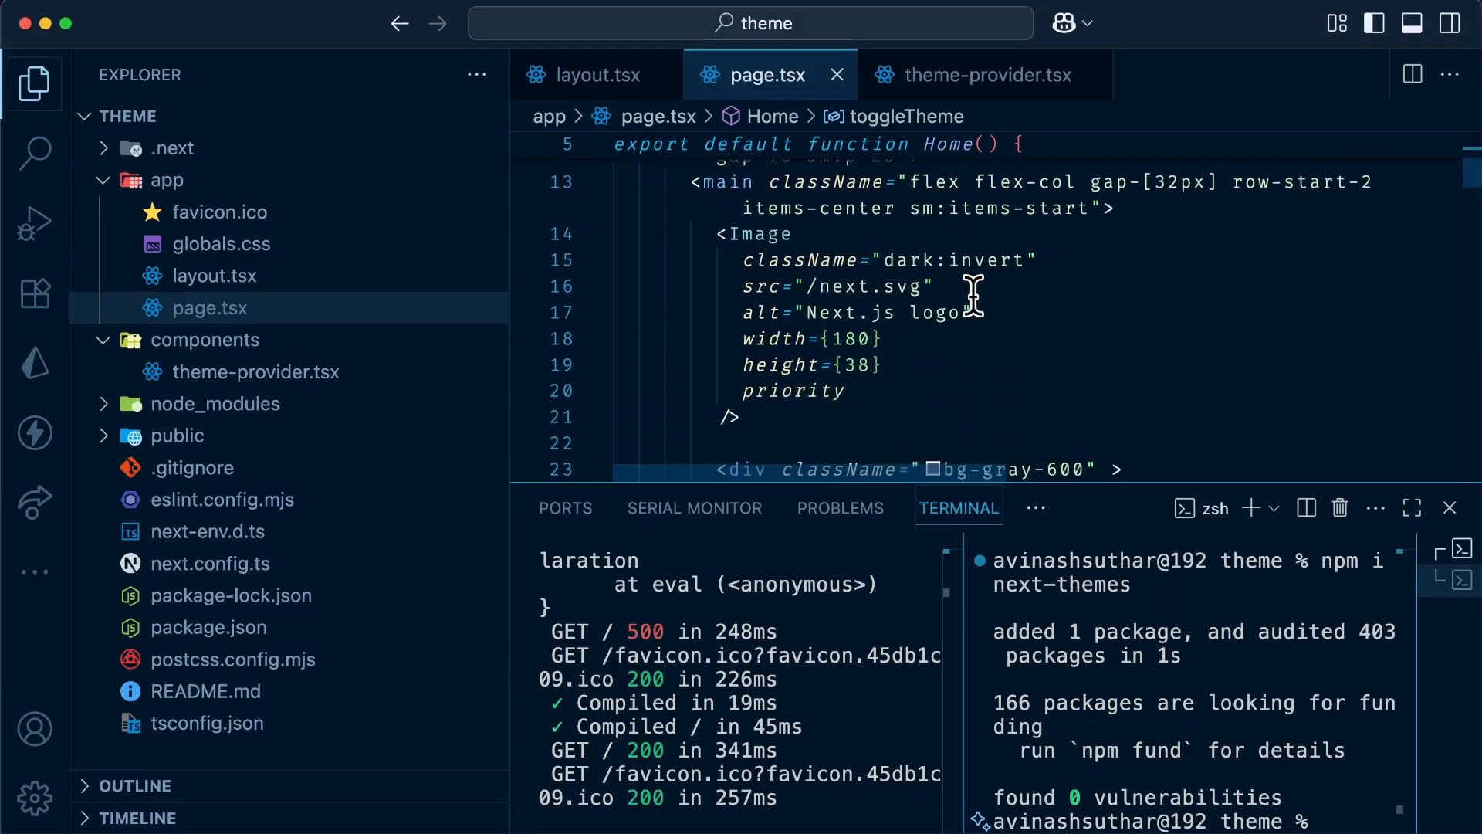
Replace the h1, p and Image with an empty div classed 'h-screen flex items-center justify-center'.
{"action": "scroll", "scroll_direction": "down", "scroll_amount": 3}
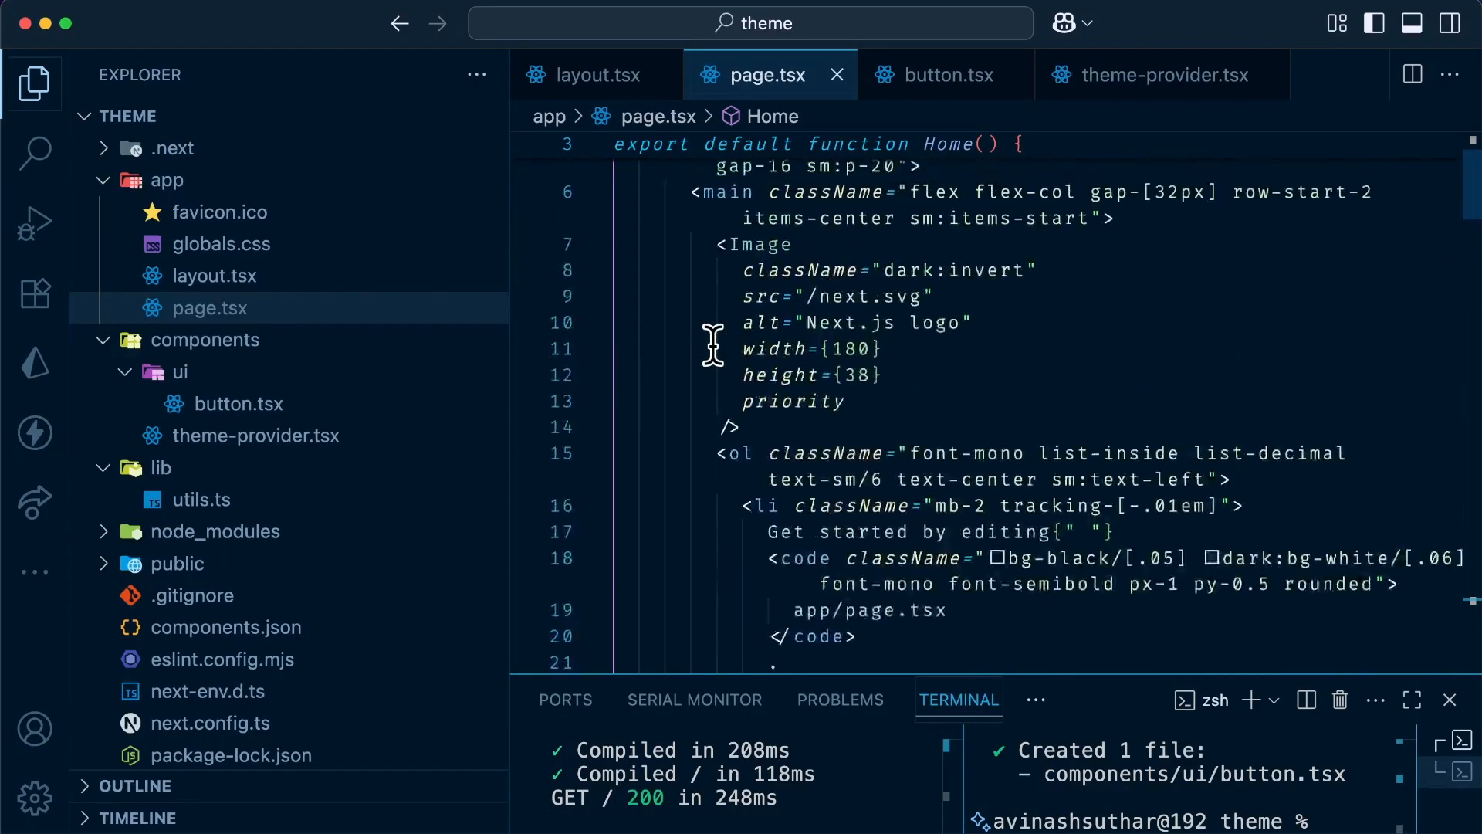
{"action": "left_click", "coordinate": [597, 249]}
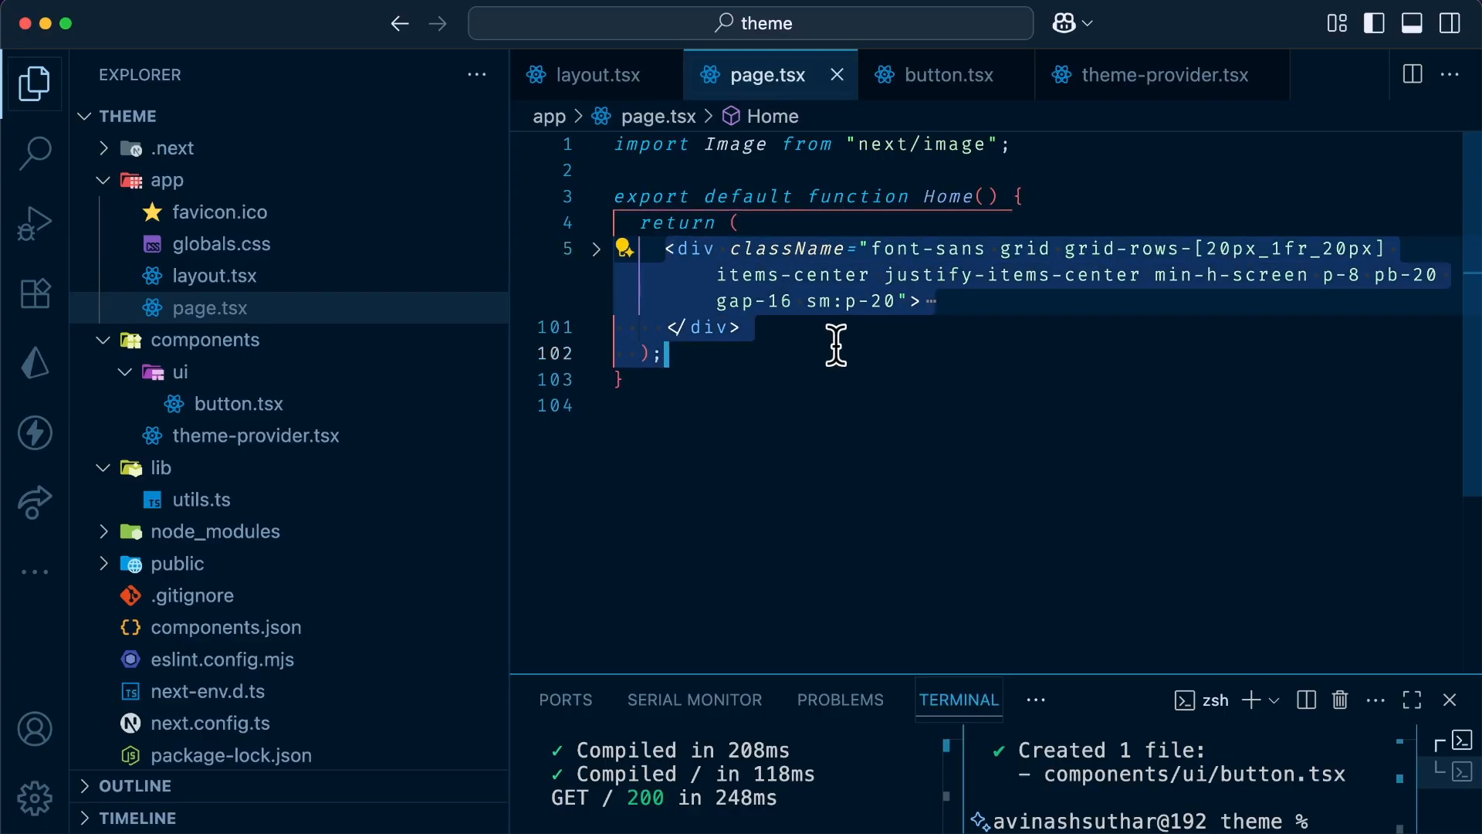
{"action": "type", "text": "div>"}
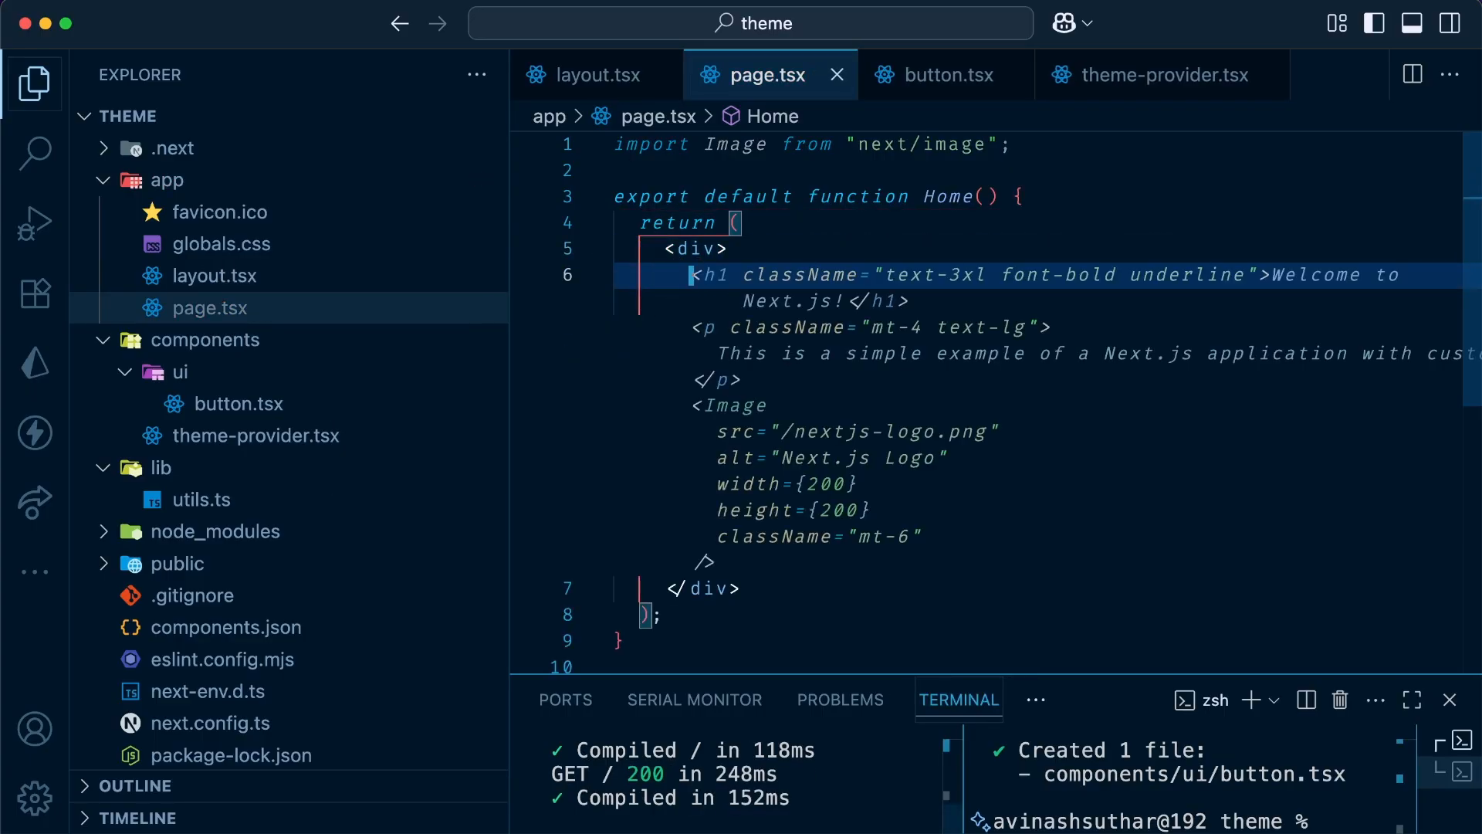
{"action": "type", "text": "cla"}
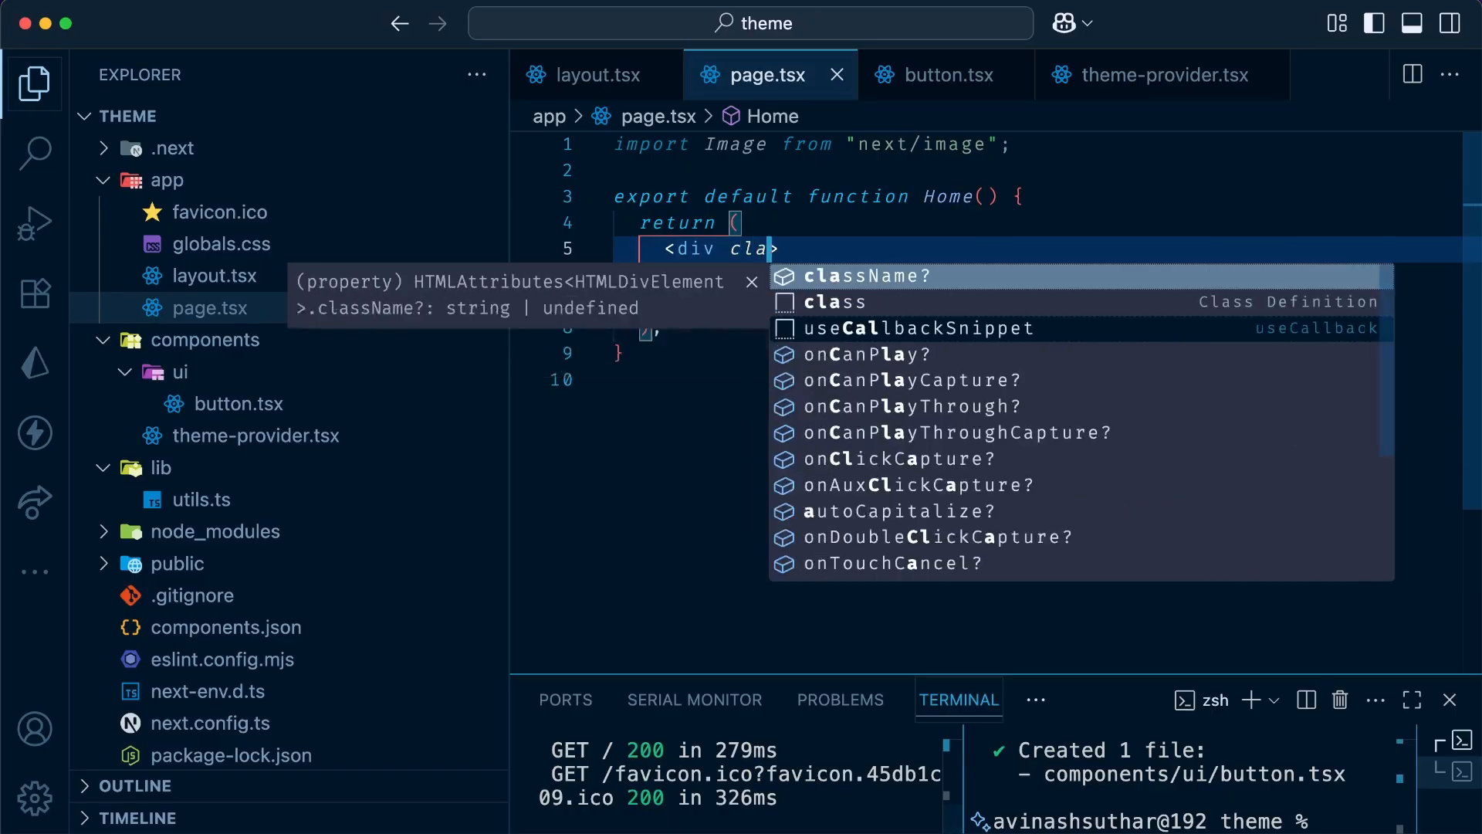
{"action": "type", "text": "className=\"flex min-h-screen flex-col items-center justify-between p-24\""}
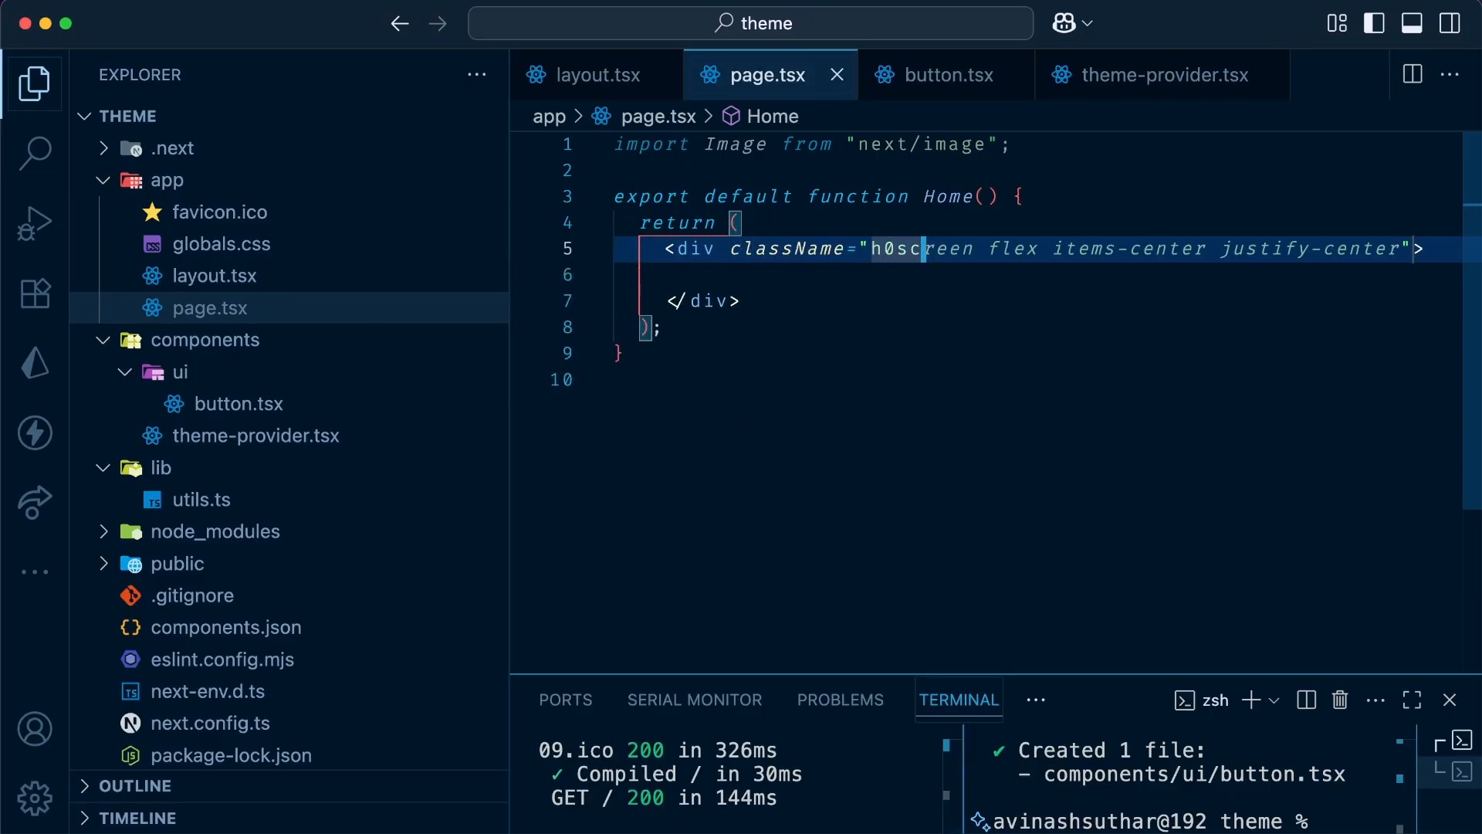
{"action": "type", "text": "-screen"}
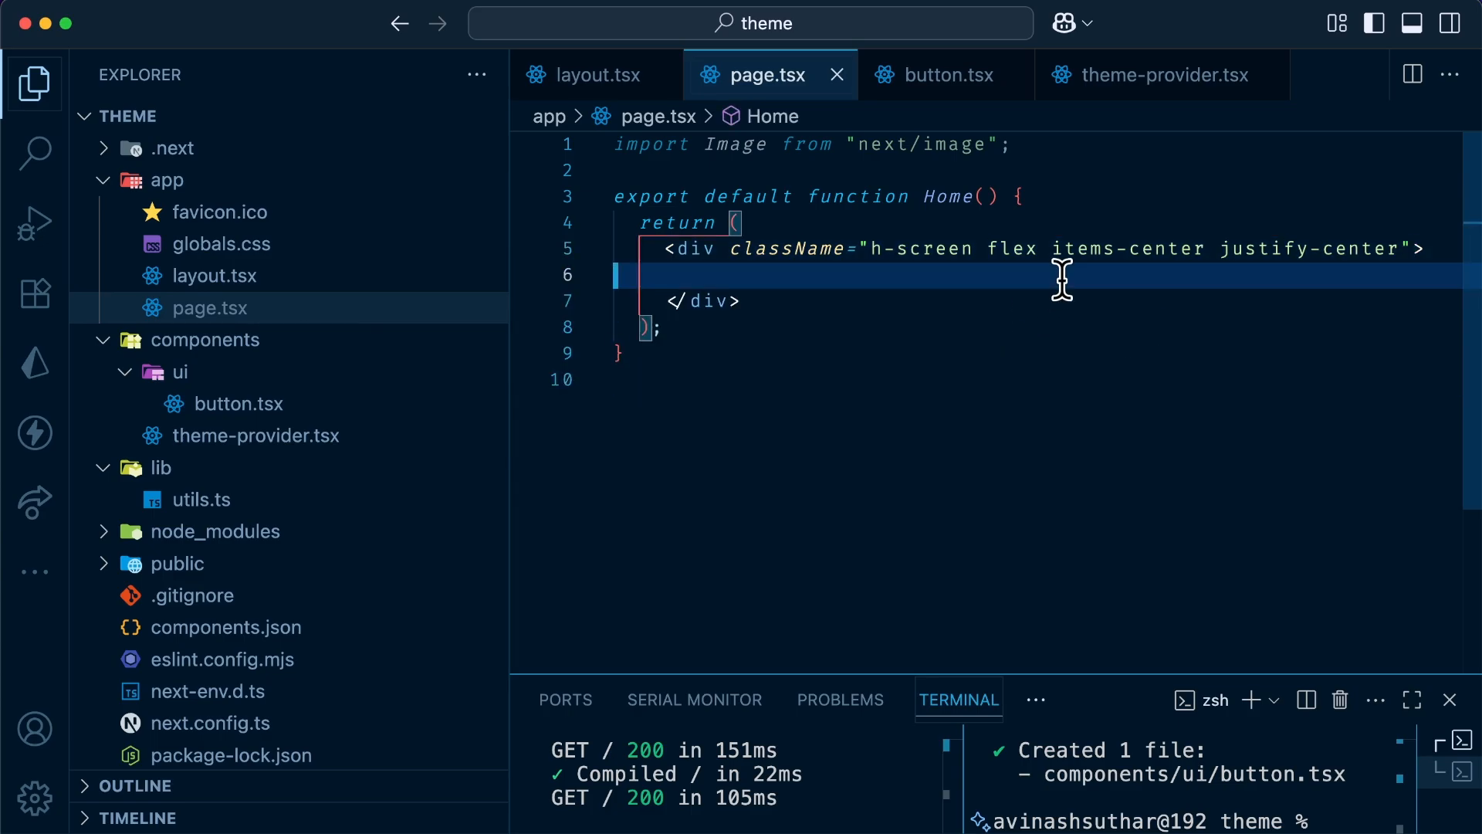
Add a Toggle Button from @/components/ui/button with a 'border' className and outline variant.
{"action": "type", "text": "<Button>"}
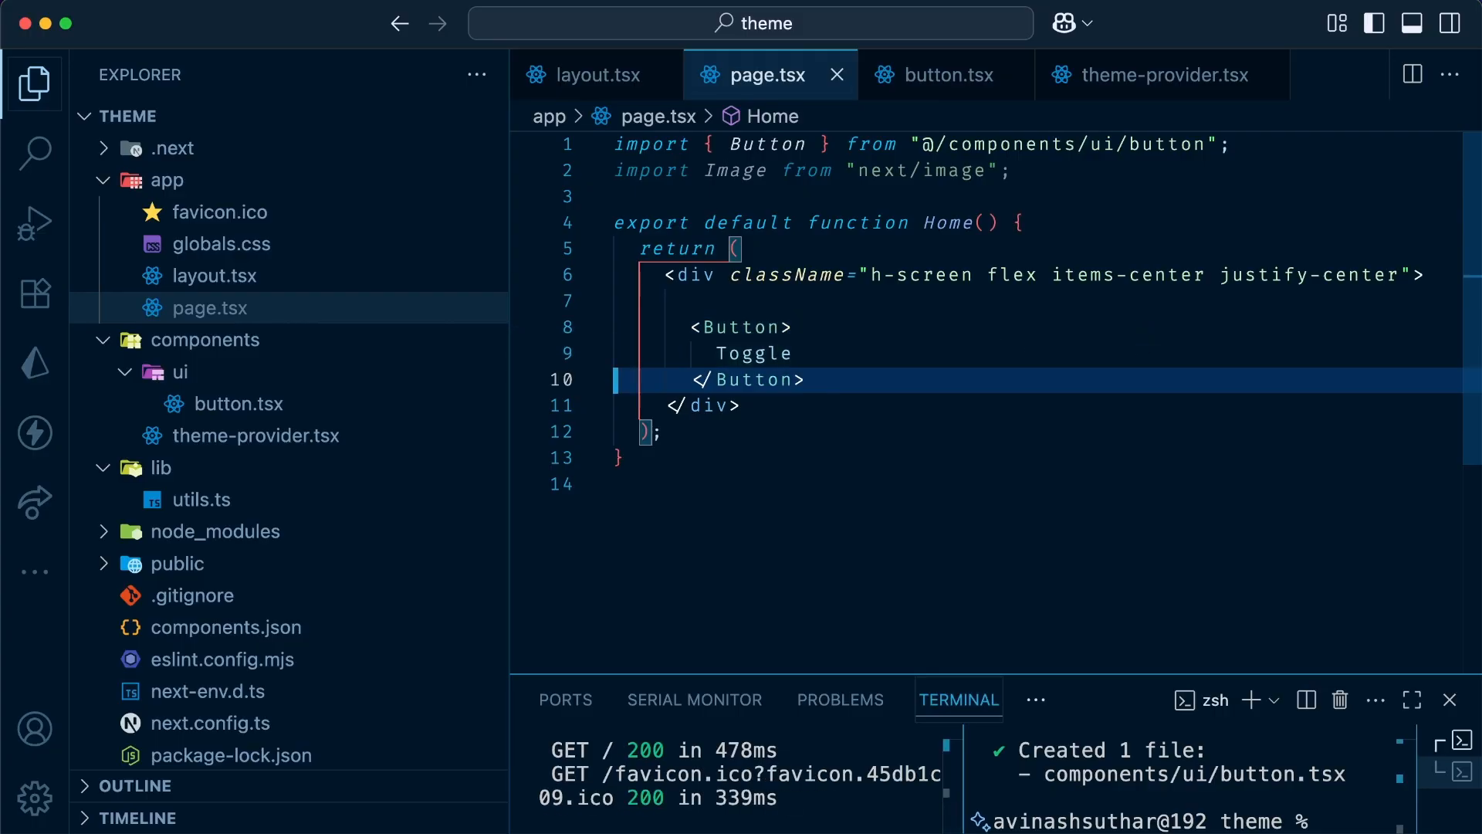
{"action": "left_click", "coordinate": [794, 352]}
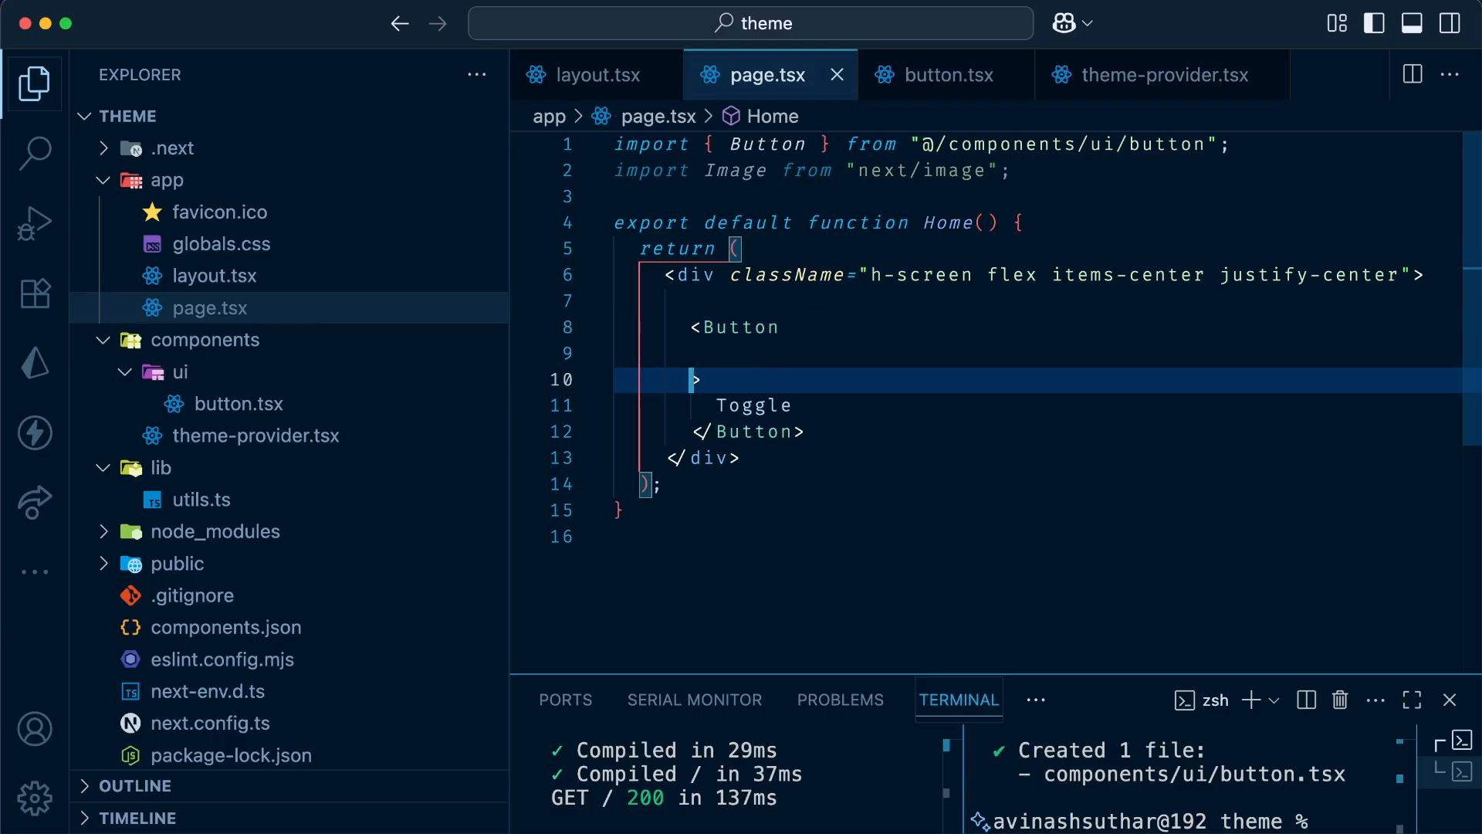
{"action": "type", "text": "className=\"\""}
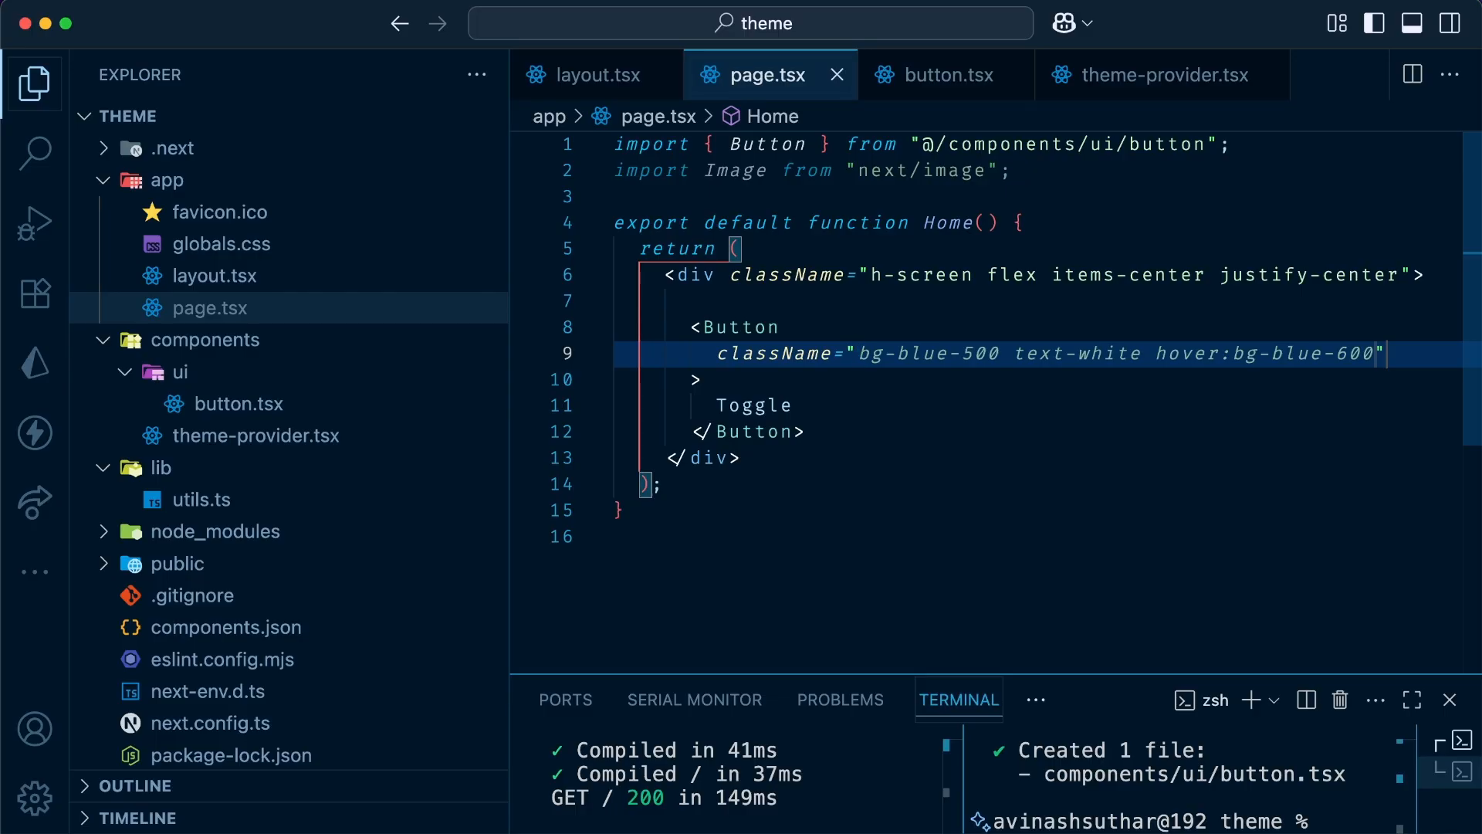
{"action": "type", "text": "border \""}
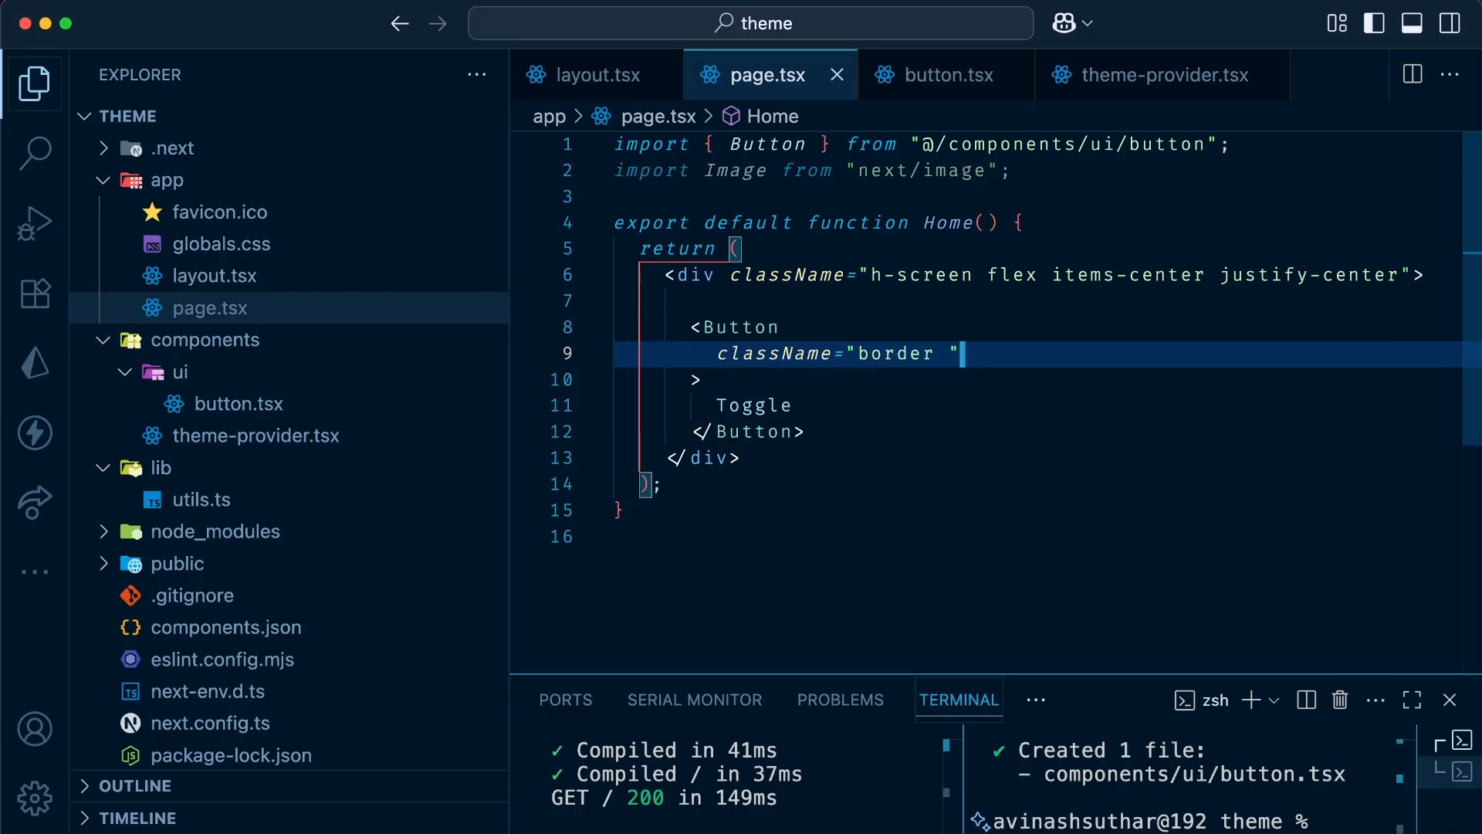
{"action": "type", "text": "variant=\"outline\""}
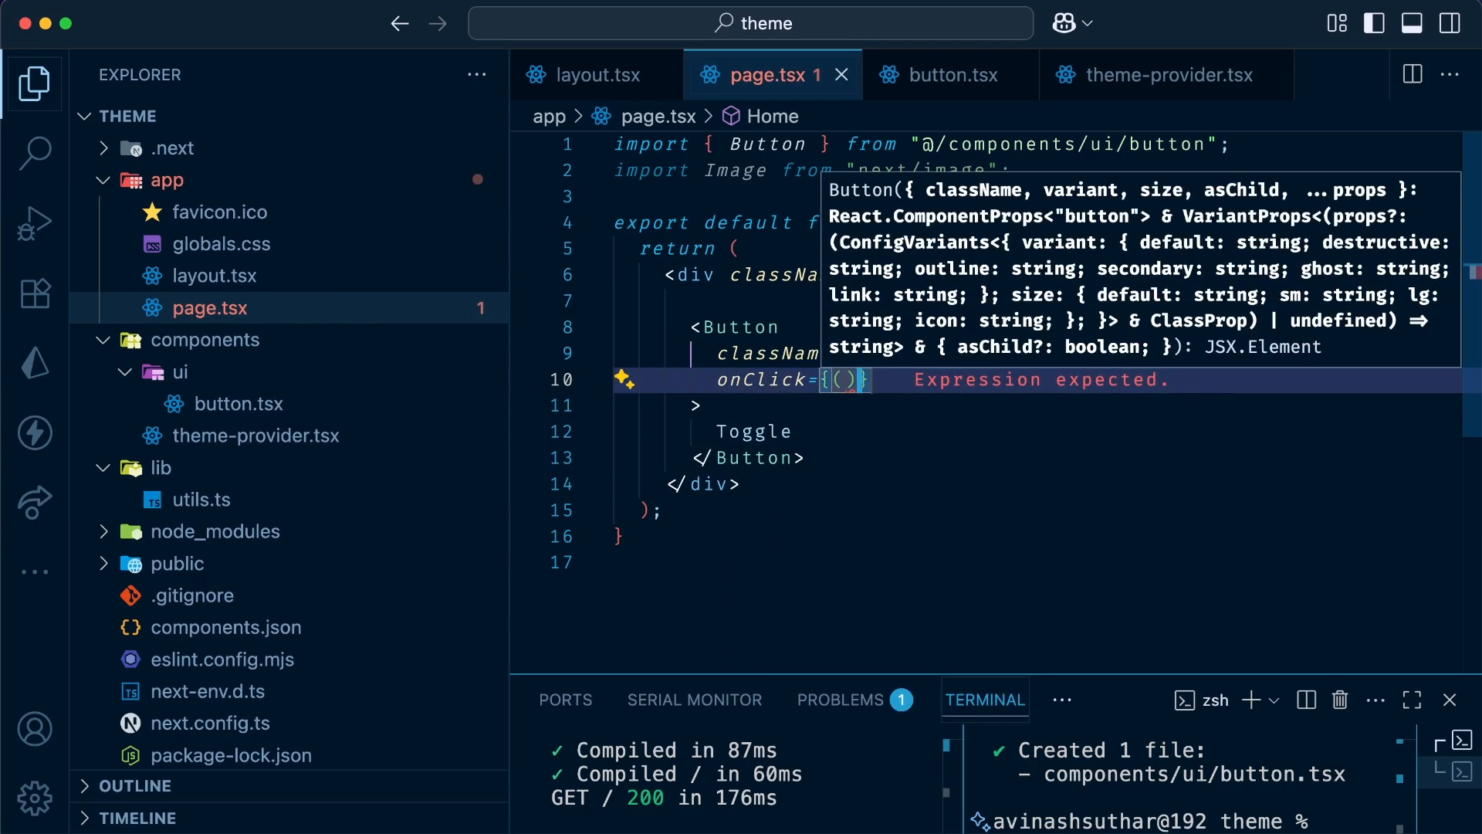
Begin the onClick arrow function and add a 'use client' directive, typed as 'use clinet'.
{"action": "type", "text": "=>{}"}
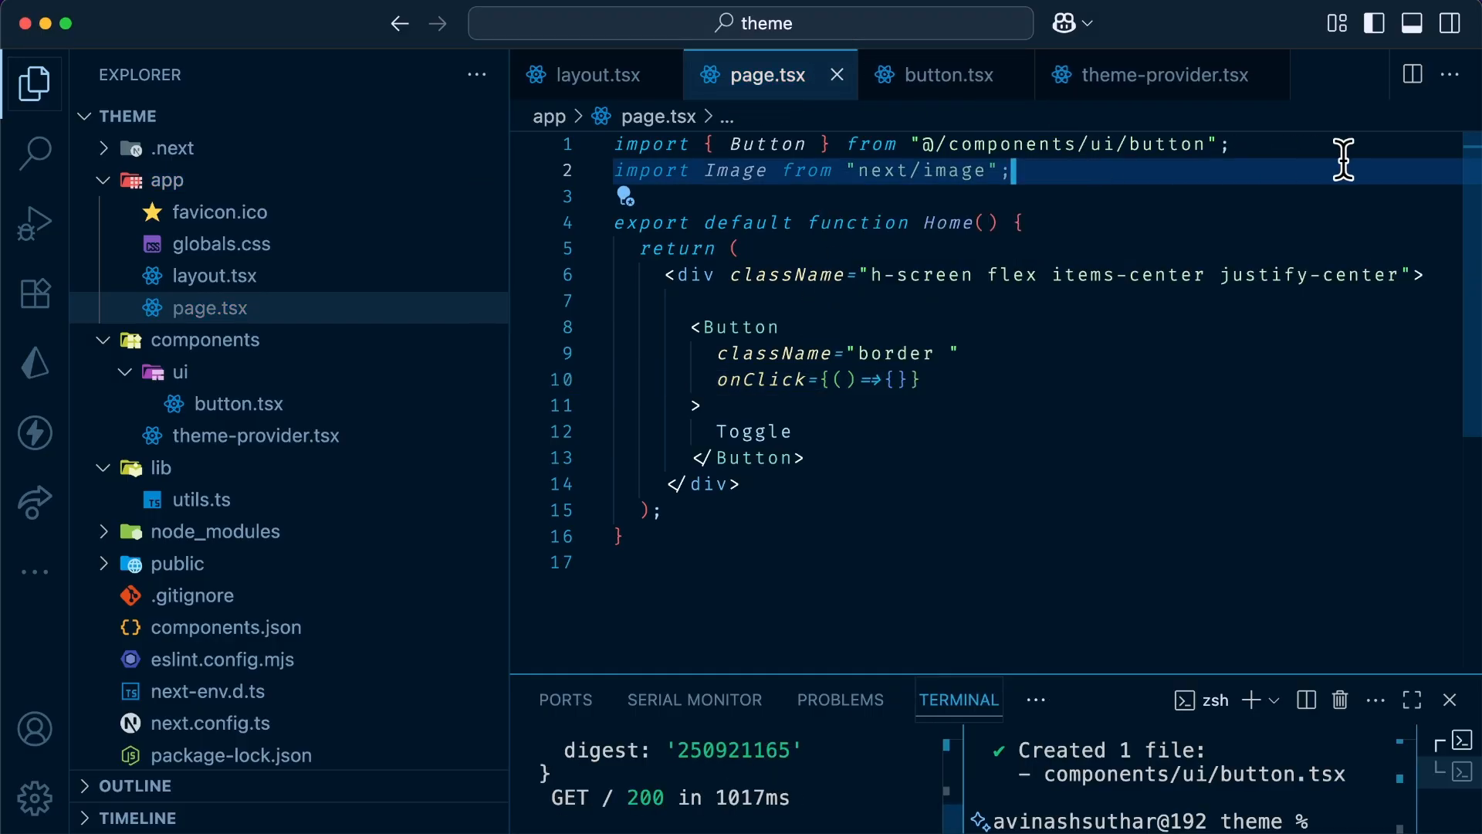
{"action": "type", "text": "\"use \""}
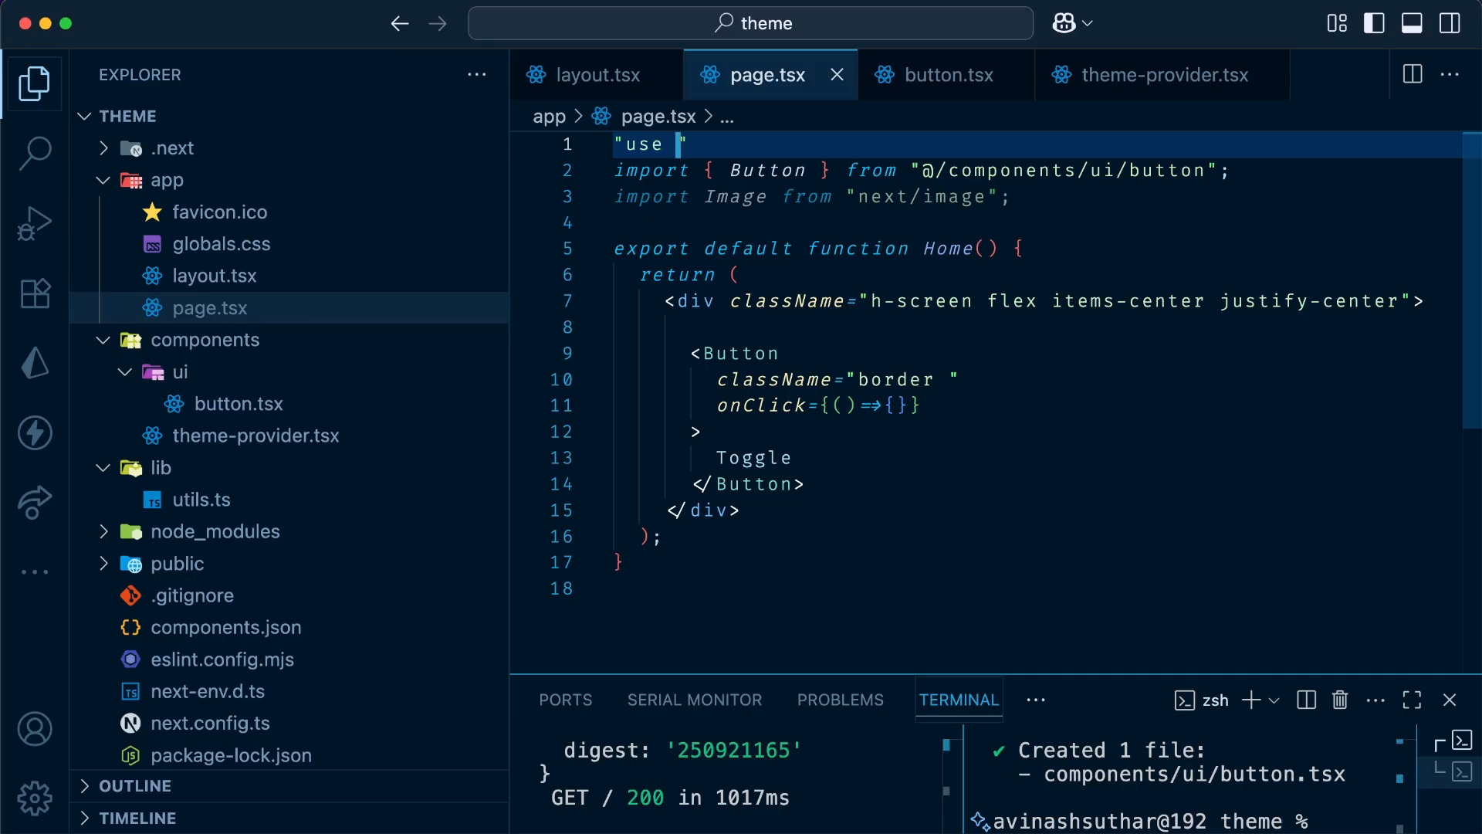
{"action": "type", "text": "clinet"}
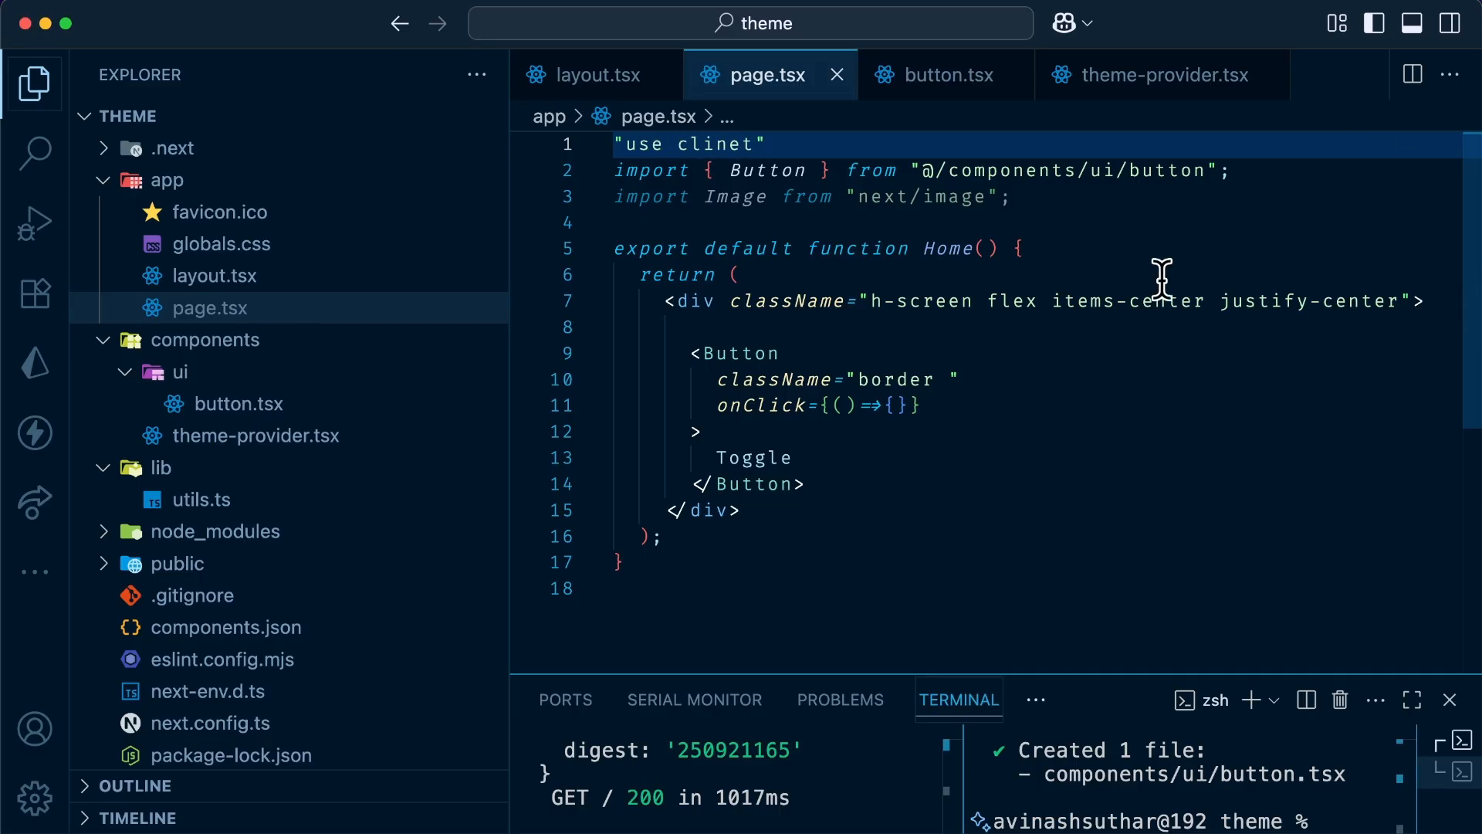
{"action": "key", "text": "Enter"}
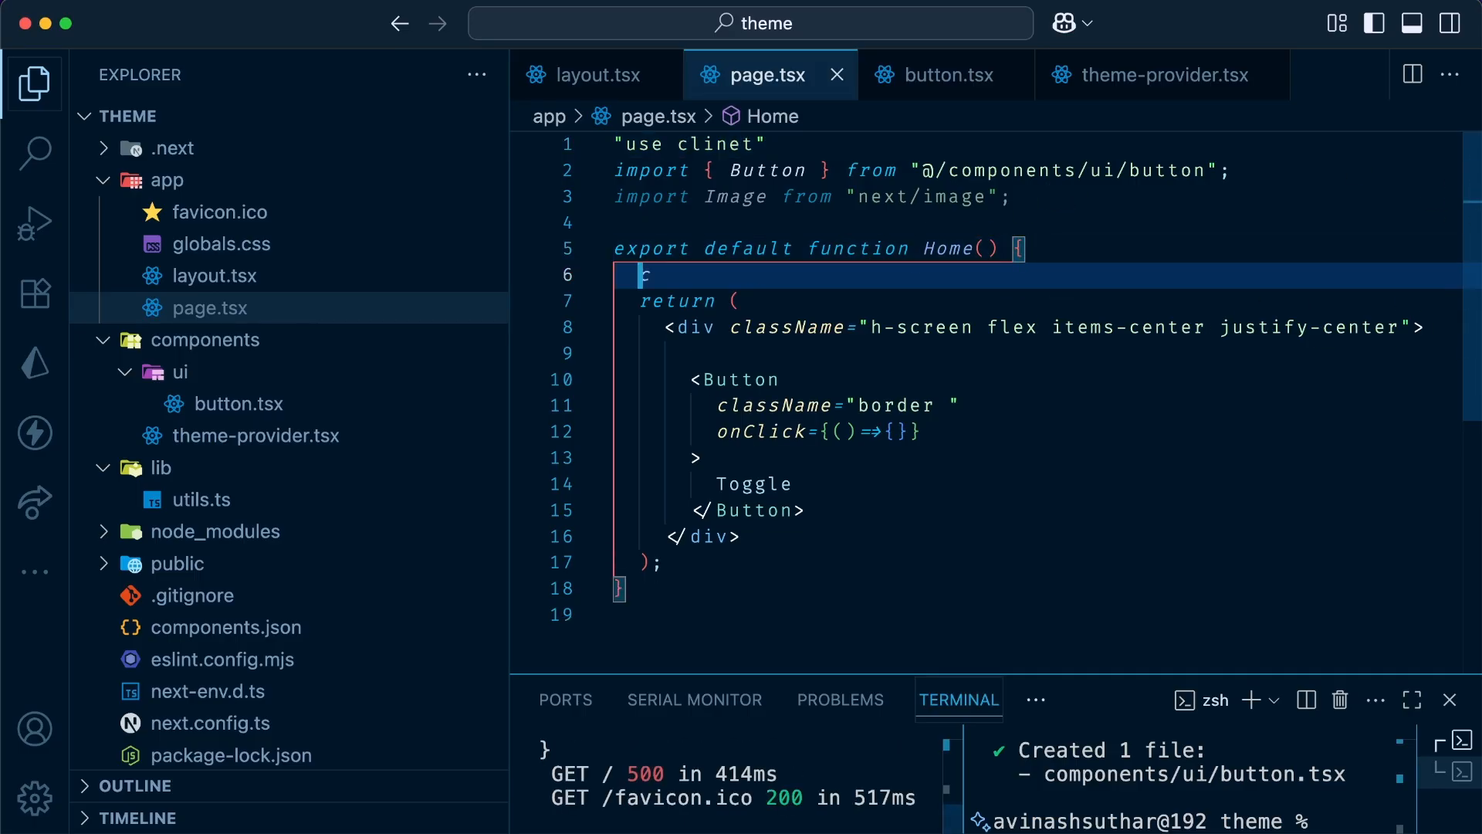
Use setTheme from next-themes' useTheme to toggle light/dark, then check Chrome.
{"action": "type", "text": "const {set"}
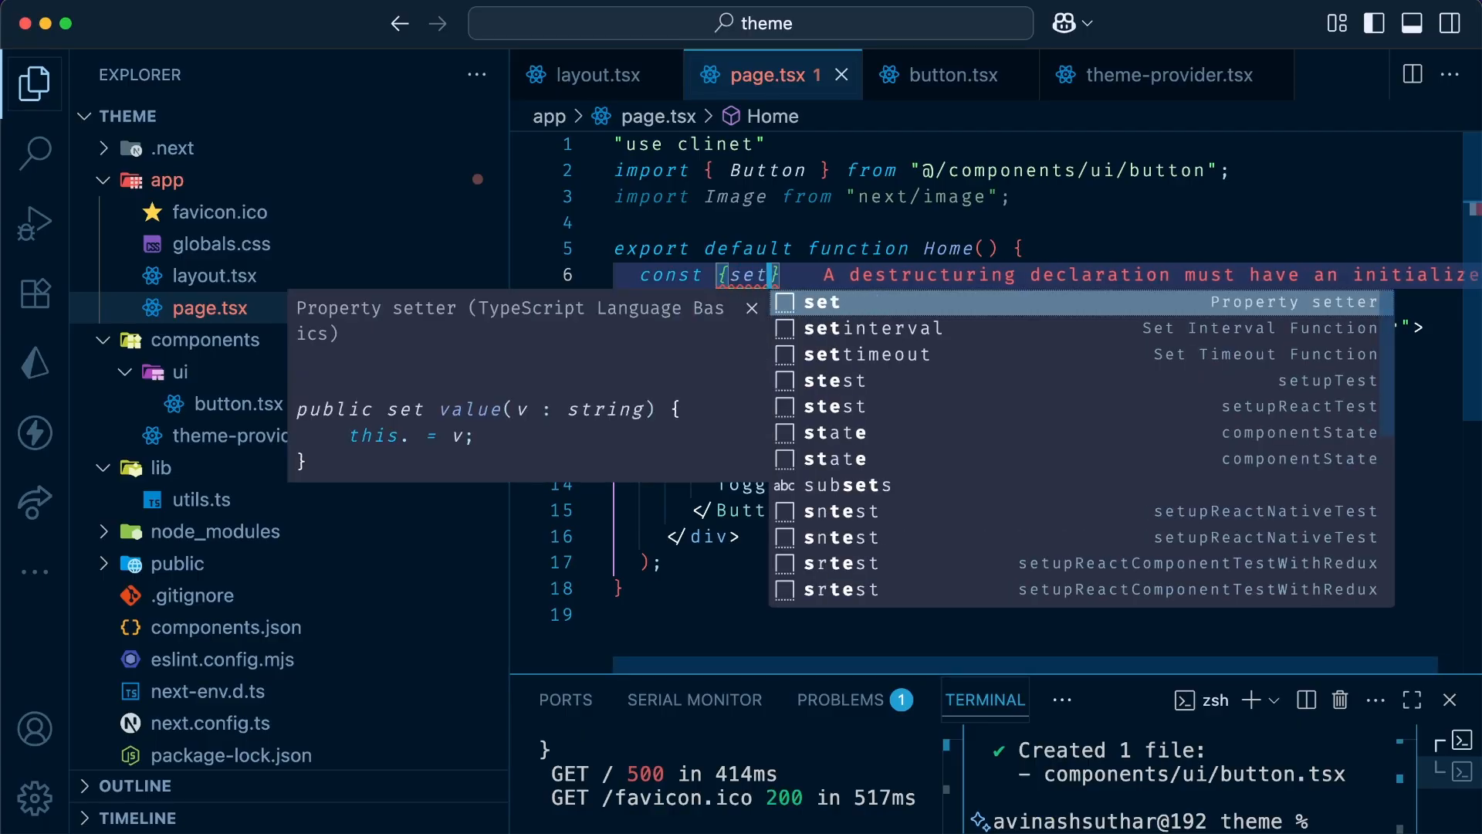
{"action": "type", "text": "theme ,"}
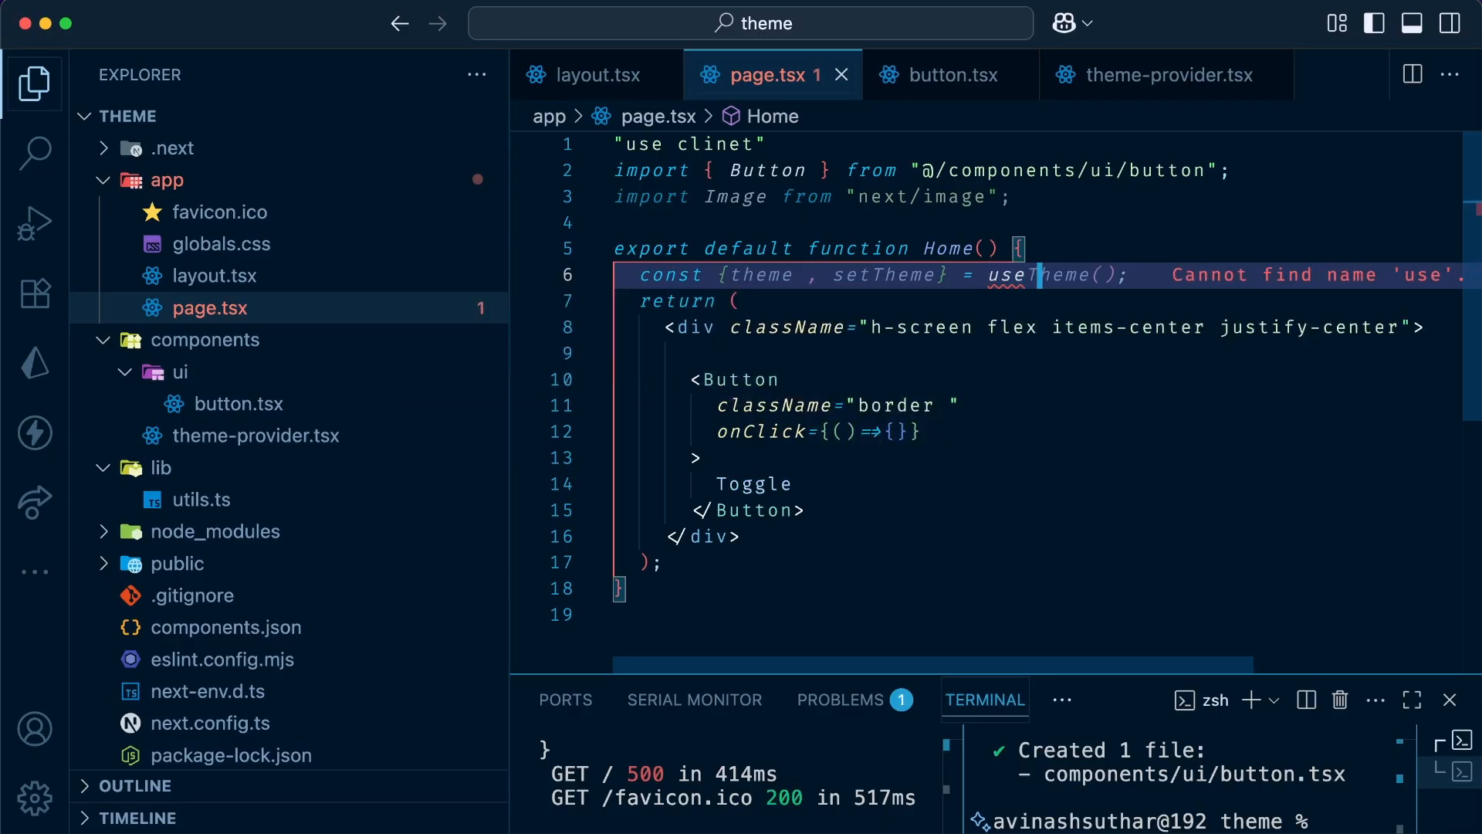
{"action": "type", "text": "import { useTheme } from \"next-themes\";"}
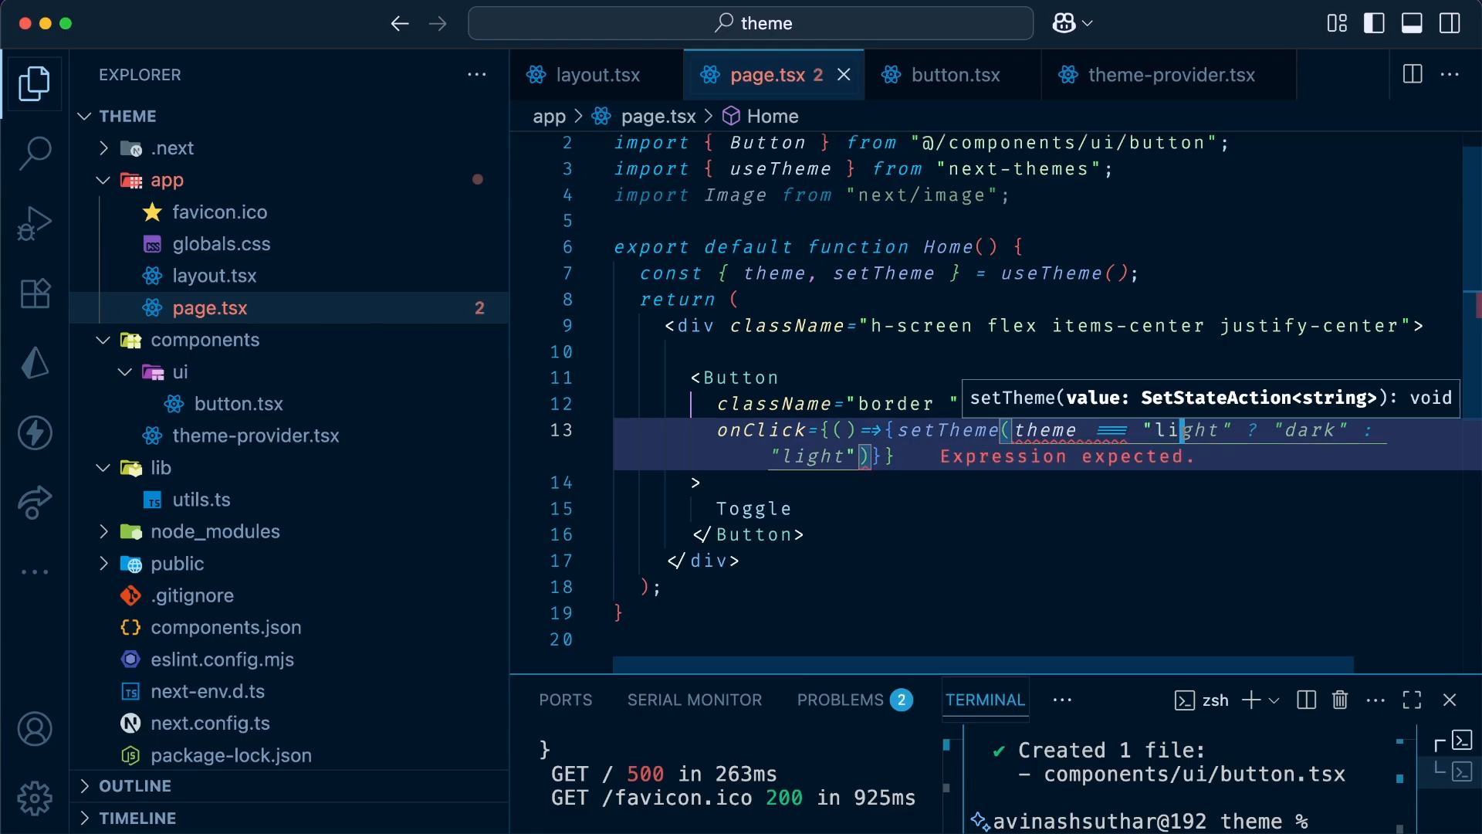
{"action": "type", "text": "light"}
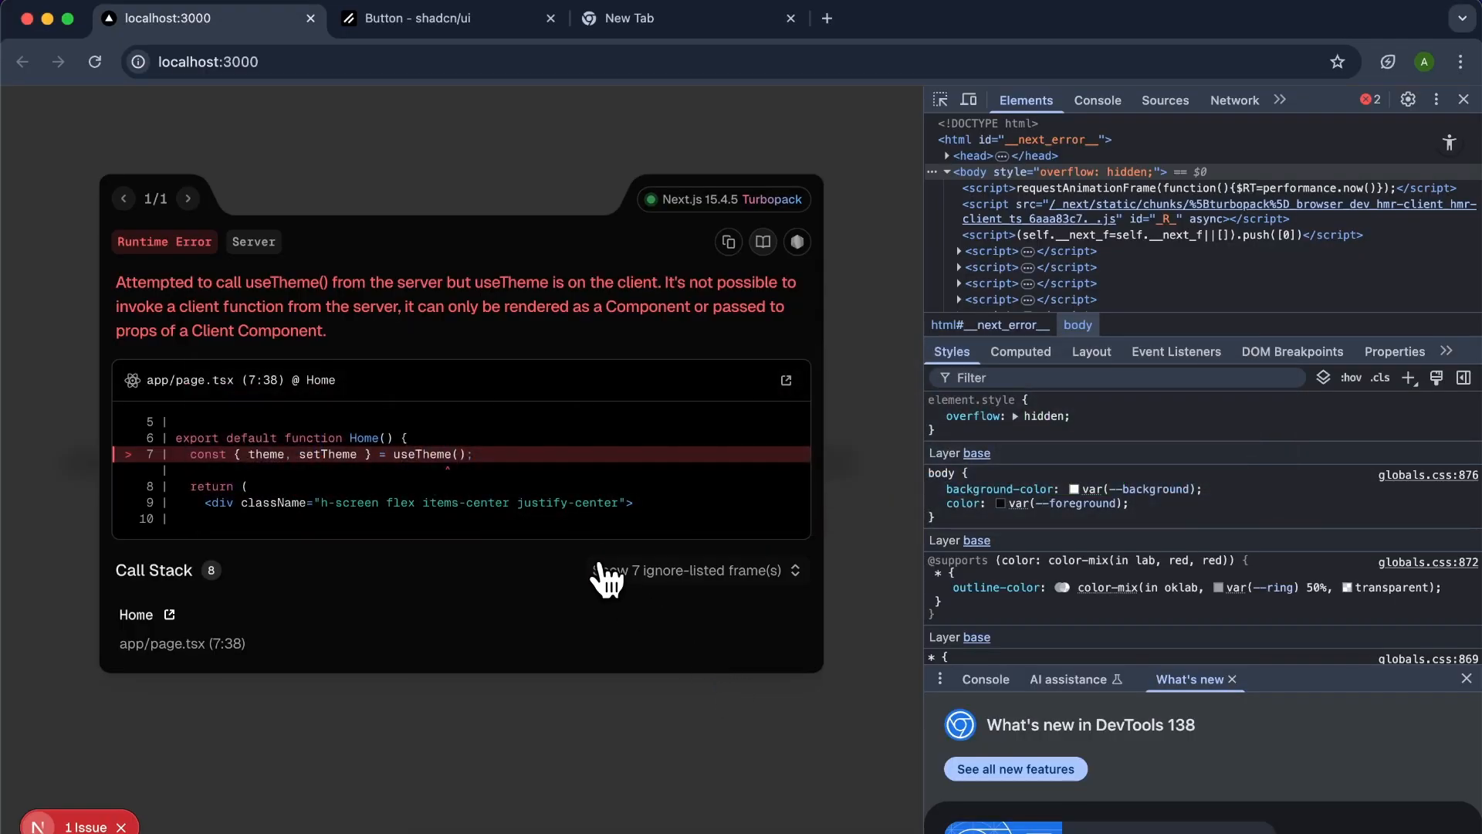
{"action": "mouse_move", "coordinate": [470, 456]}
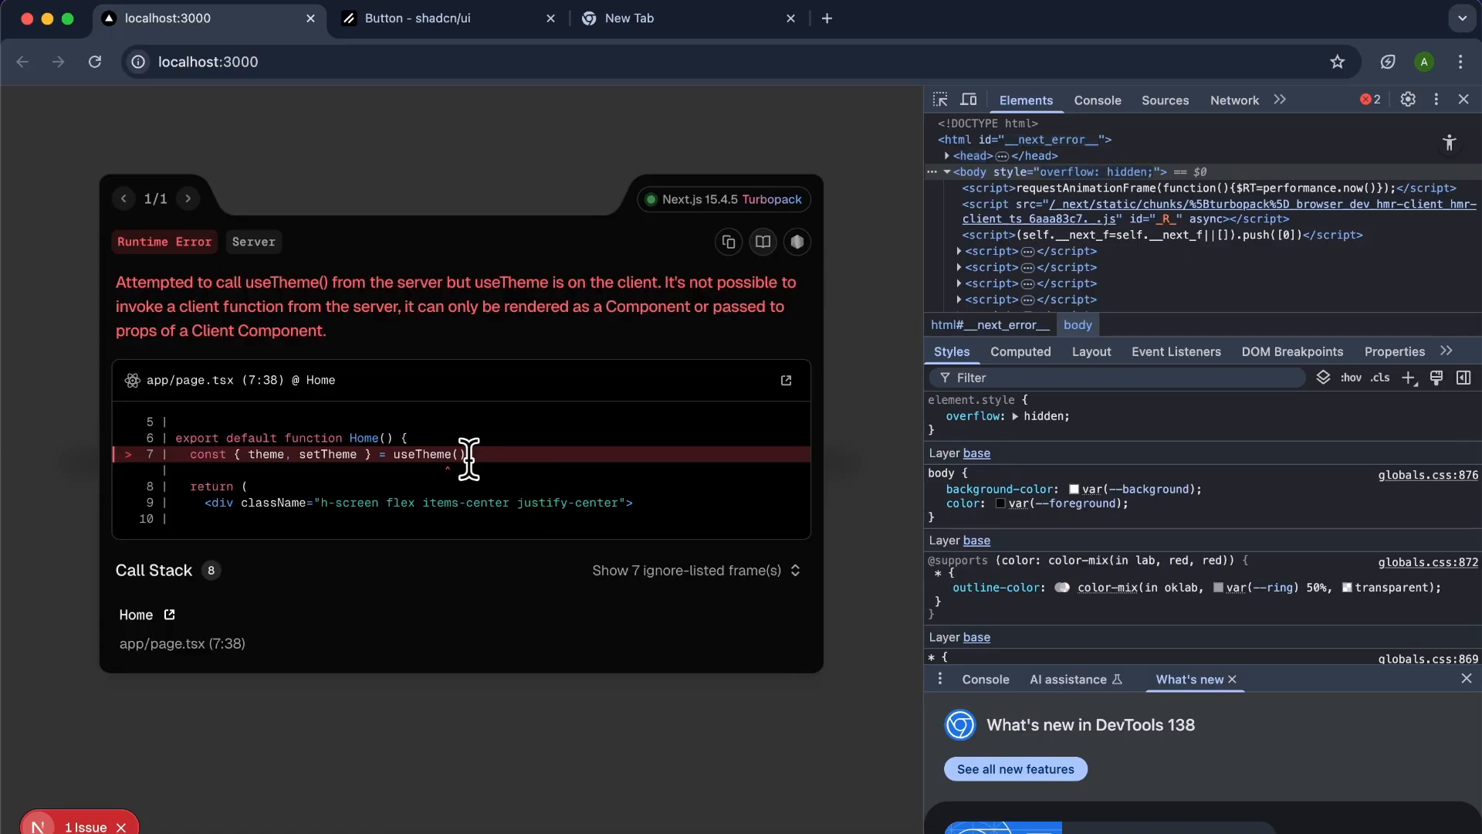
{"action": "key", "text": "Cmd+Tab"}
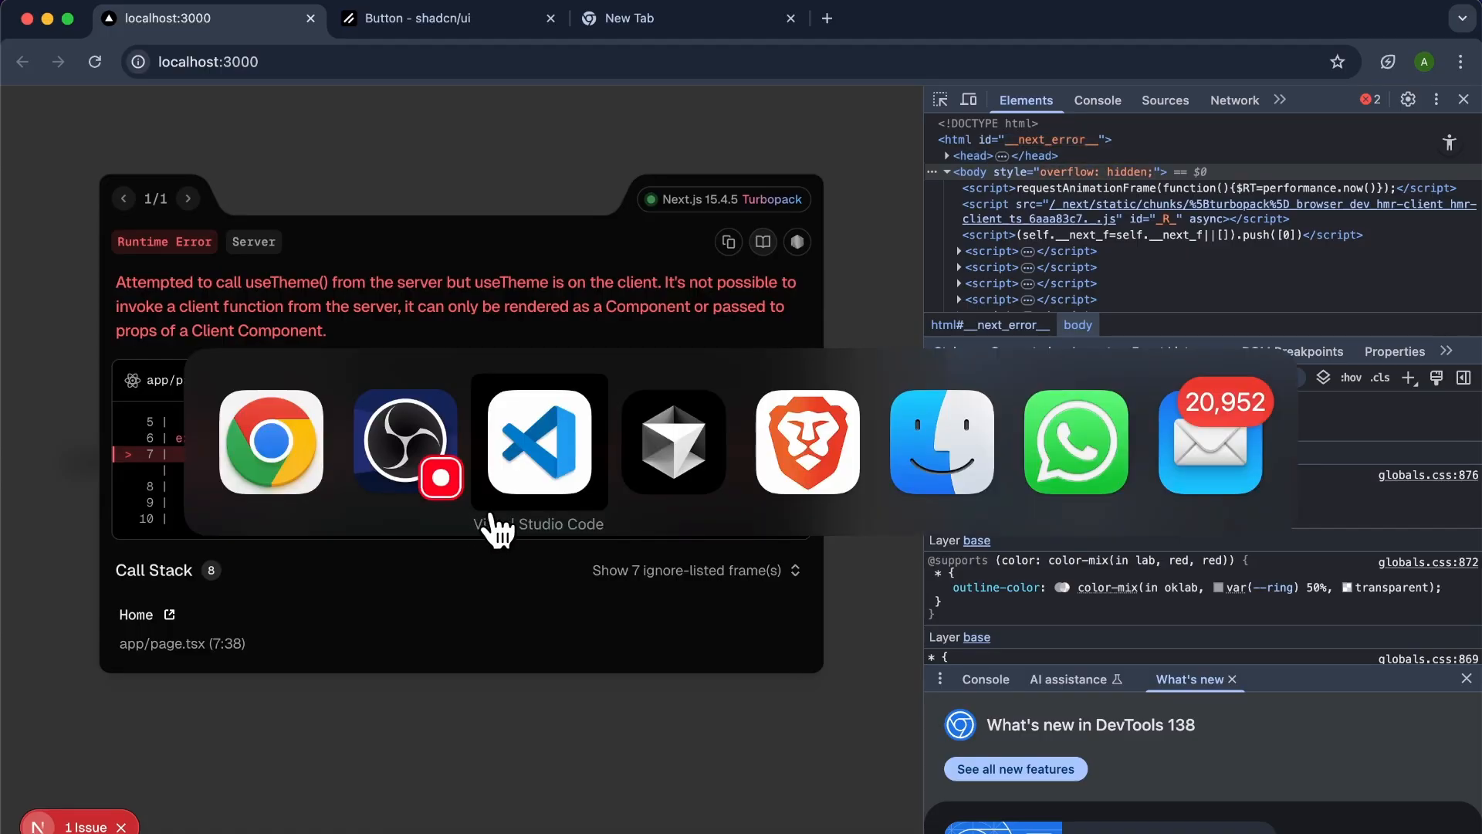
Return to the page.tsx editor, which still has the misspelled 'use clinet' directive.
{"action": "left_click", "coordinate": [539, 442]}
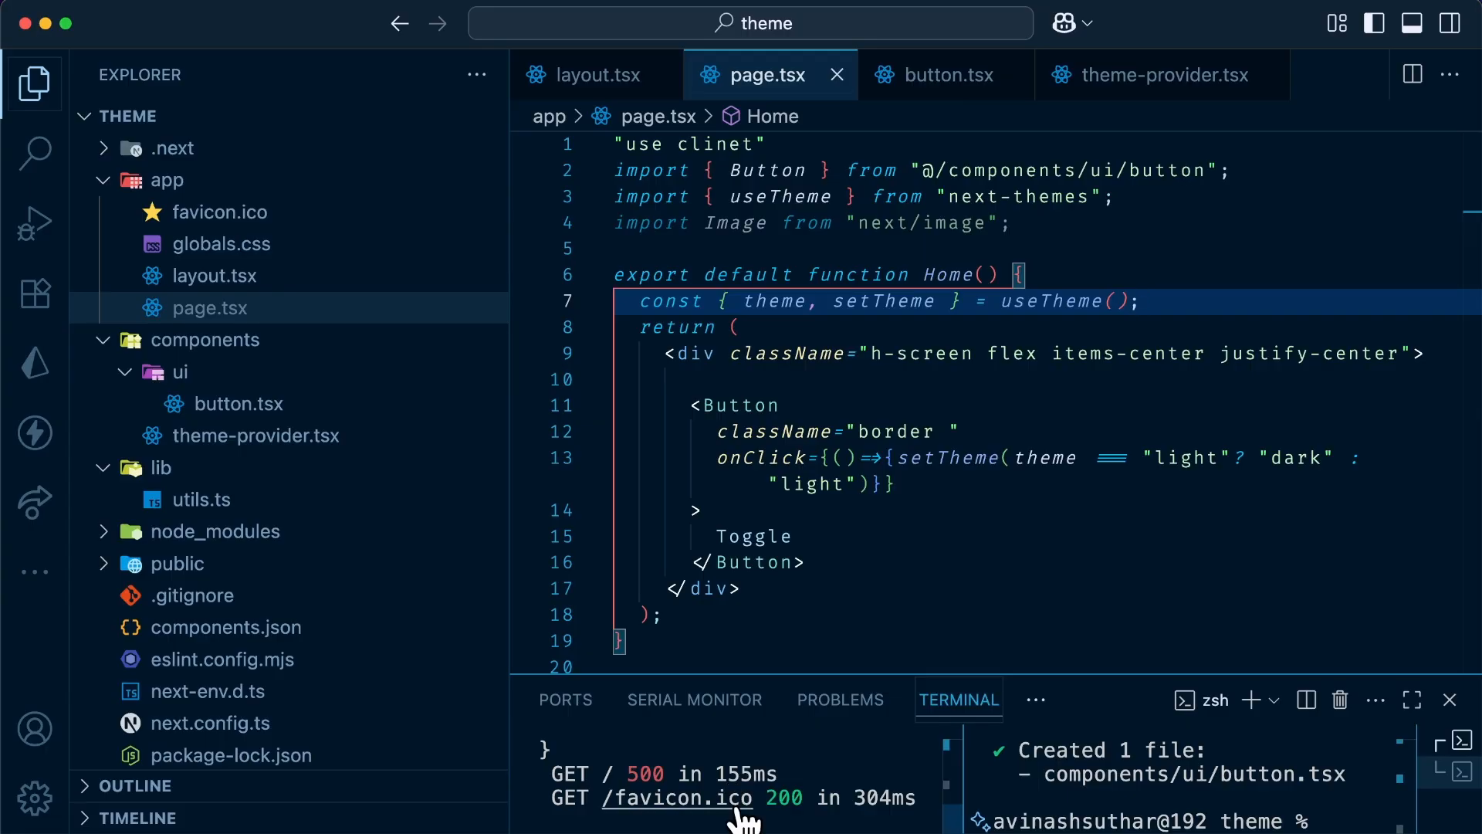
{"action": "mouse_move", "coordinate": [730, 156]}
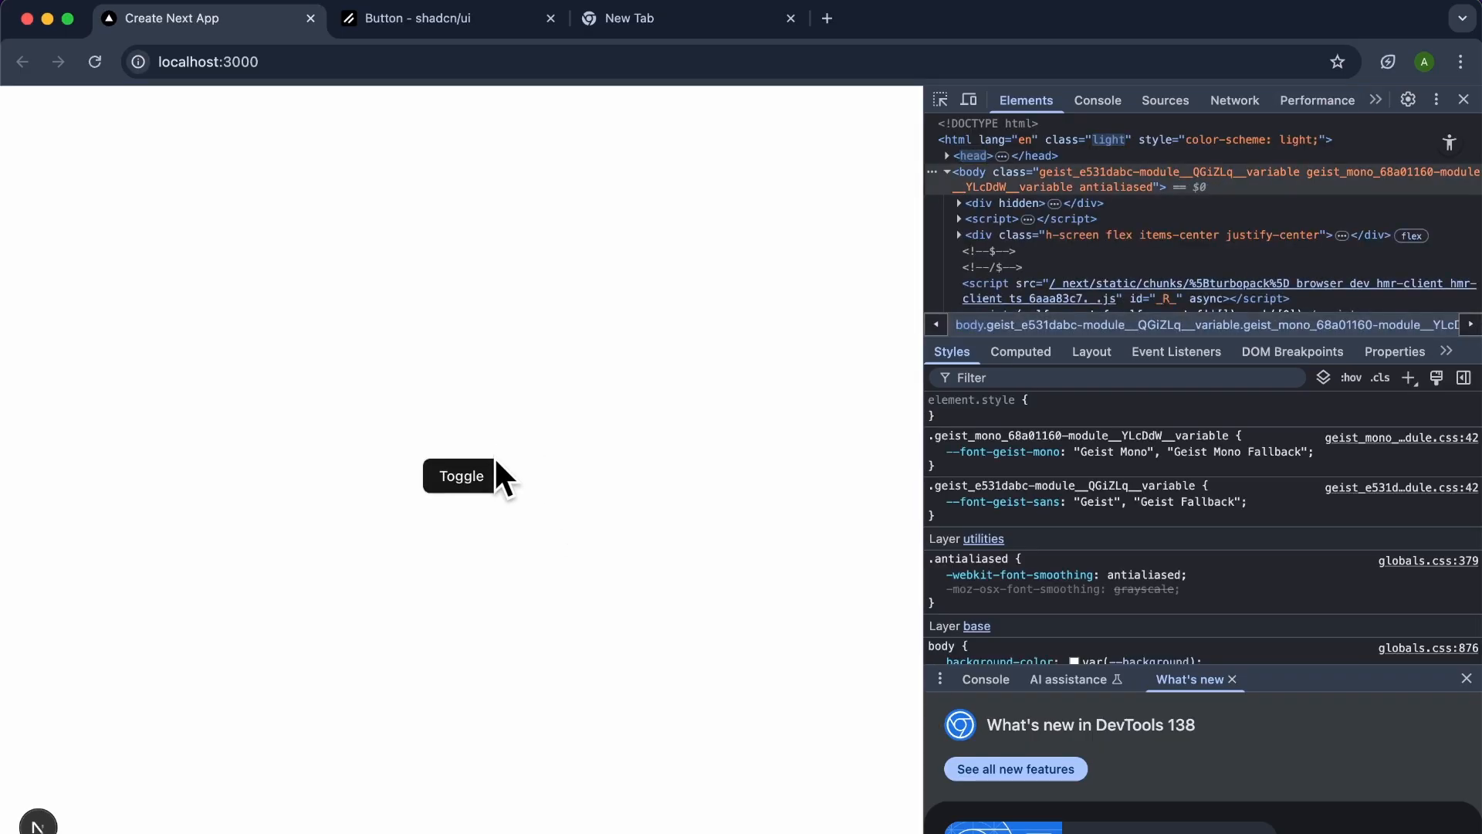
Click Toggle three times at localhost:3000, going dark, light, then dark again.
{"action": "left_click", "coordinate": [462, 475]}
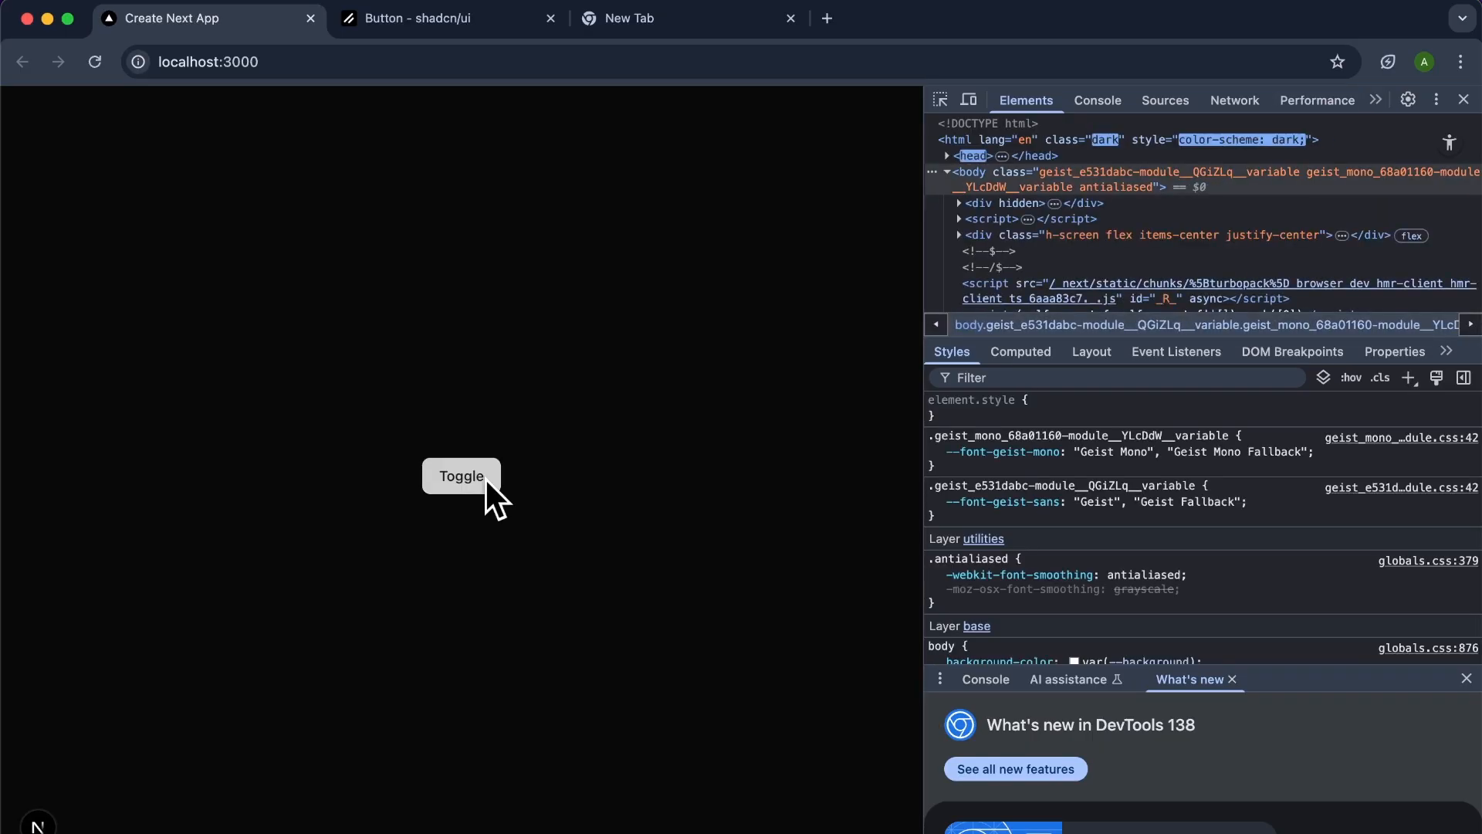
{"action": "left_click", "coordinate": [461, 475]}
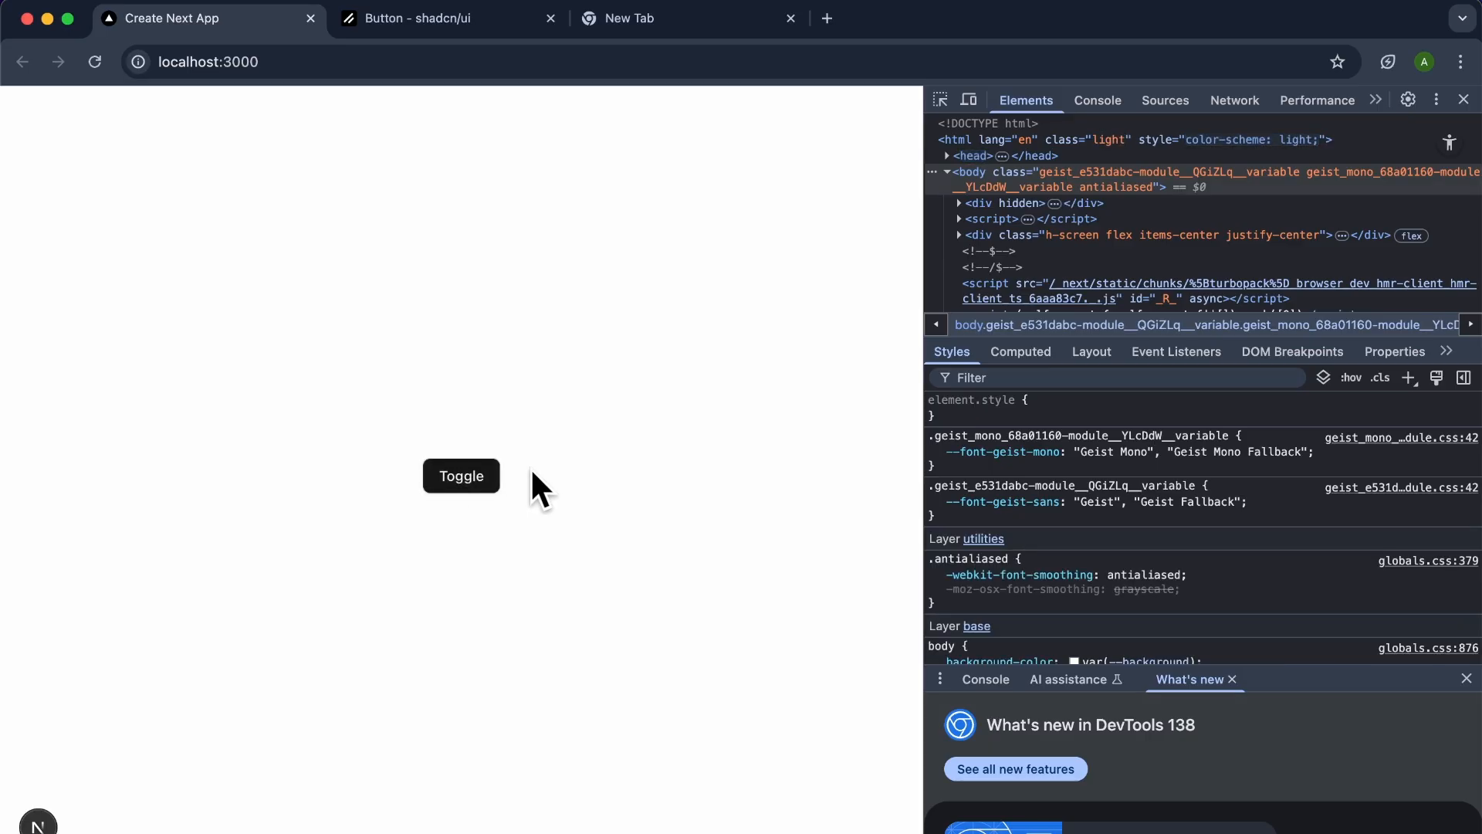
{"action": "left_click", "coordinate": [460, 476]}
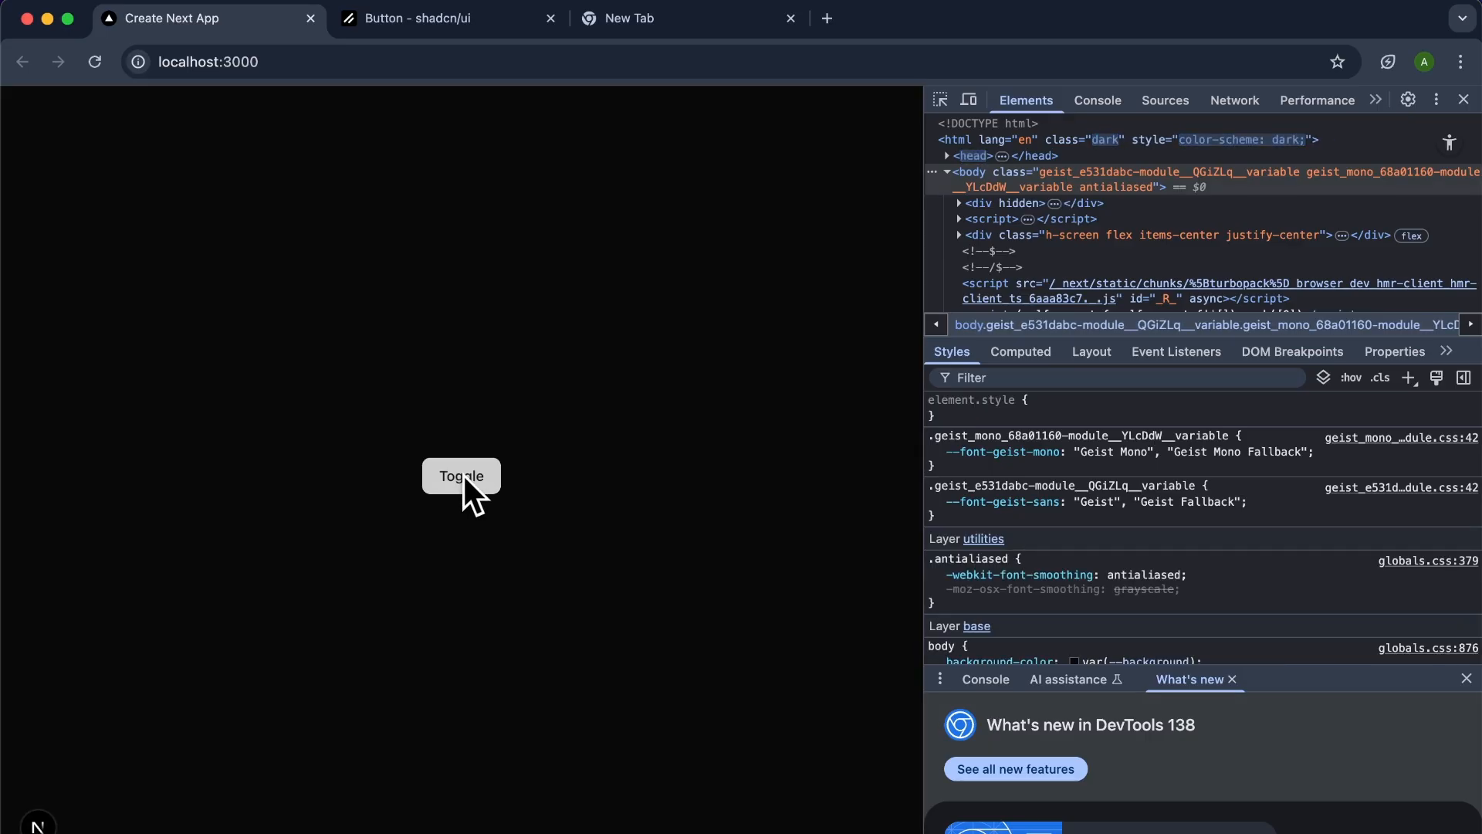